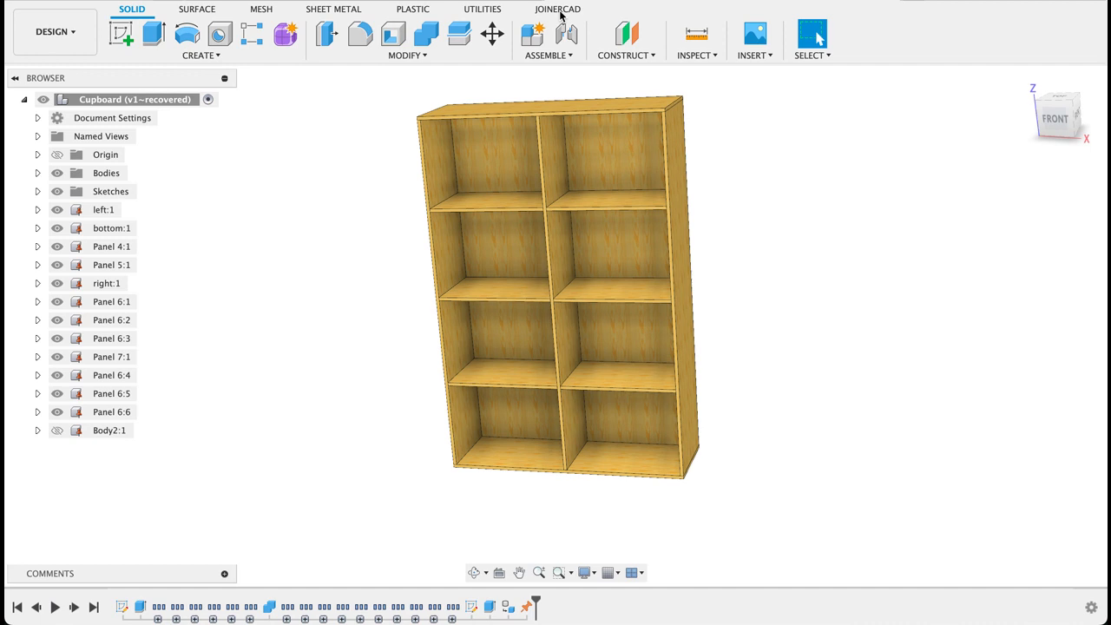
pyautogui.moveTo(567, 35)
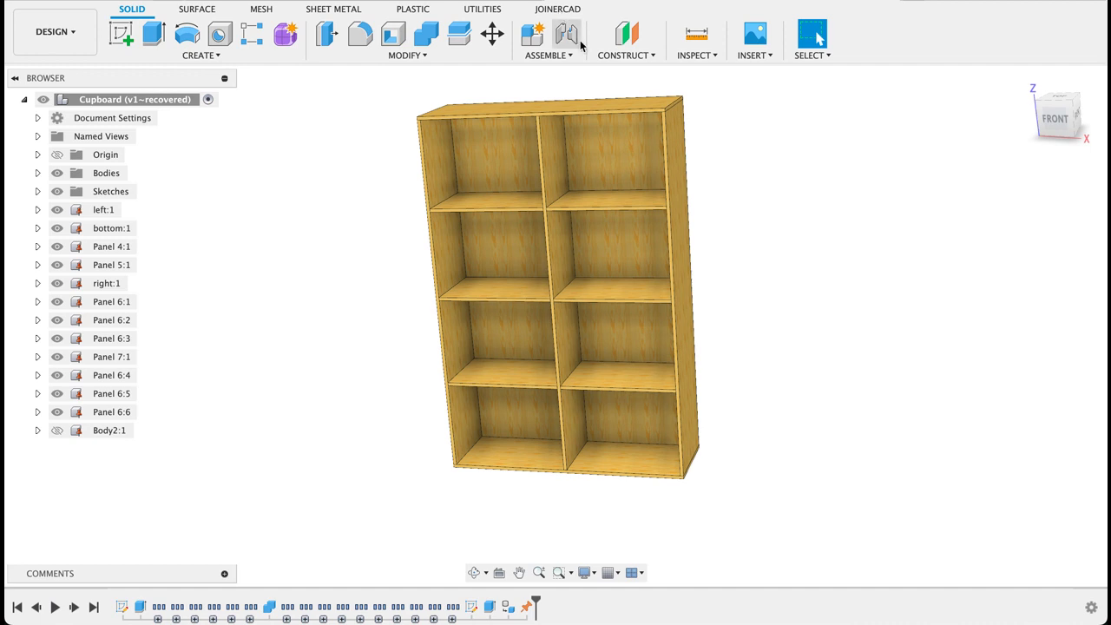
# Switch to the JOINERCAD tab and orbit the finished cupboard to view its back.
pyautogui.click(557, 8)
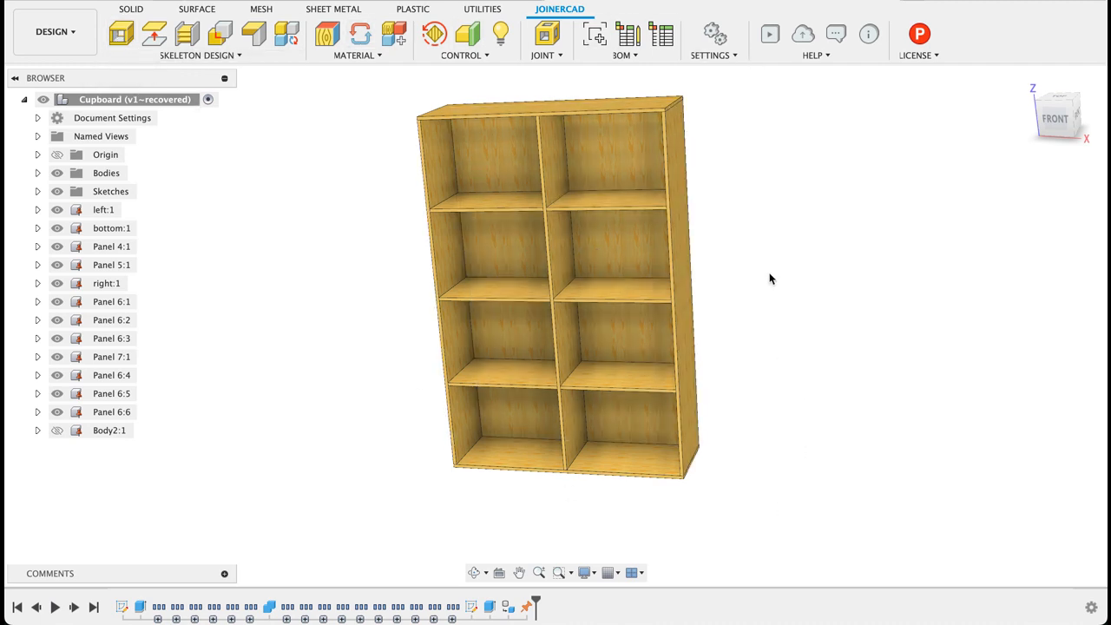
pyautogui.moveTo(816, 239)
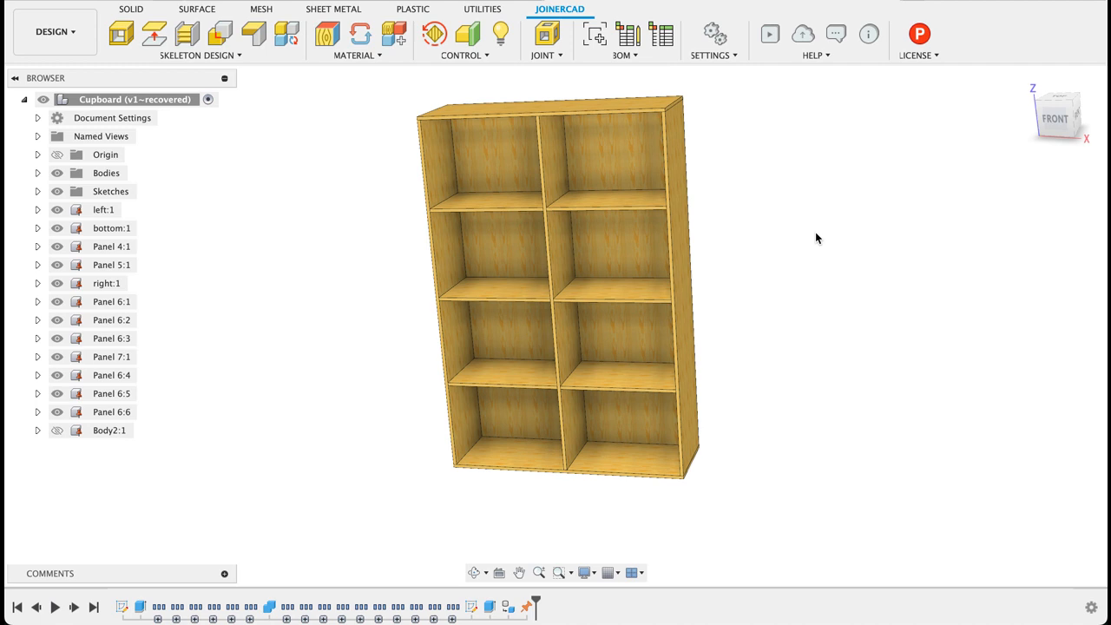
pyautogui.moveTo(776, 352)
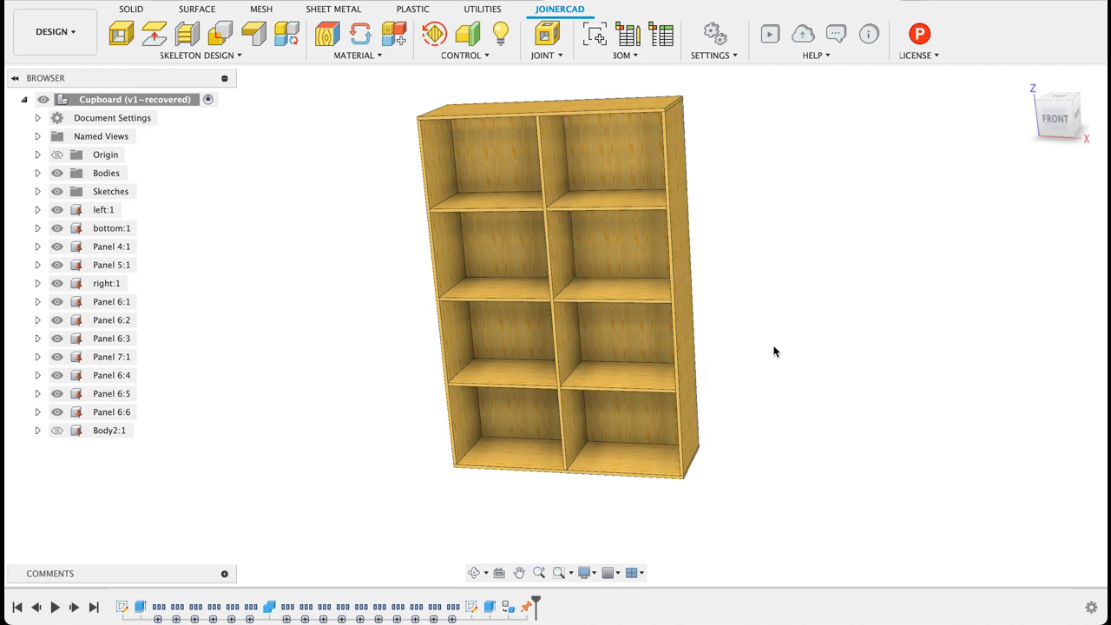
pyautogui.moveTo(918, 253)
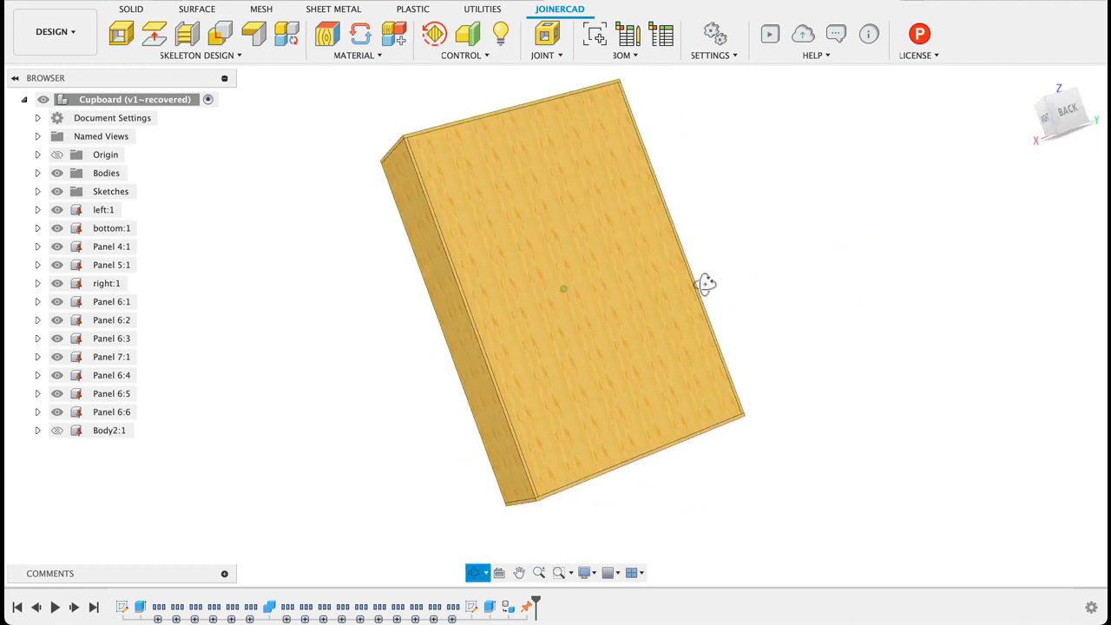
pyautogui.moveTo(708, 284); pyautogui.dragTo(877, 274)
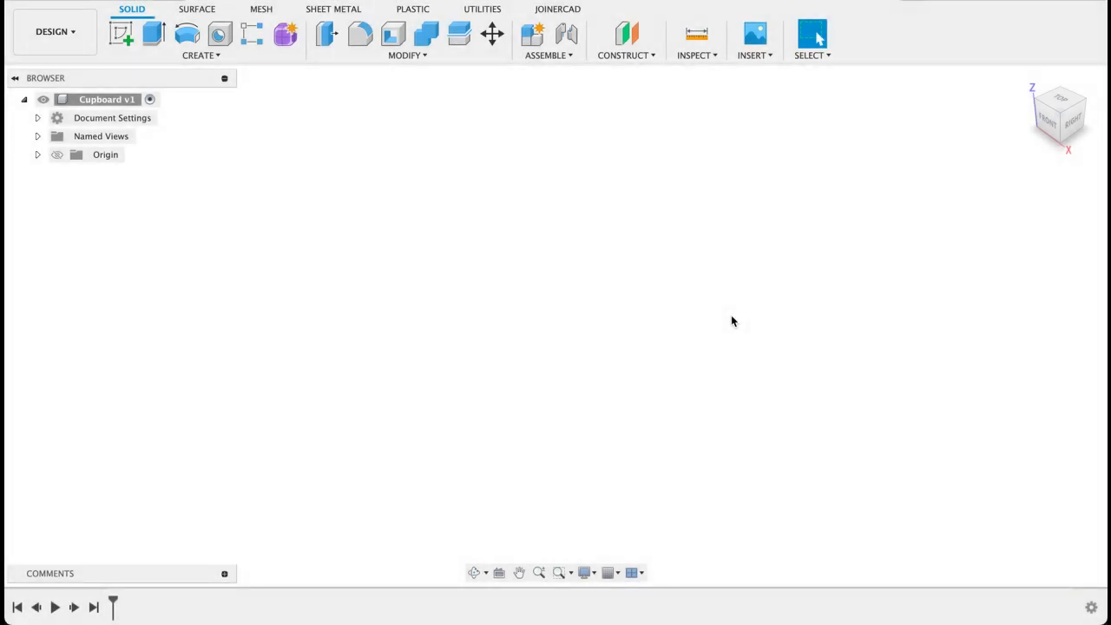
pyautogui.moveTo(210, 79)
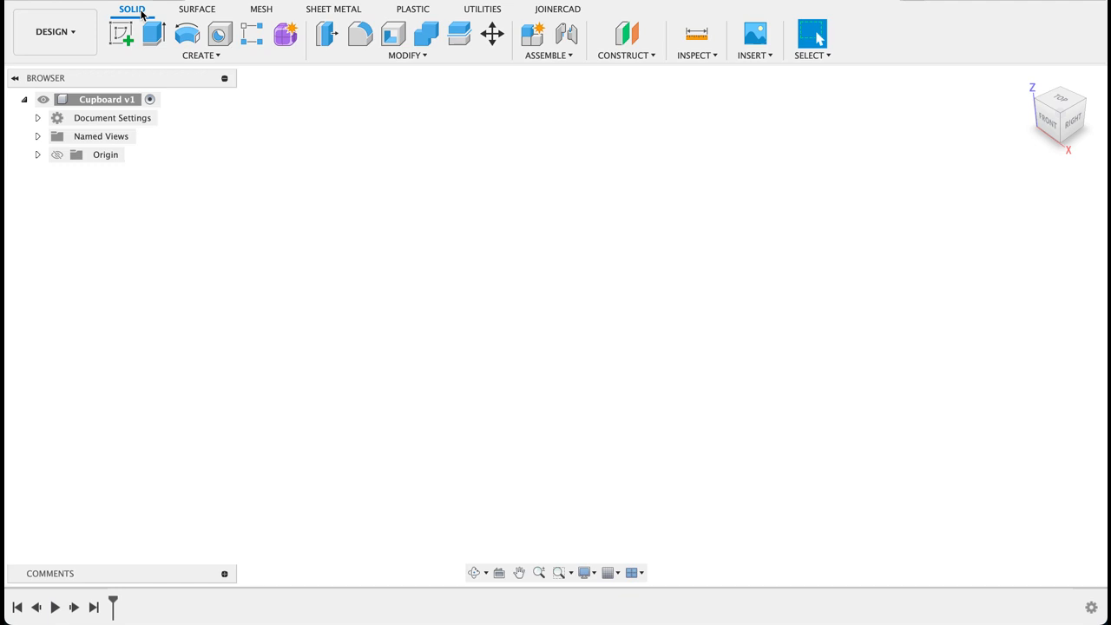
# Draw a 2-point rectangle on the XZ front plane and finish the sketch.
pyautogui.click(121, 33)
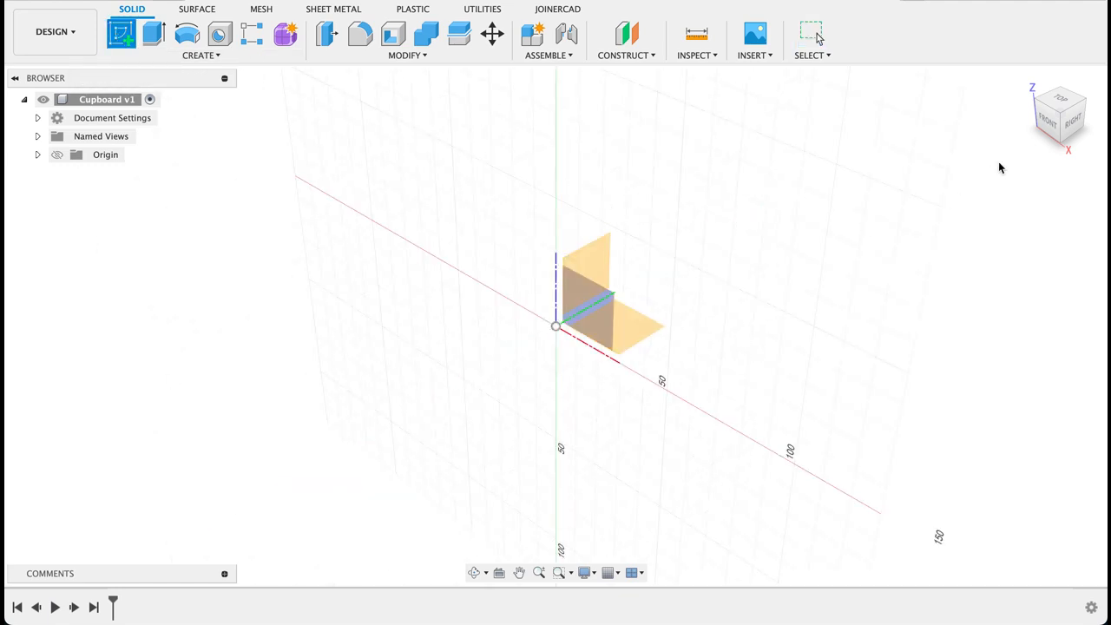
pyautogui.click(1059, 117)
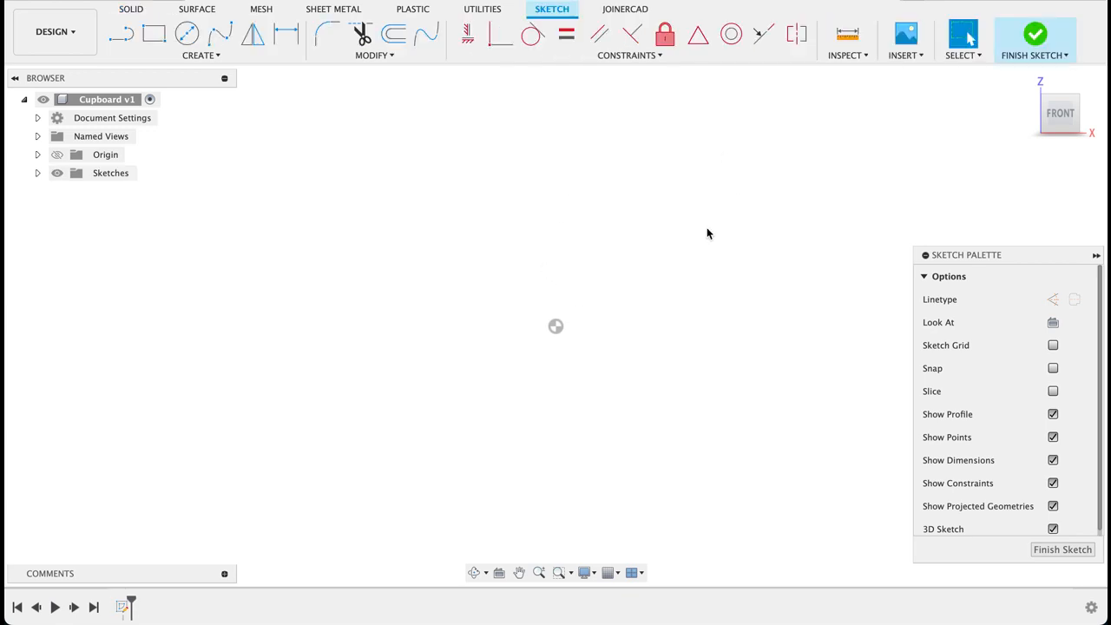
pyautogui.moveTo(154, 34)
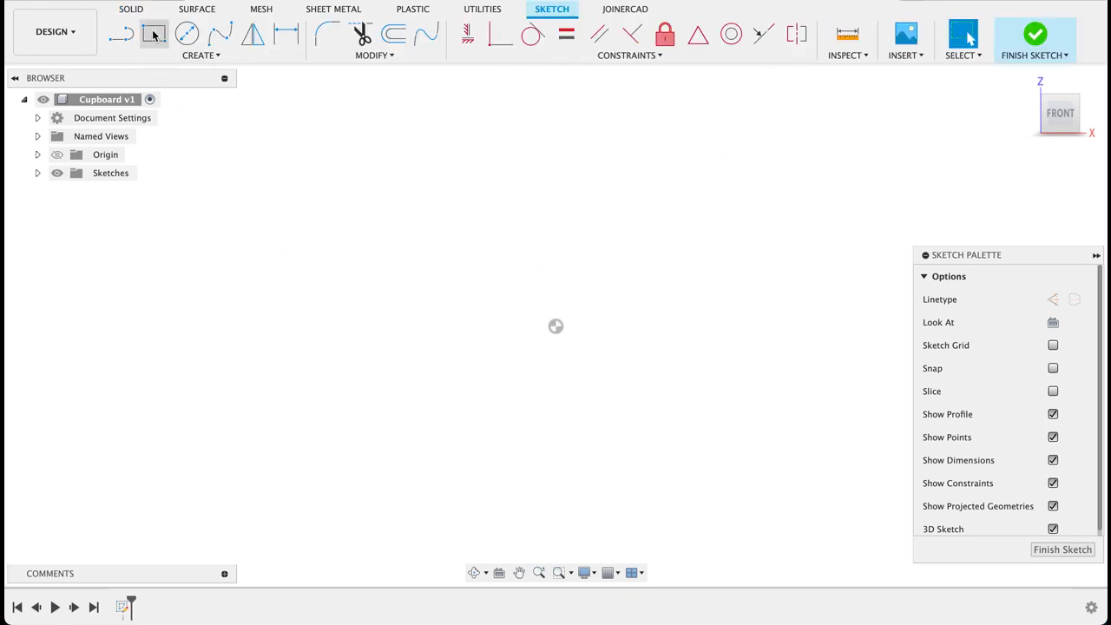
pyautogui.click(154, 34)
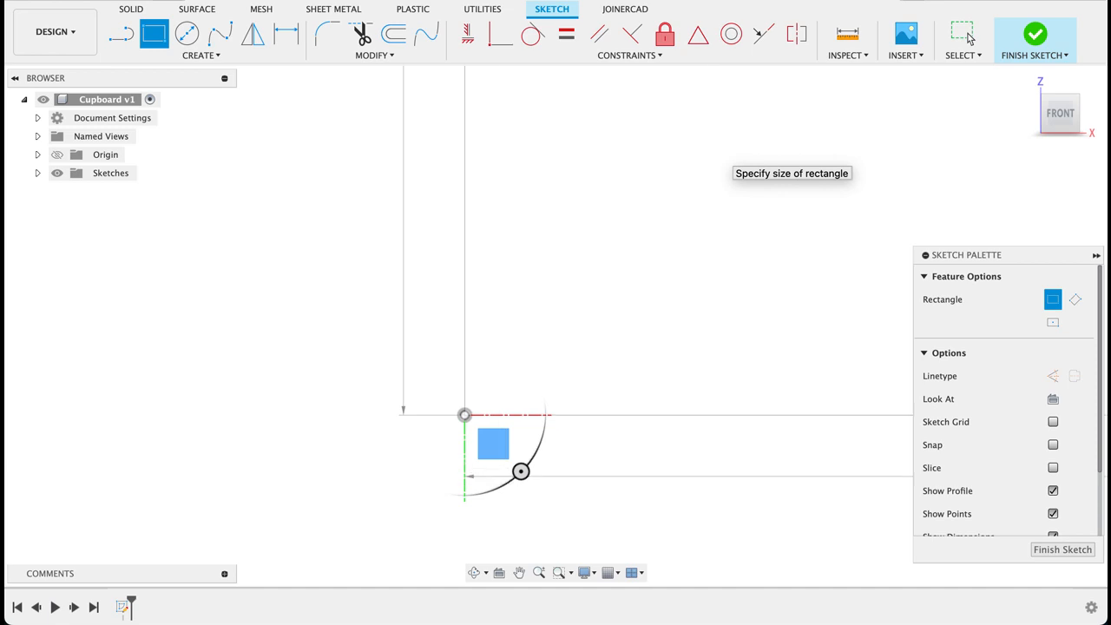
pyautogui.press('Escape')
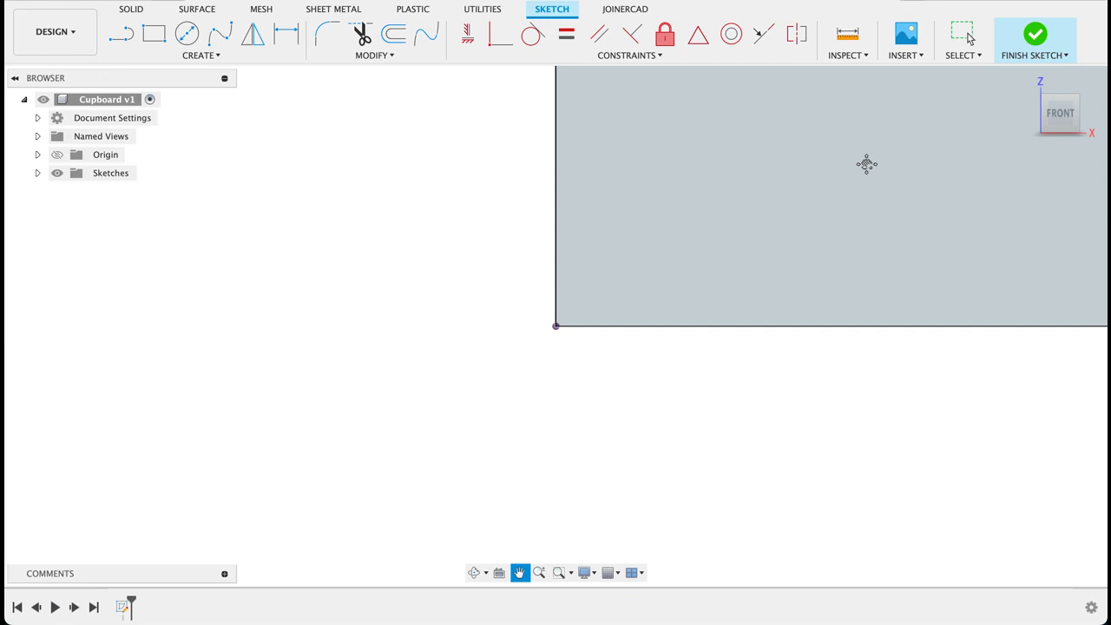
pyautogui.click(1034, 35)
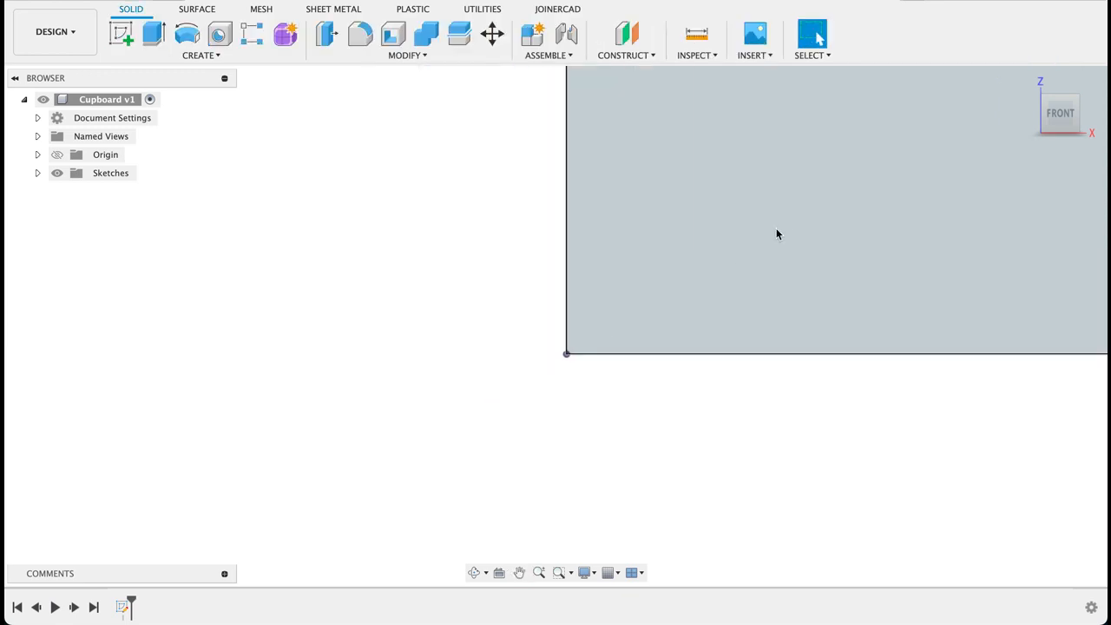
pyautogui.moveTo(778, 235); pyautogui.dragTo(579, 366)
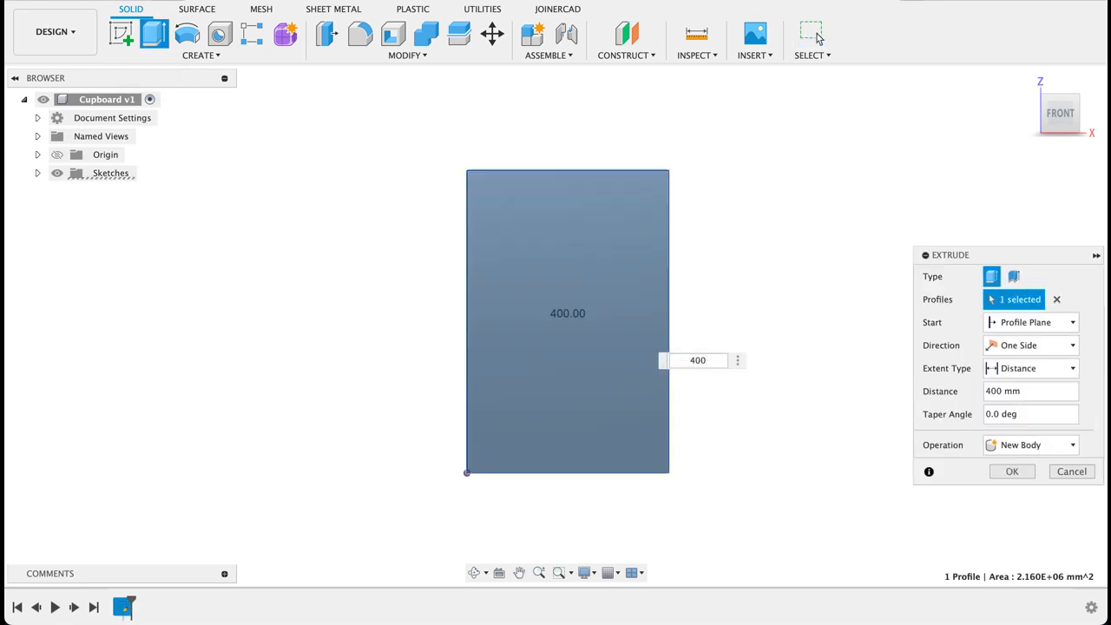
# Confirm the 400 mm extrusion and orbit to see the box in 3D.
pyautogui.click(1012, 471)
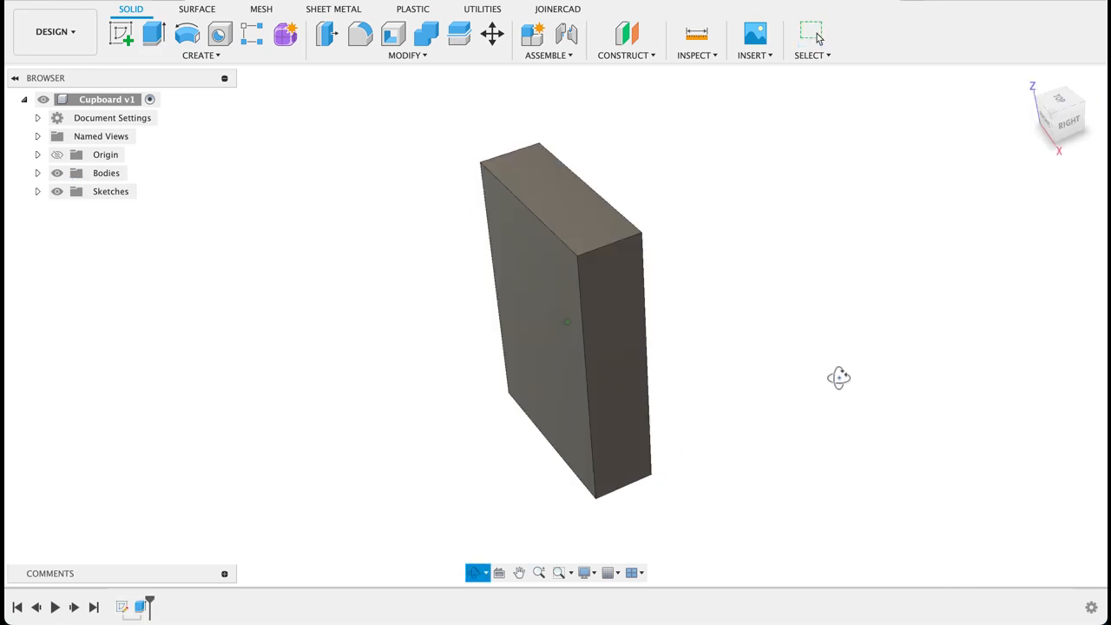
pyautogui.moveTo(840, 377); pyautogui.dragTo(980, 371)
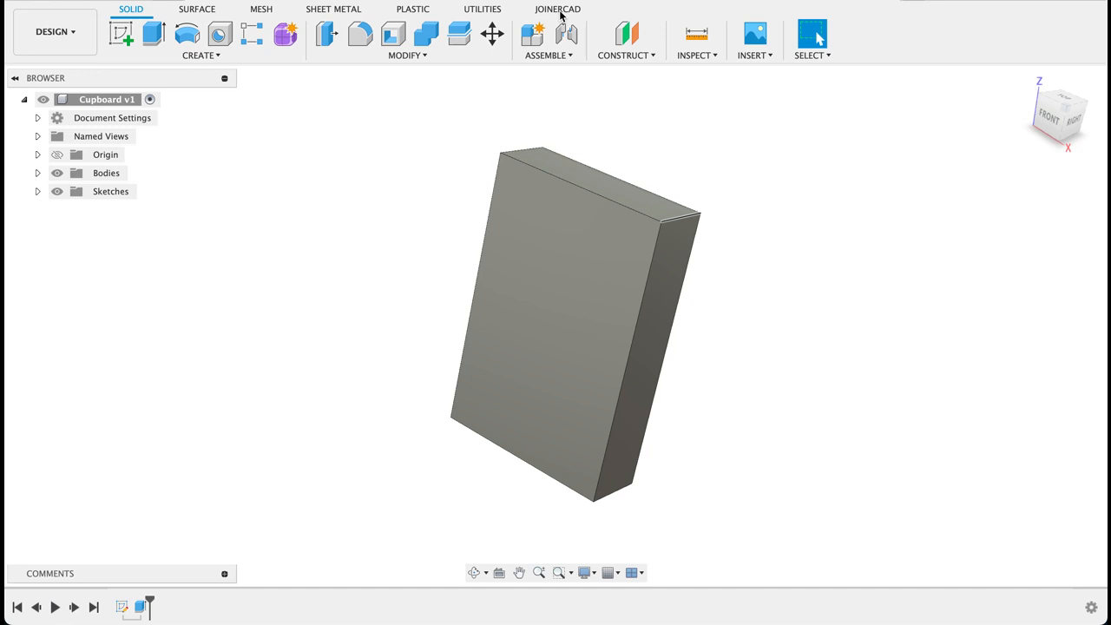
# Switch the toolbar to the JOINERCAD tab.
pyautogui.click(559, 9)
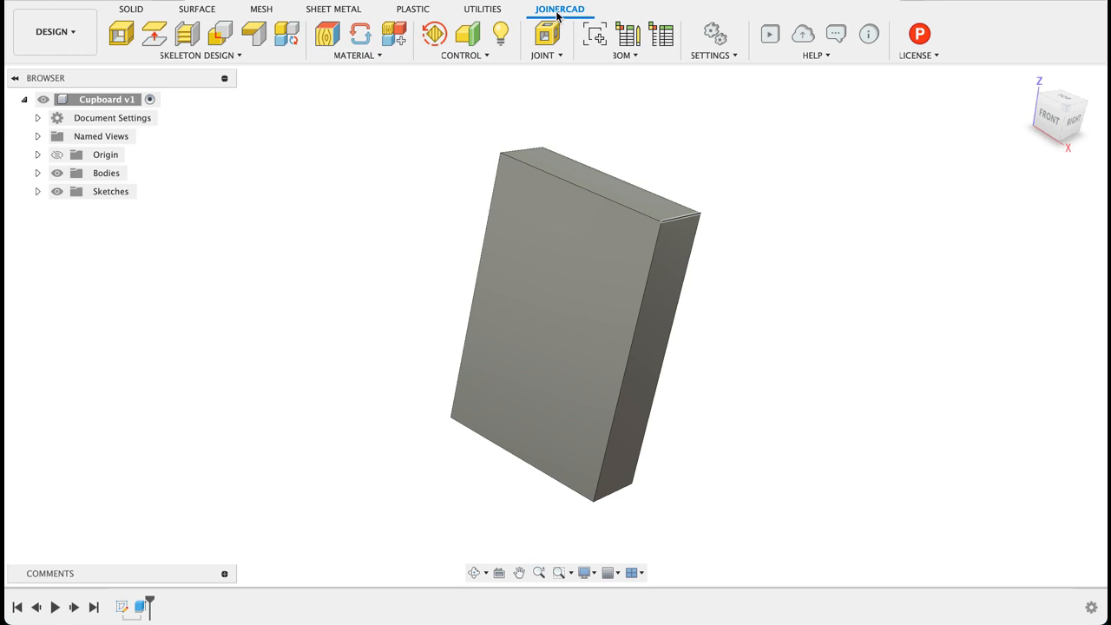
pyautogui.moveTo(187, 34)
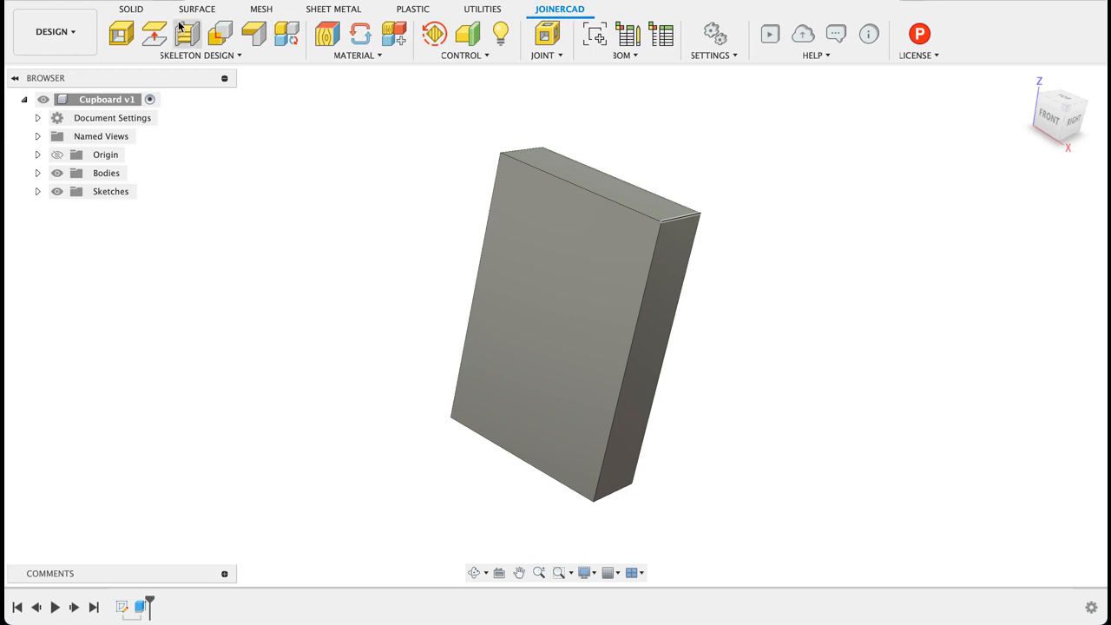
pyautogui.moveTo(366, 17)
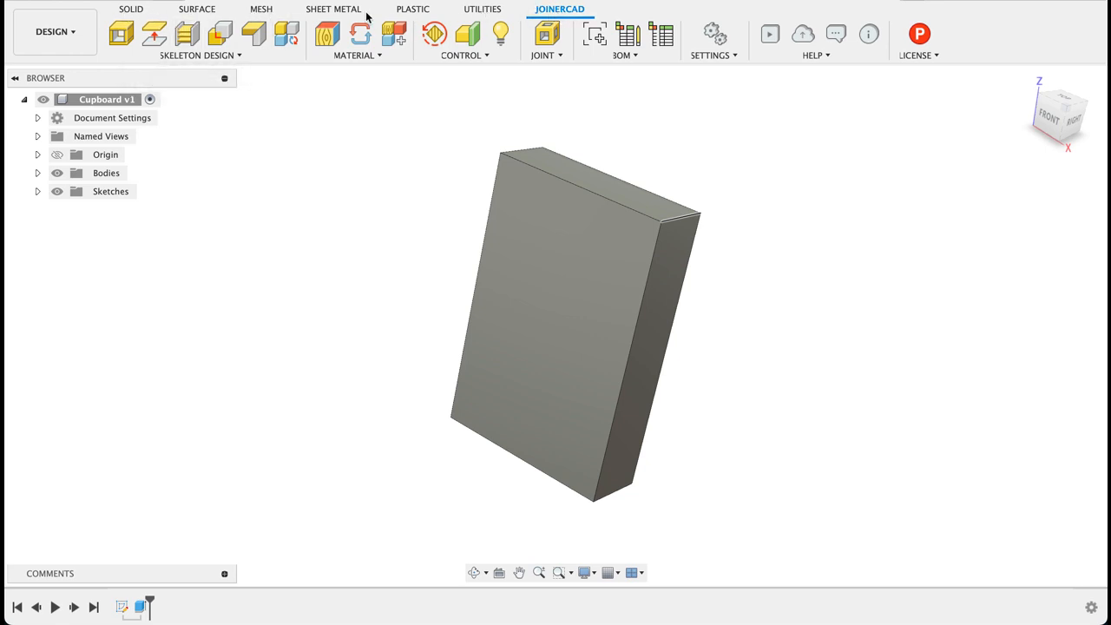
pyautogui.moveTo(546, 34)
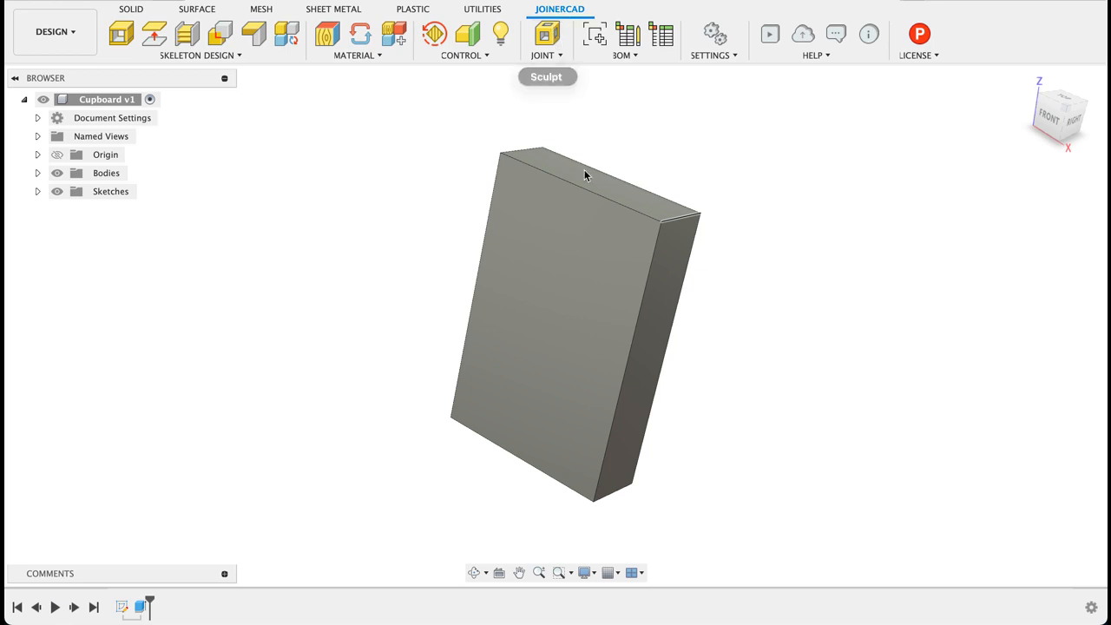
pyautogui.moveTo(580, 276)
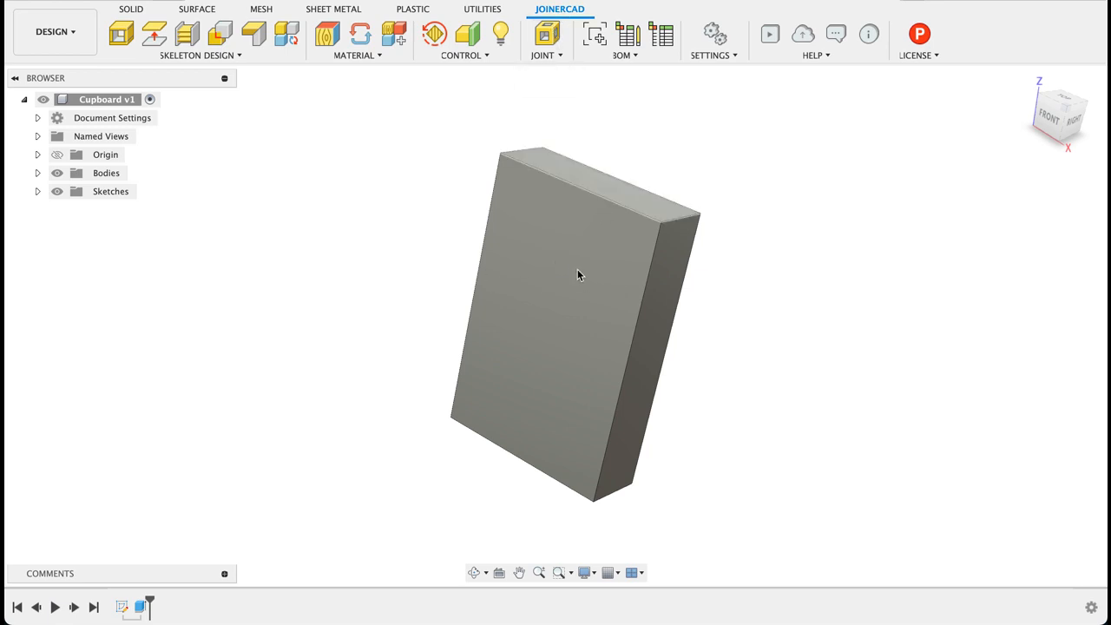
pyautogui.moveTo(120, 35)
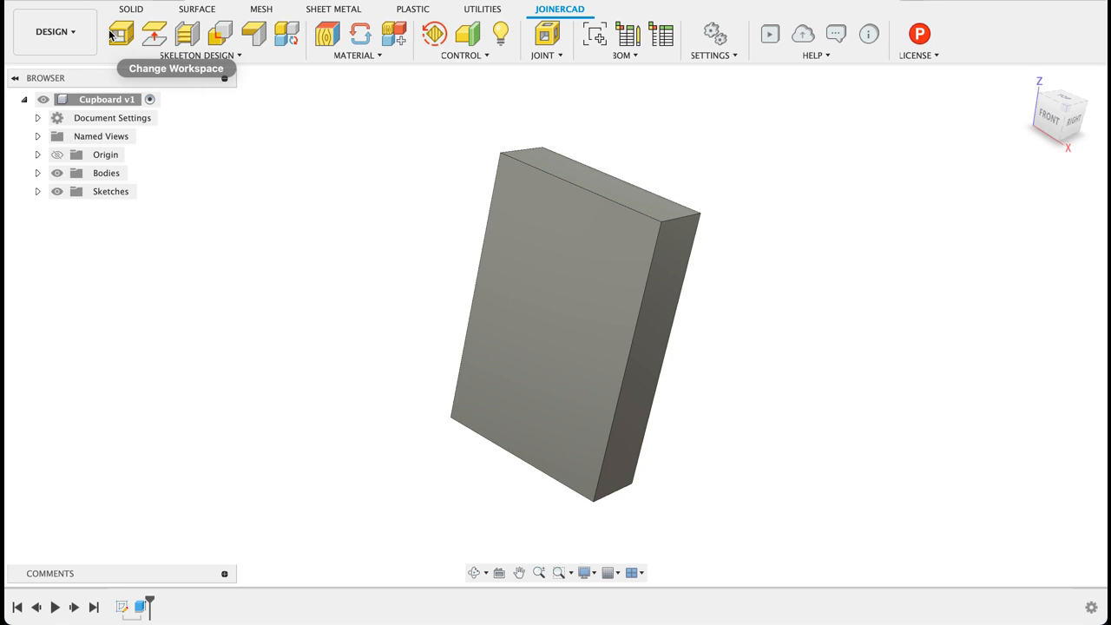
pyautogui.moveTo(120, 33)
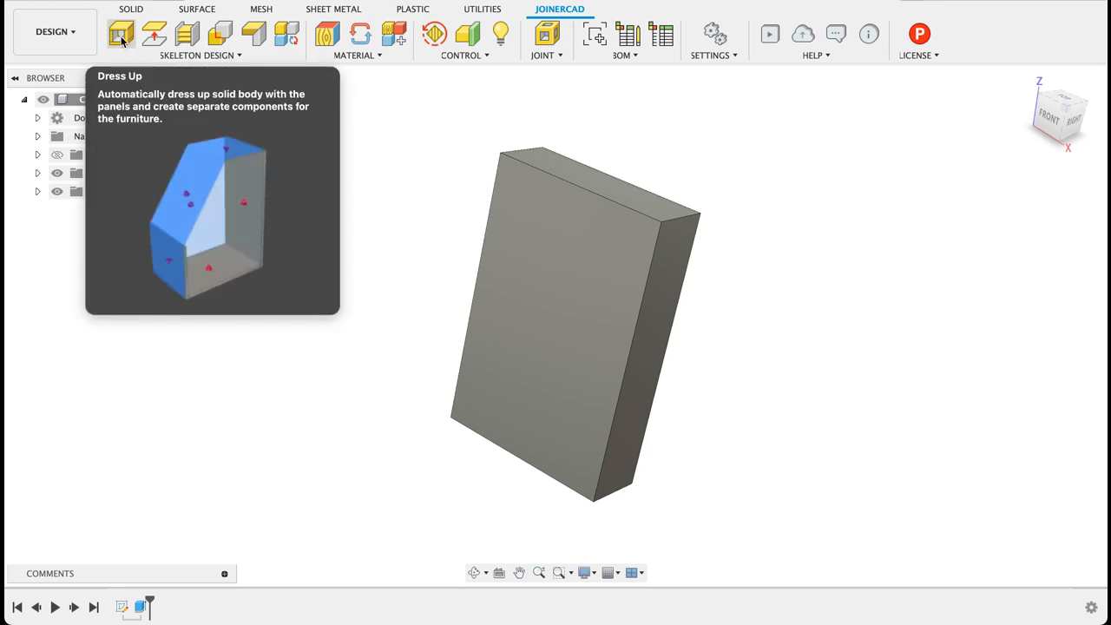
pyautogui.moveTo(550, 278)
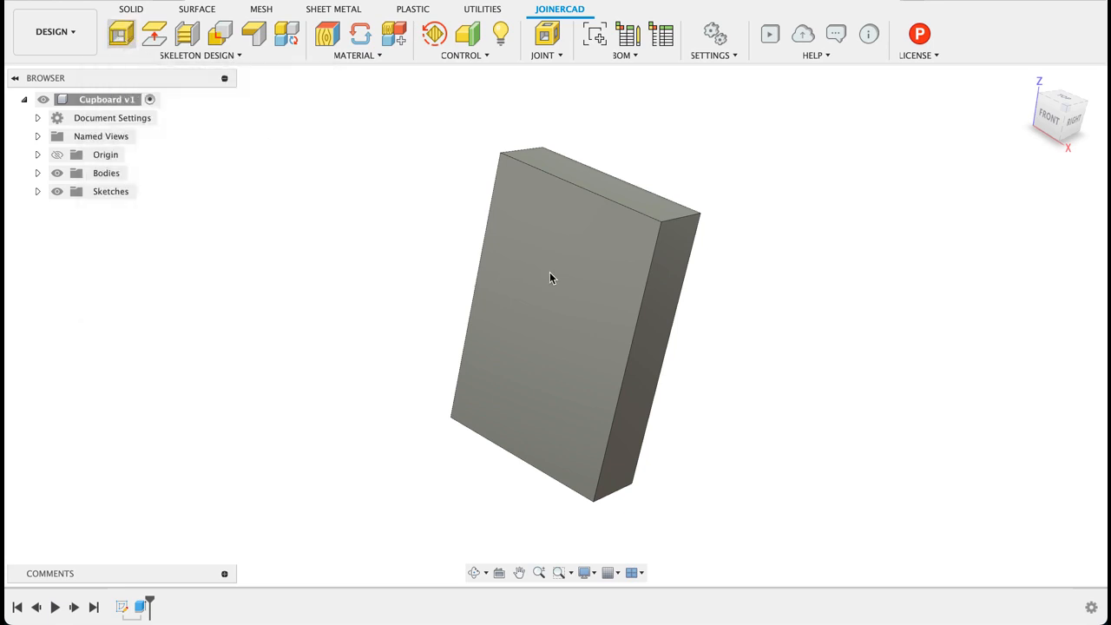
# Start Dress Up with 16 mm panels, deselecting the front face and re-adding the right face.
pyautogui.click(121, 34)
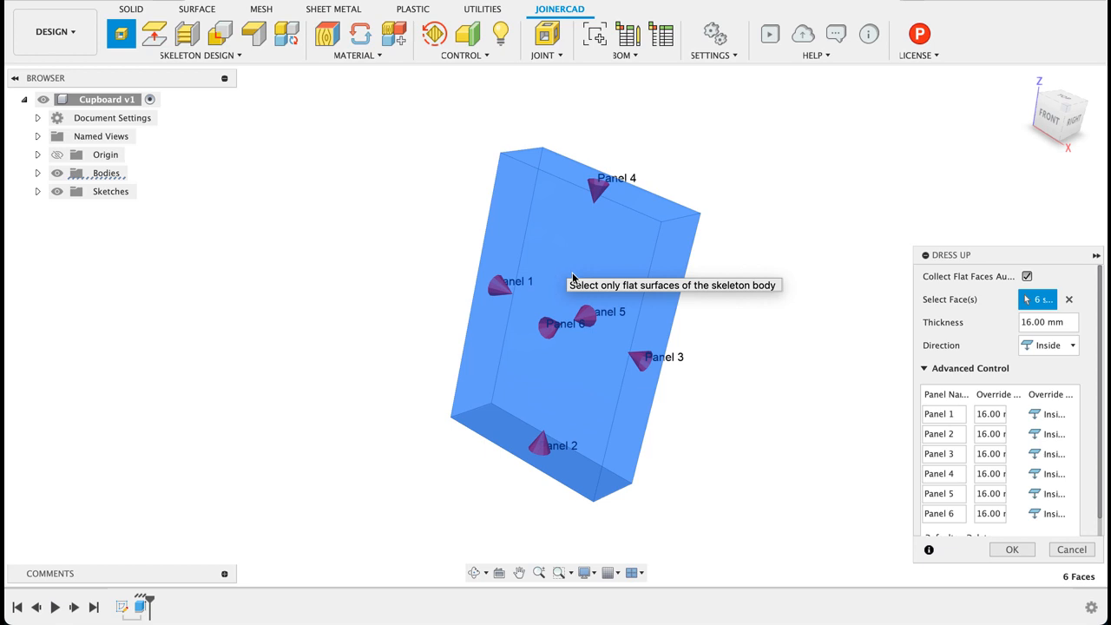
pyautogui.moveTo(791, 287)
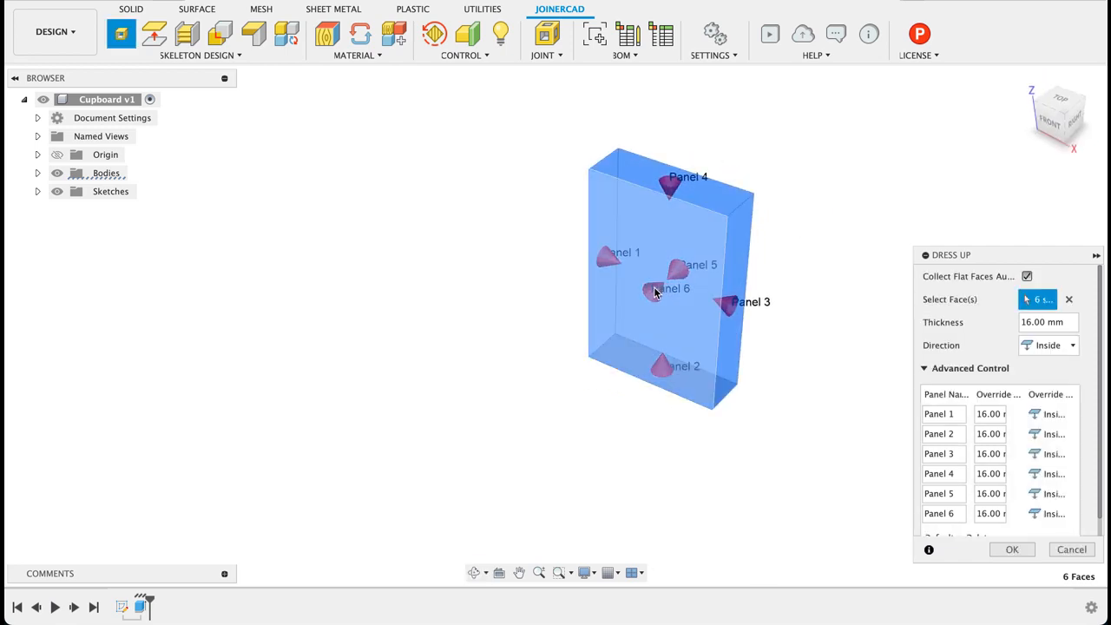
pyautogui.click(669, 289)
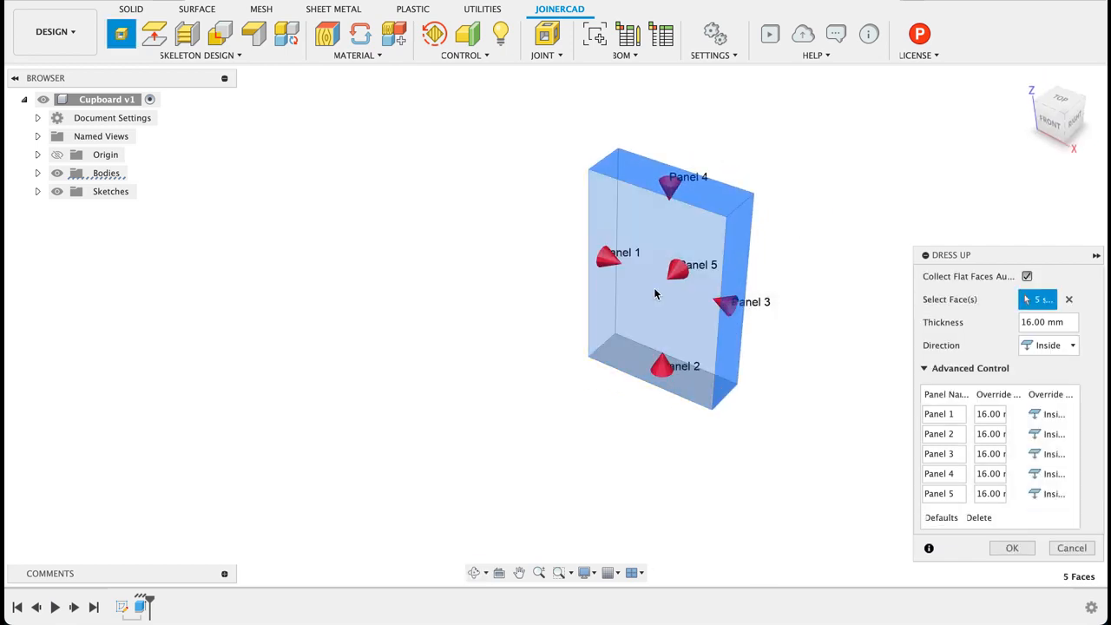
pyautogui.click(730, 304)
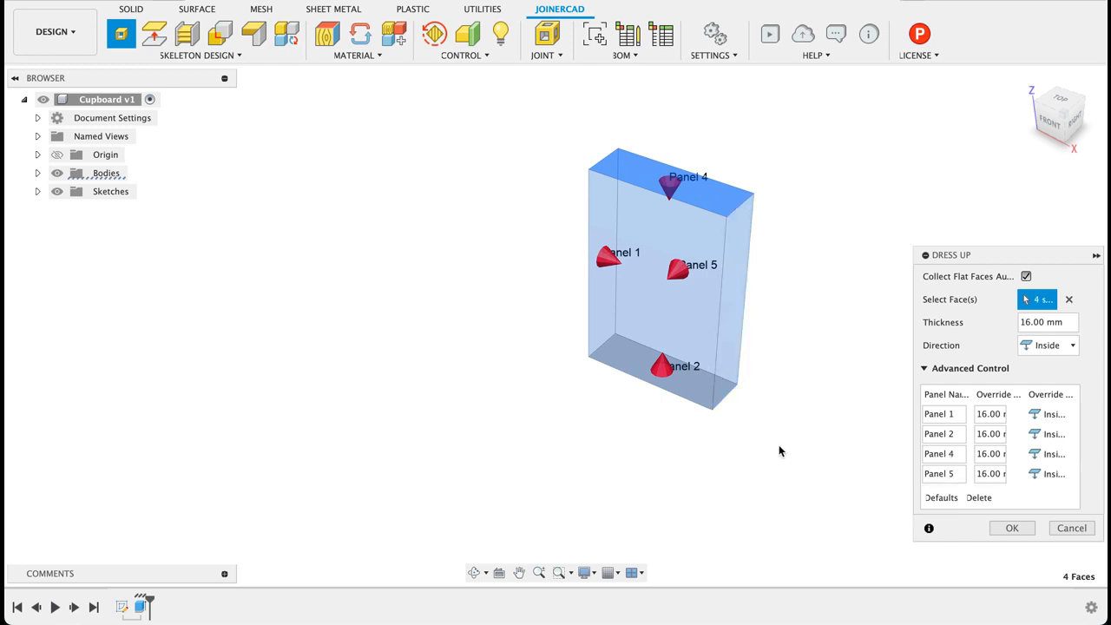
pyautogui.click(737, 302)
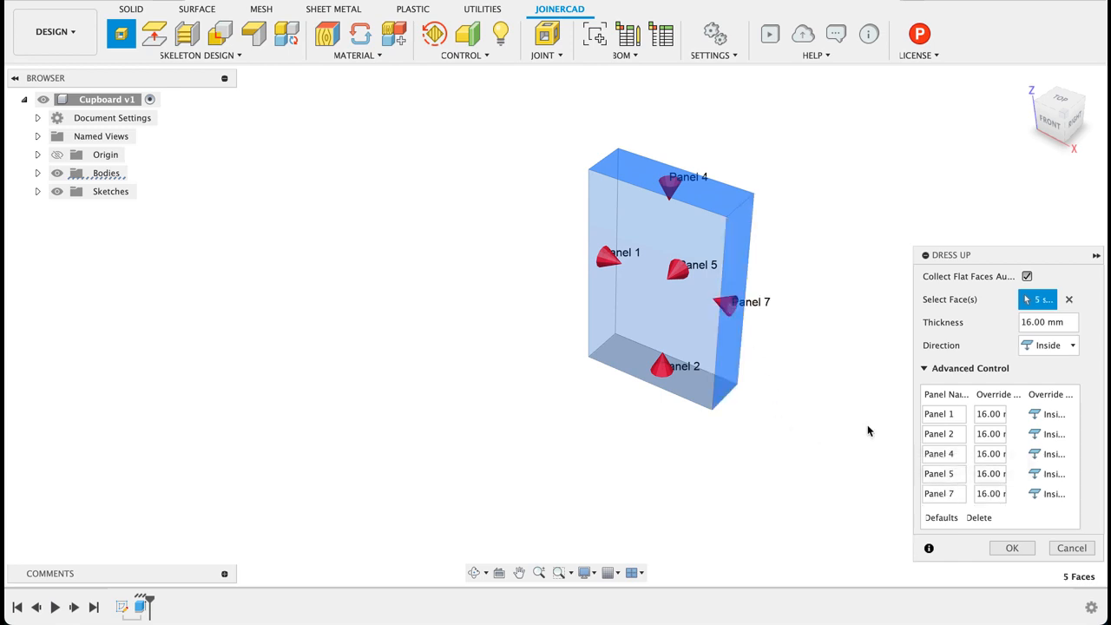
pyautogui.moveTo(936, 415)
pyautogui.write('P')
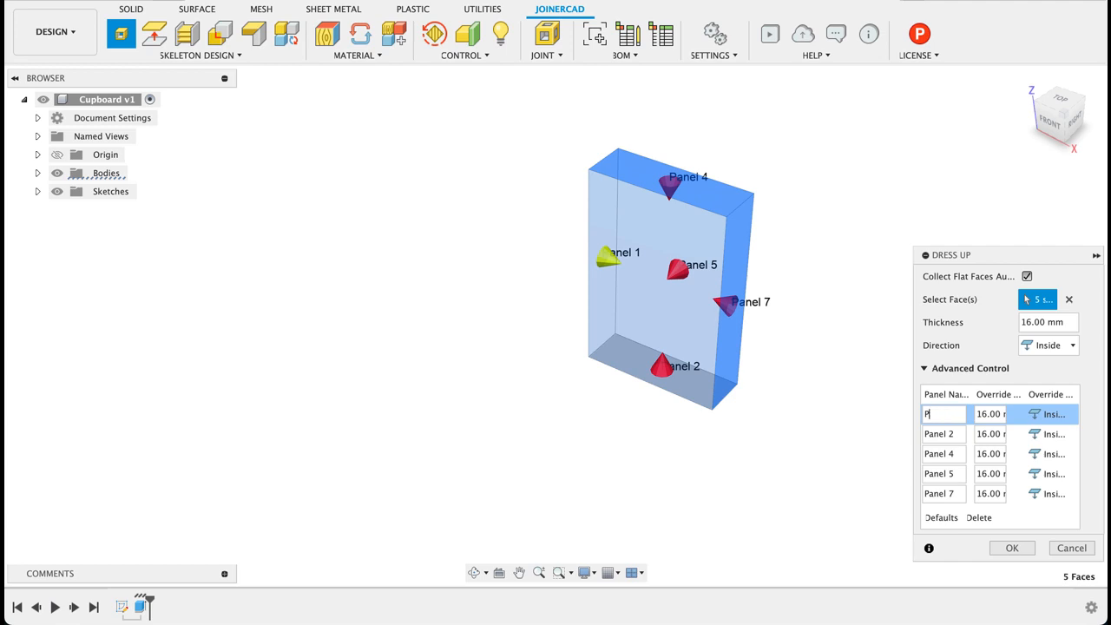
# Rename the panel rows left, bottom and right, and review their Override Direction options.
pyautogui.write('left')
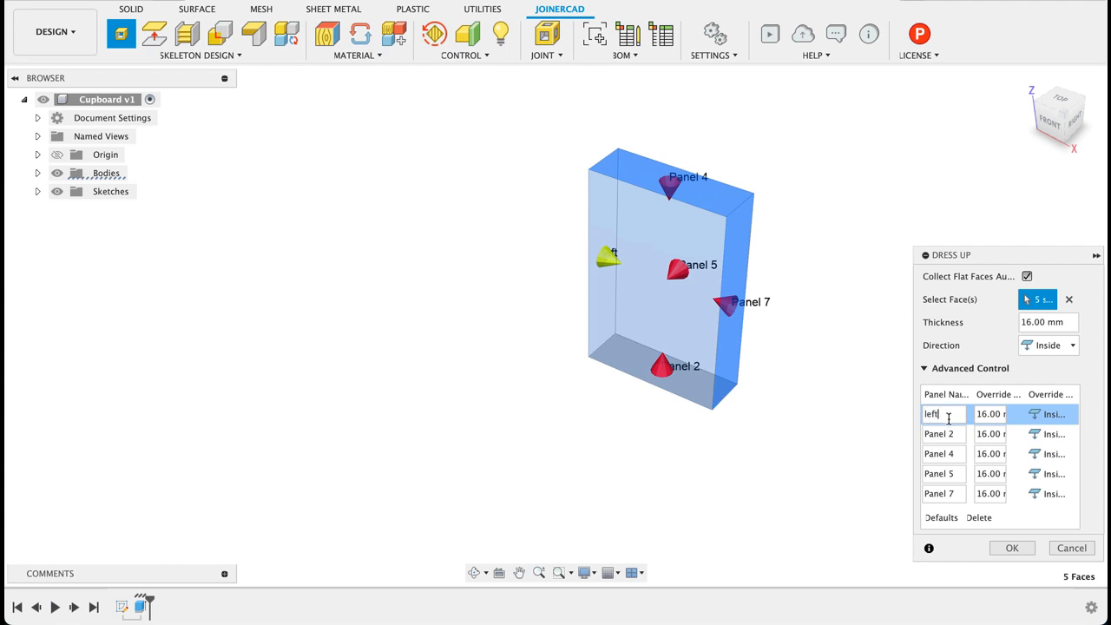
pyautogui.click(940, 494)
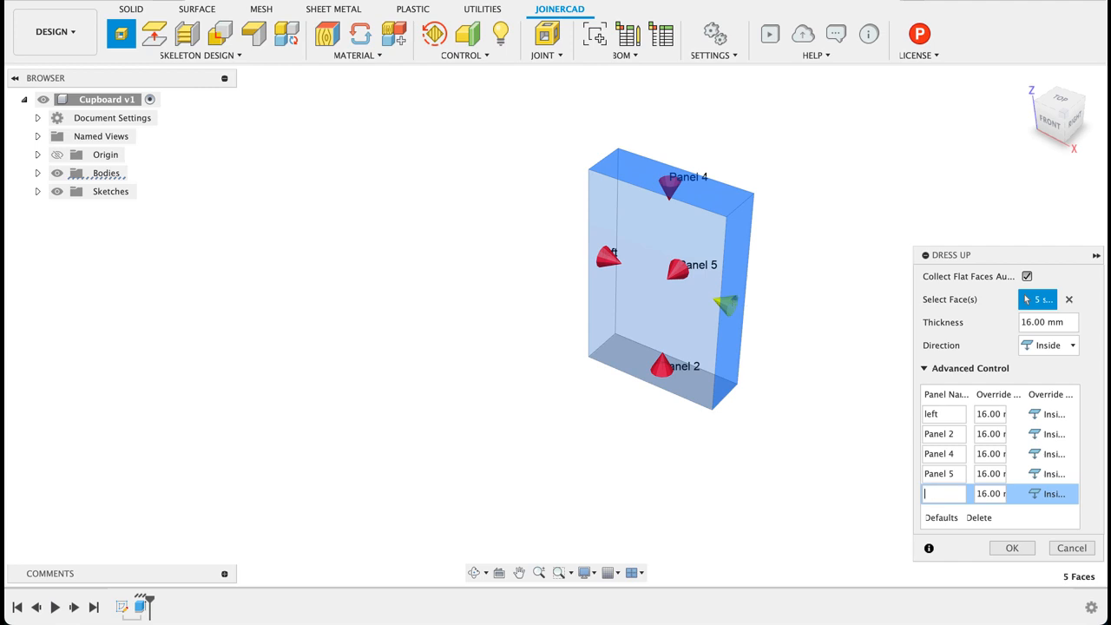
pyautogui.write('right')
pyautogui.click(944, 434)
pyautogui.write('bottom')
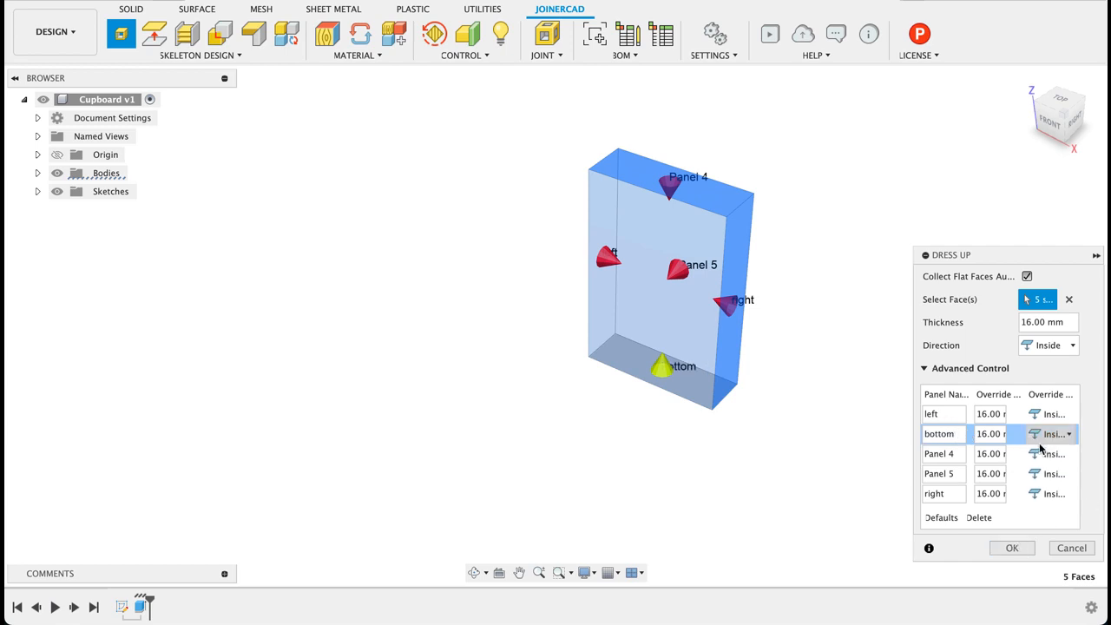
pyautogui.click(1050, 413)
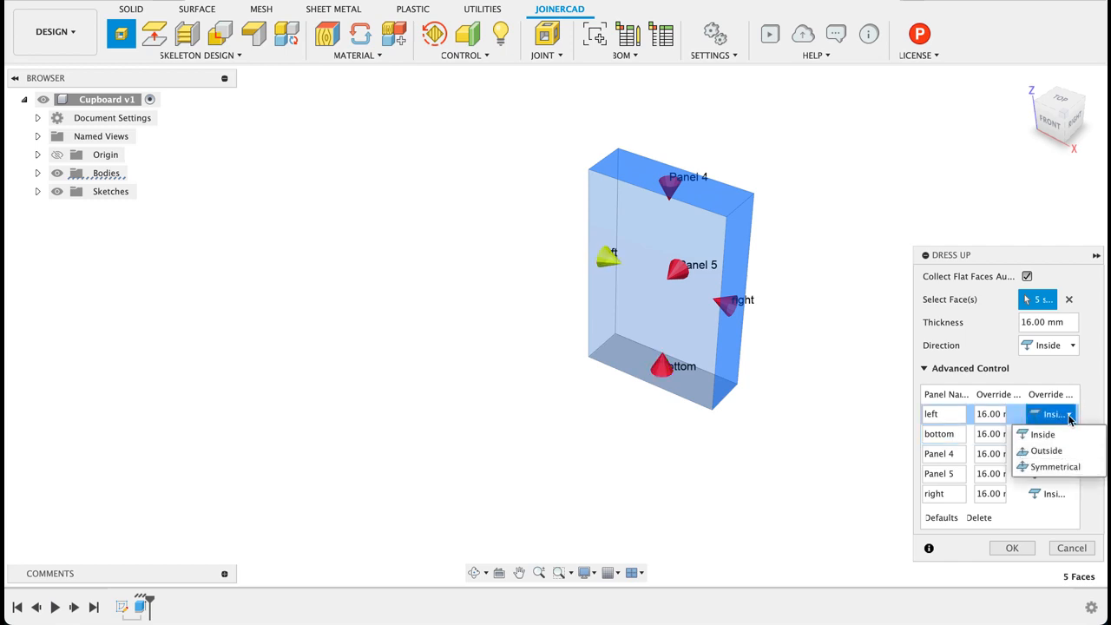
pyautogui.click(1040, 433)
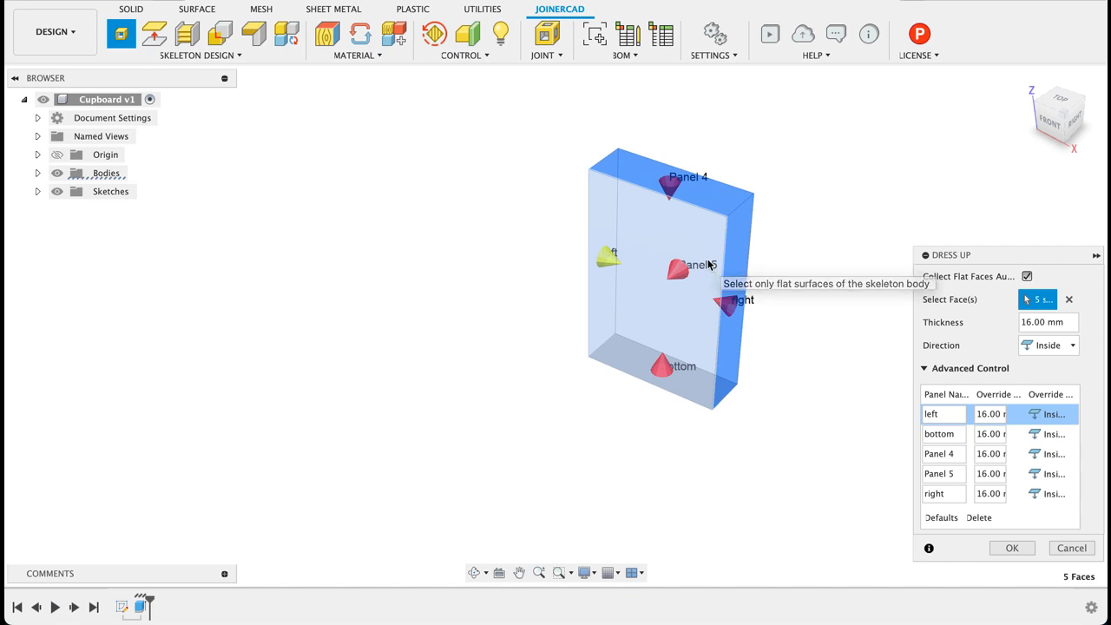
pyautogui.moveTo(705, 260)
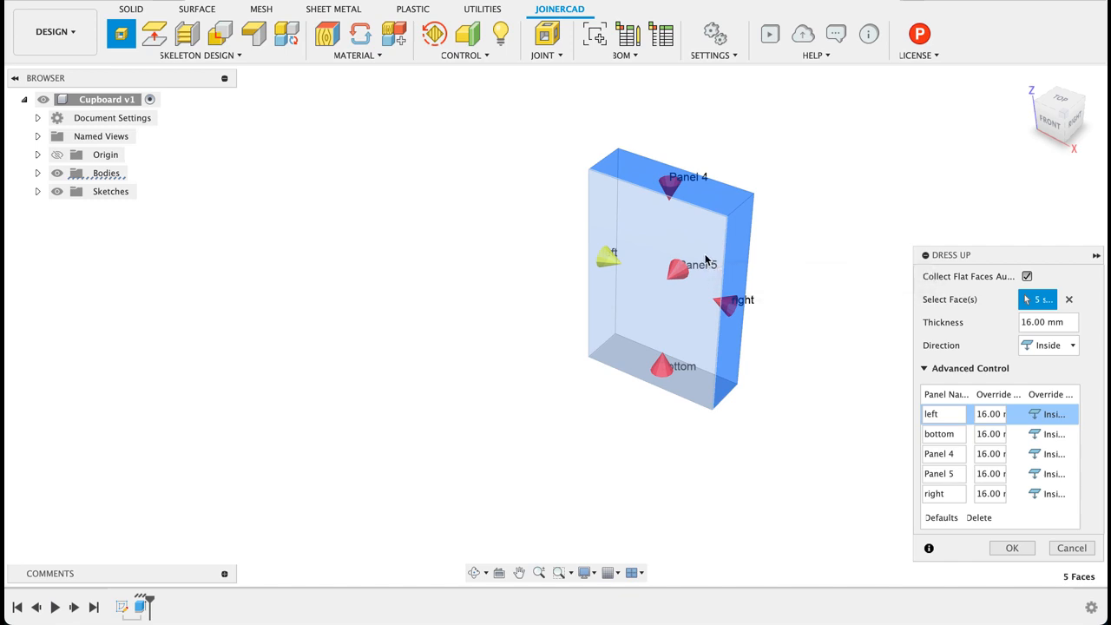
pyautogui.moveTo(703, 263)
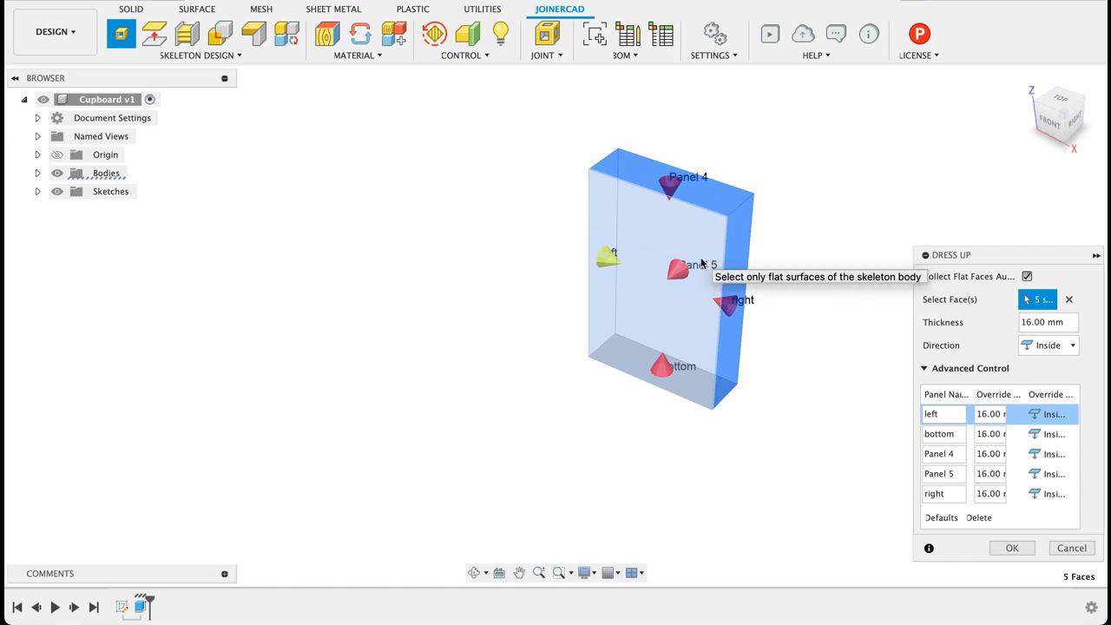
pyautogui.moveTo(838, 425)
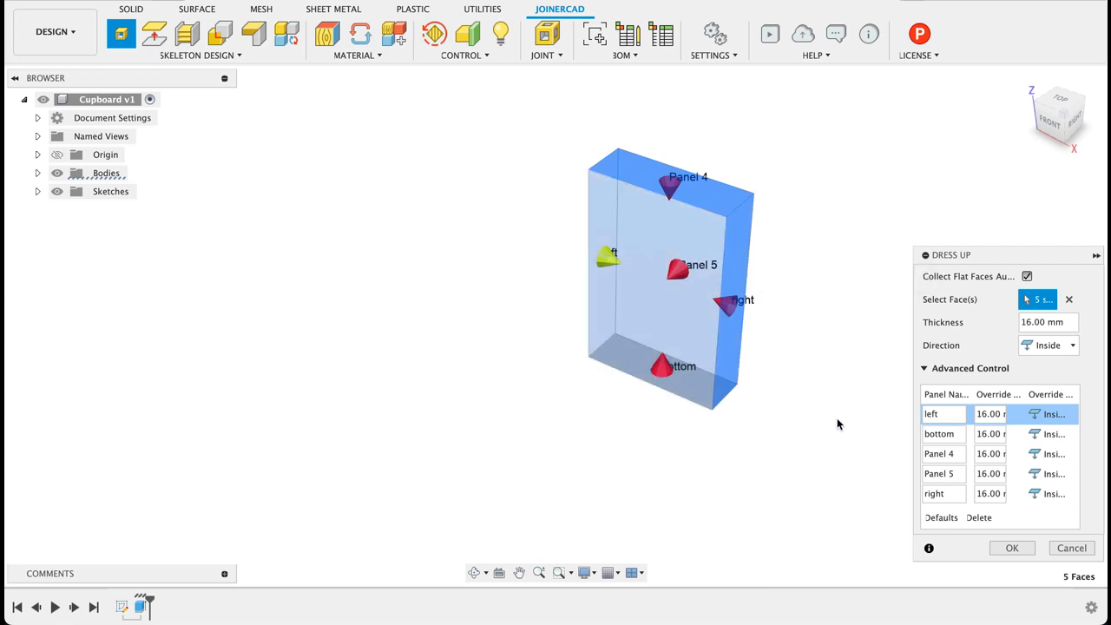
pyautogui.moveTo(899, 426)
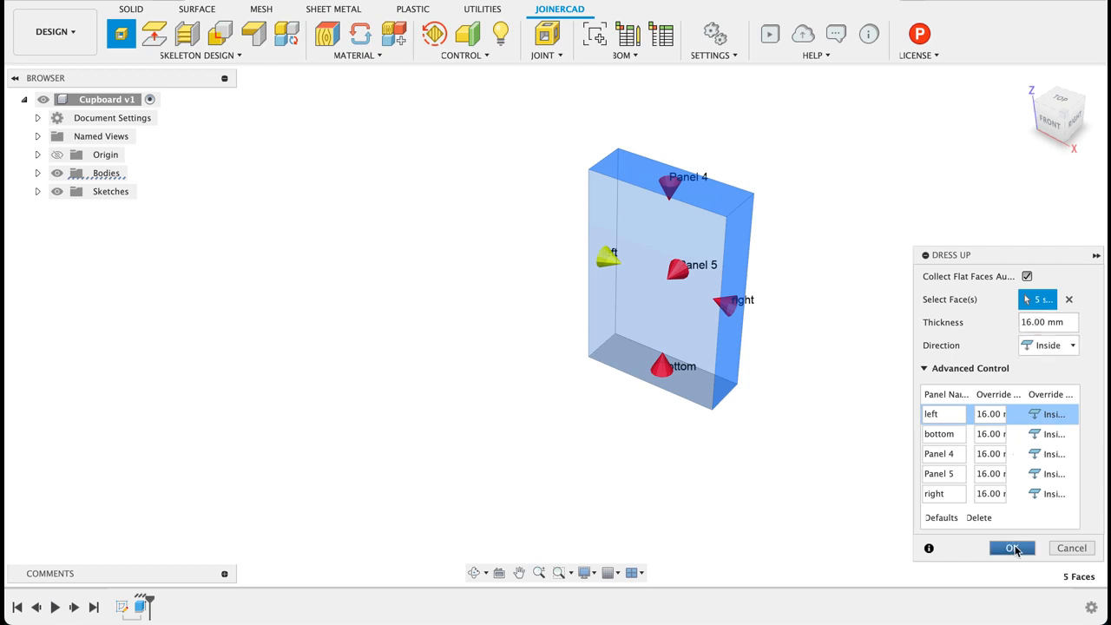
# Create the named panels, hide the skeleton body and inspect the corners.
pyautogui.click(1012, 548)
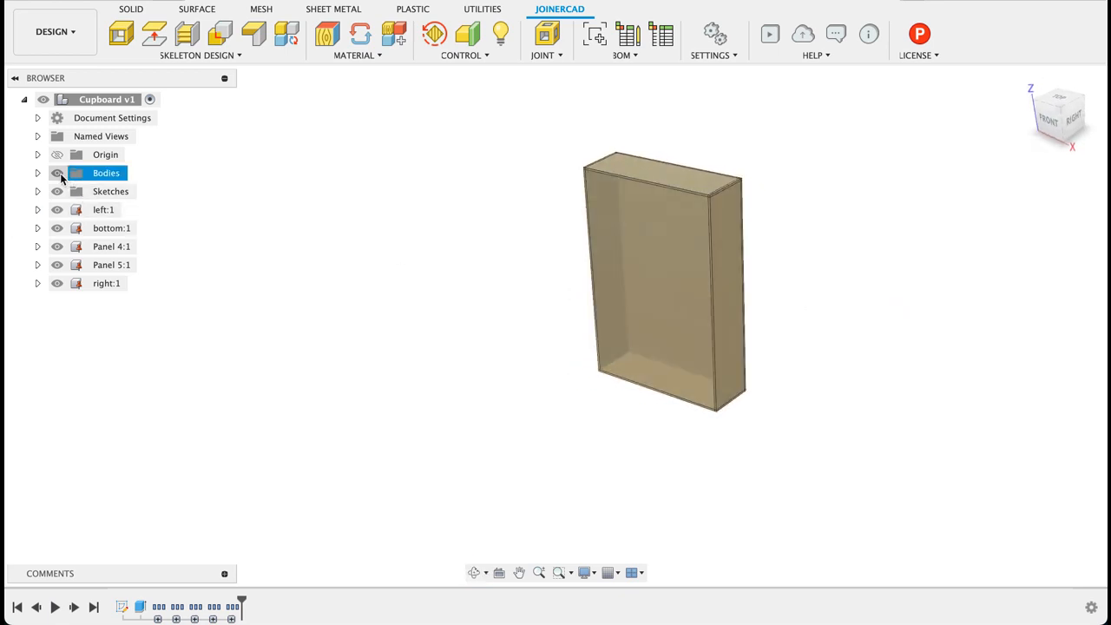
pyautogui.click(57, 173)
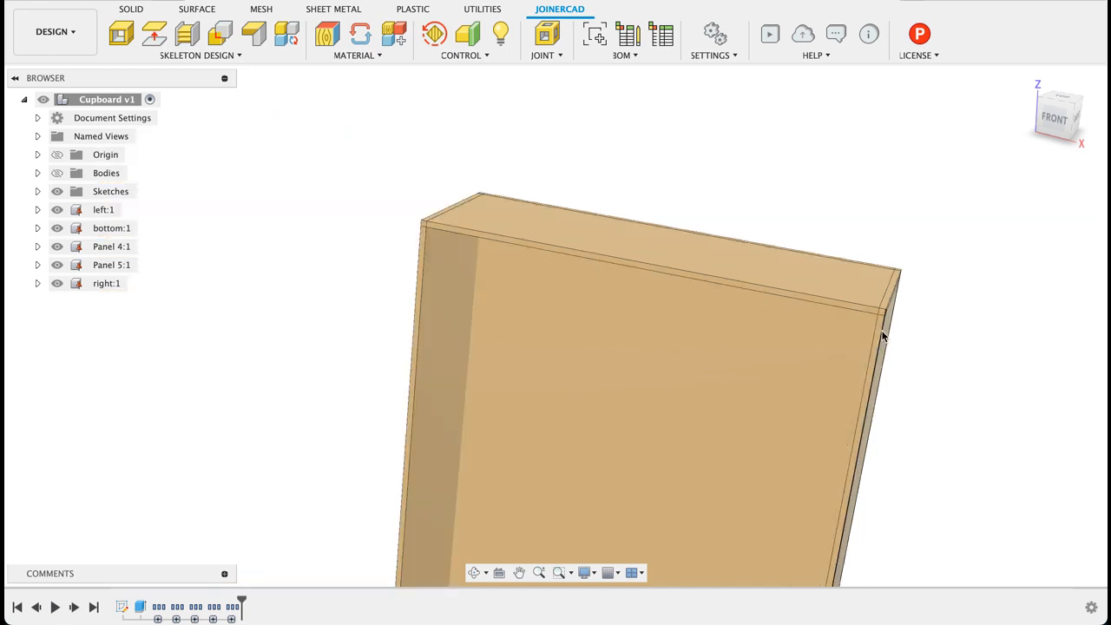
pyautogui.moveTo(884, 337); pyautogui.dragTo(869, 395)
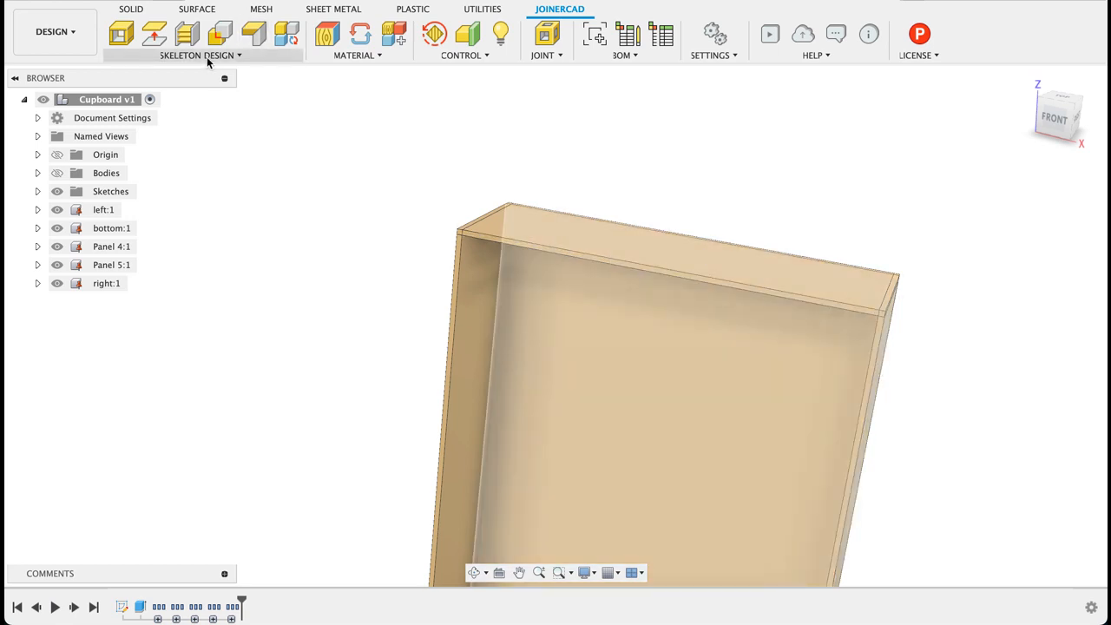
# Trim the left and right panels against the top and bottom panels.
pyautogui.click(220, 34)
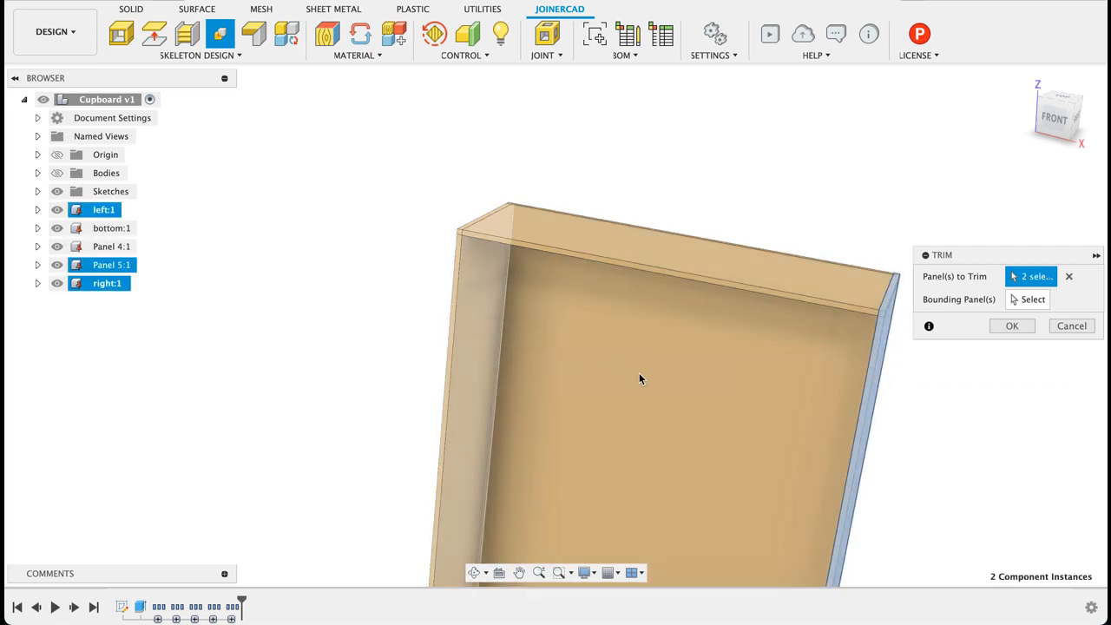
pyautogui.click(1034, 298)
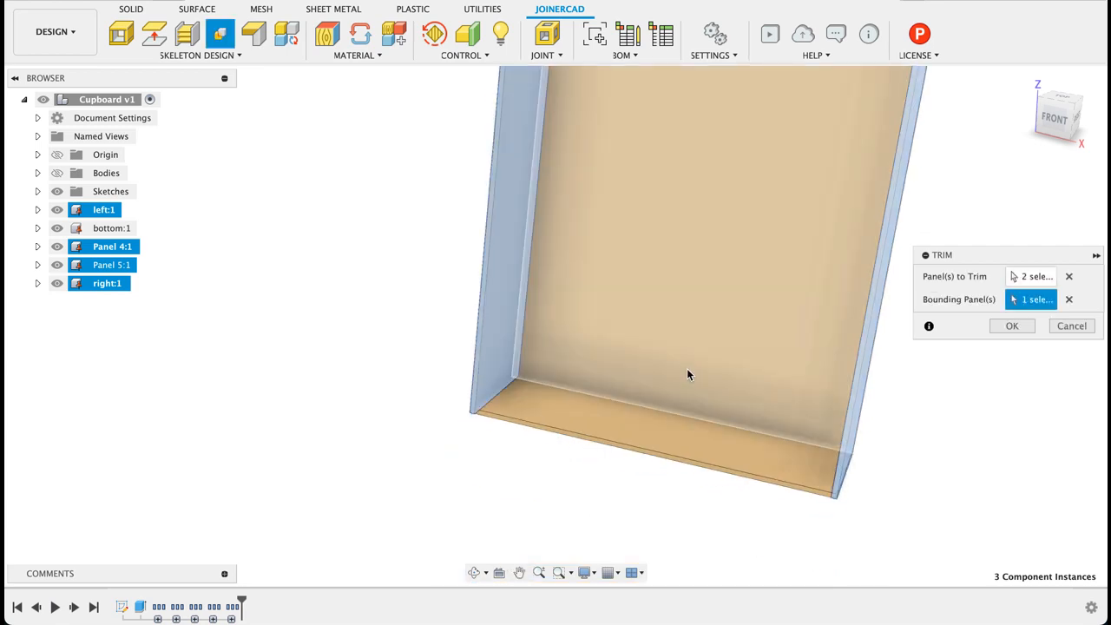
pyautogui.click(660, 451)
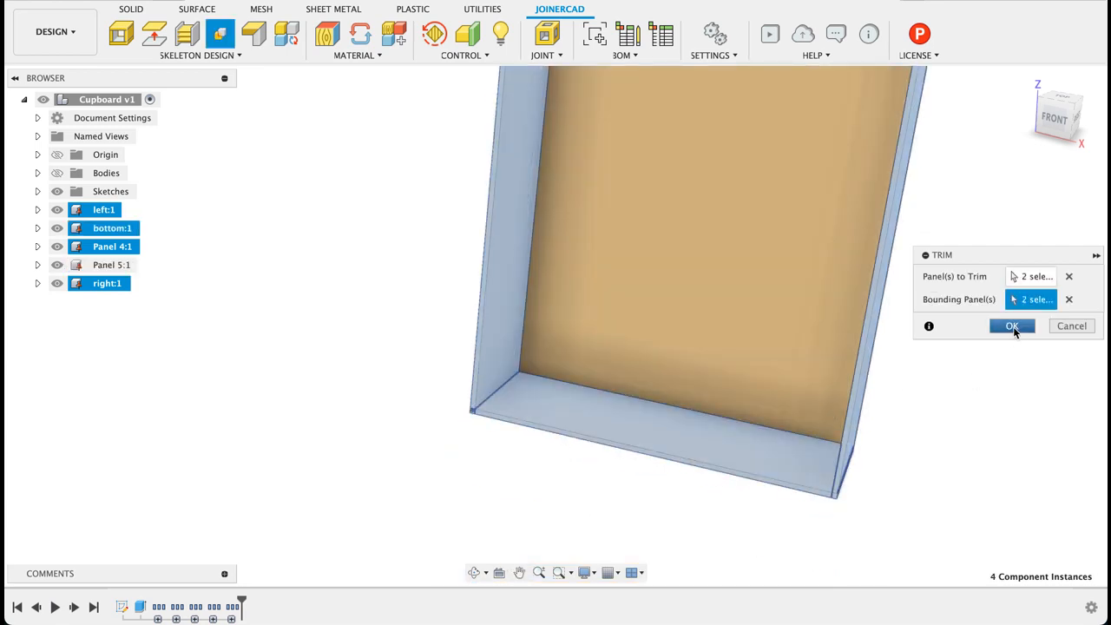
pyautogui.click(1011, 326)
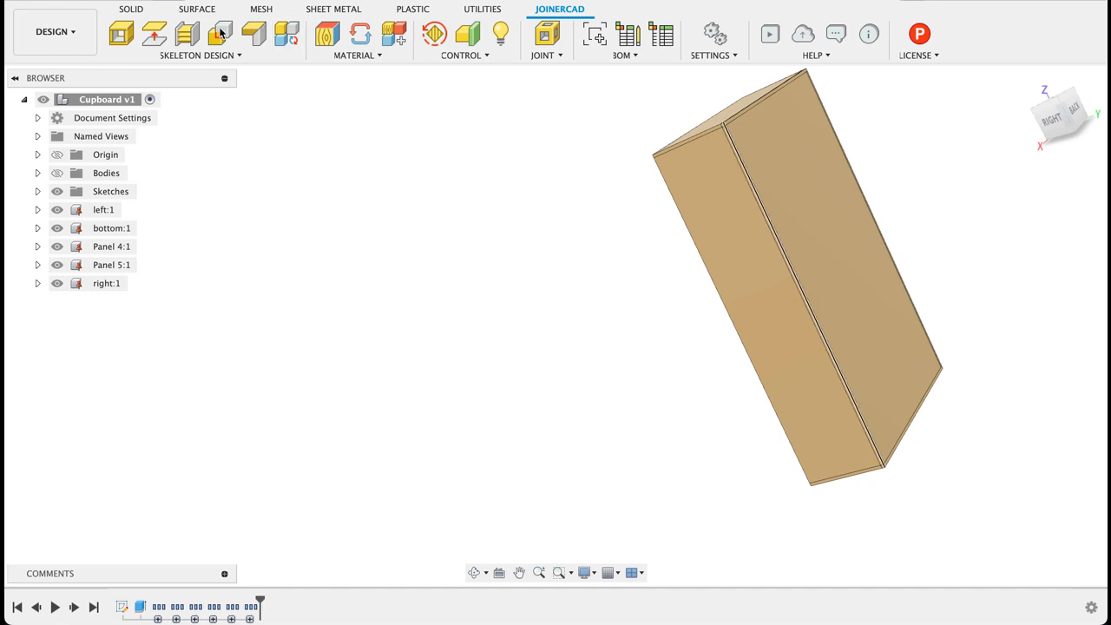
# Trim the back panel within the other four, orbit around, then view from the front.
pyautogui.click(219, 33)
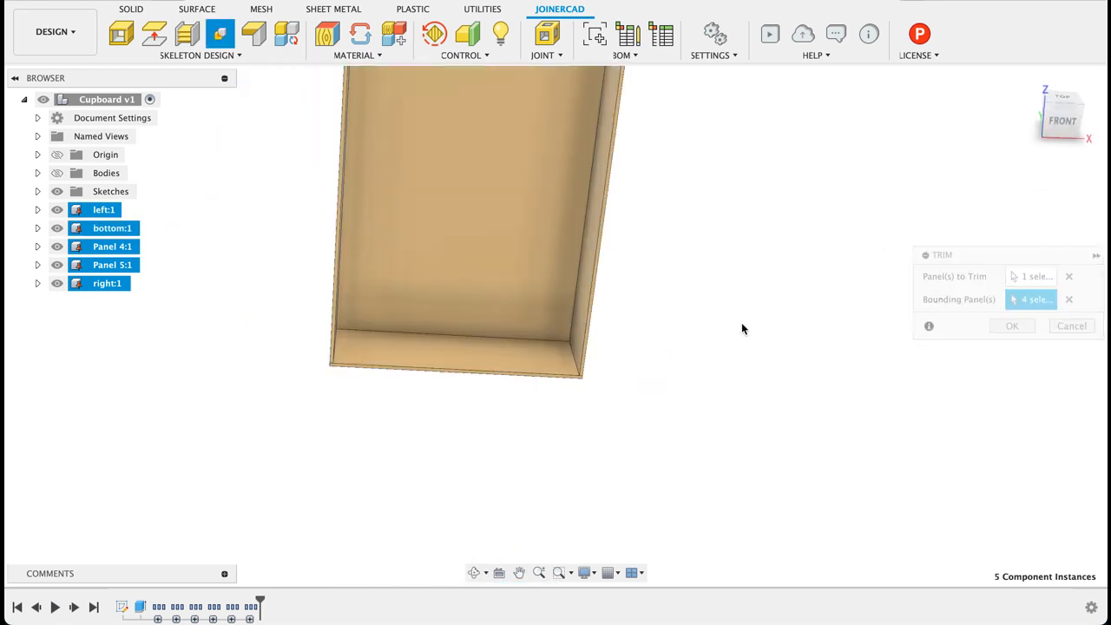
pyautogui.click(1012, 325)
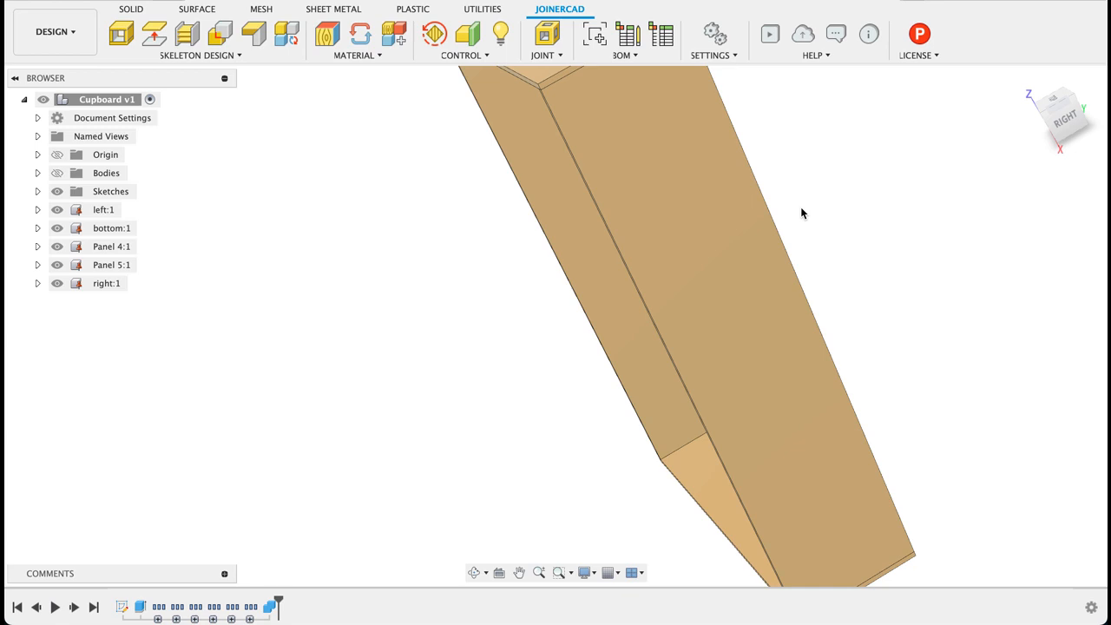
pyautogui.moveTo(803, 214); pyautogui.dragTo(756, 299)
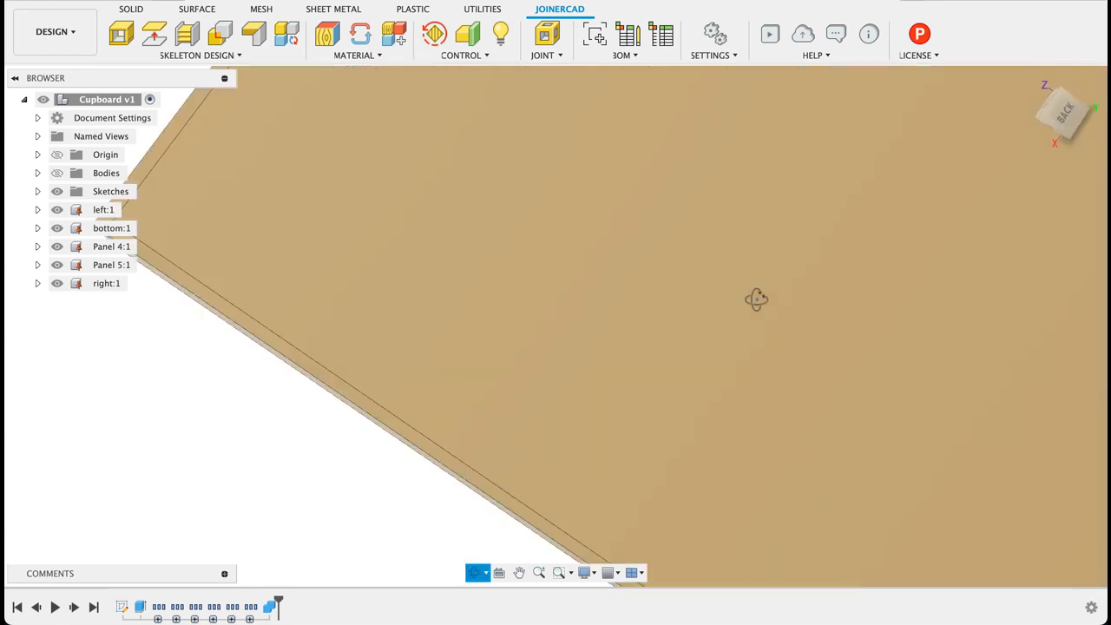
pyautogui.moveTo(757, 299); pyautogui.dragTo(339, 378)
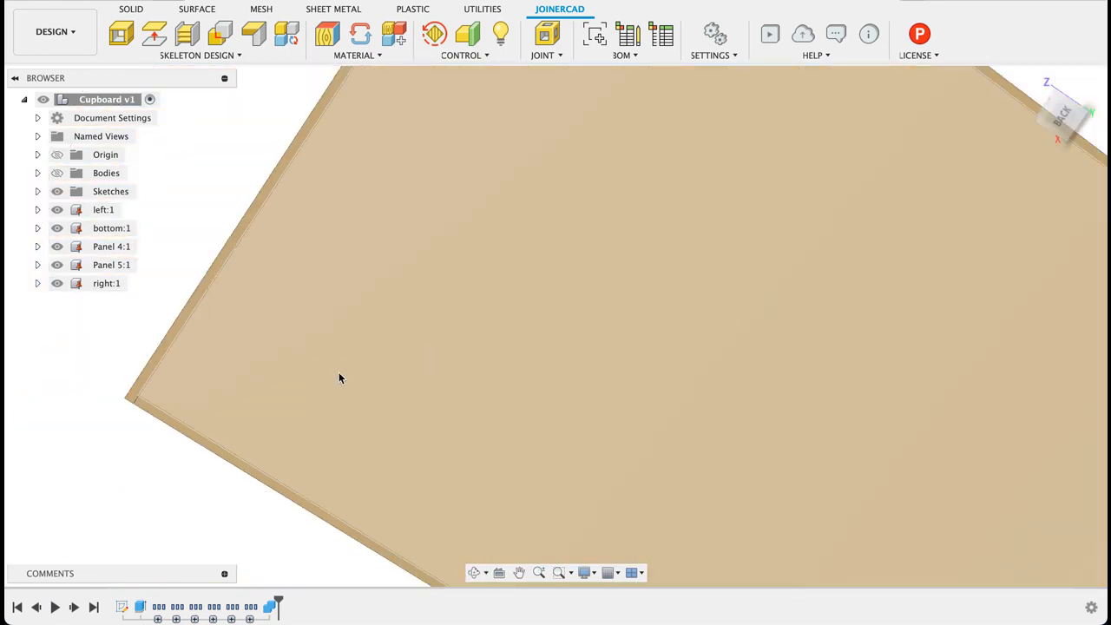
pyautogui.moveTo(340, 377); pyautogui.dragTo(347, 302)
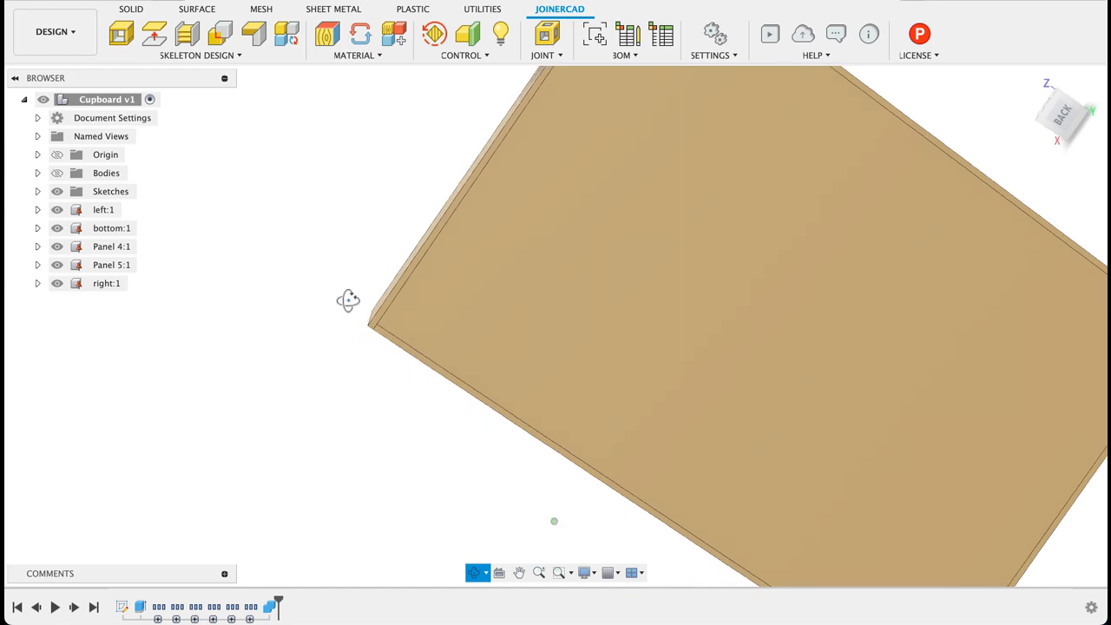
pyautogui.moveTo(348, 301); pyautogui.dragTo(578, 330)
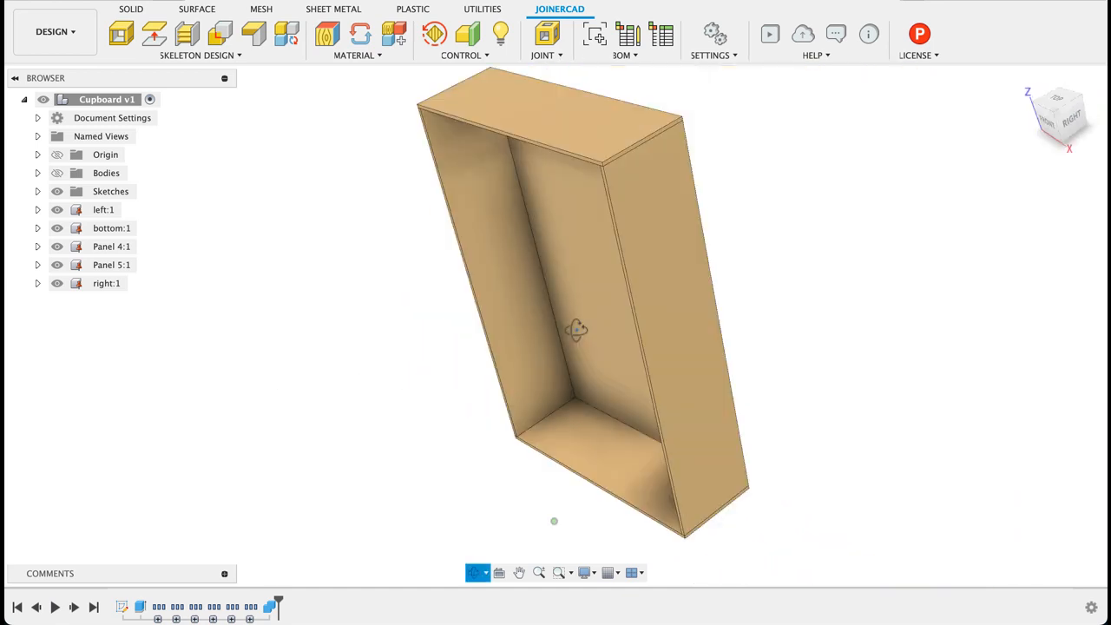
pyautogui.moveTo(578, 330); pyautogui.dragTo(742, 296)
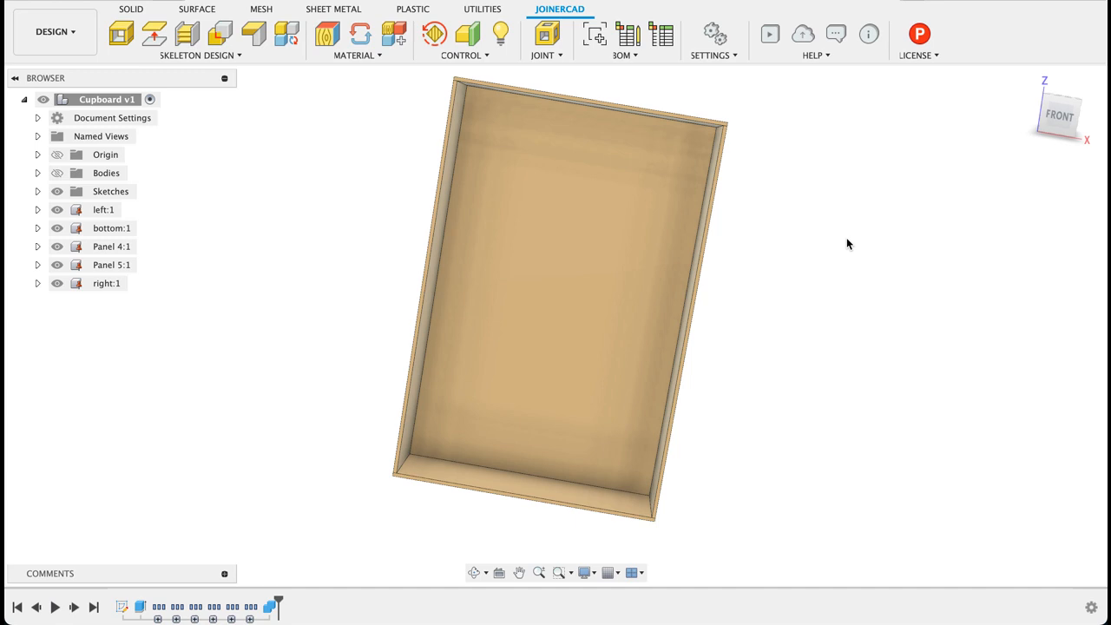
pyautogui.click(1059, 115)
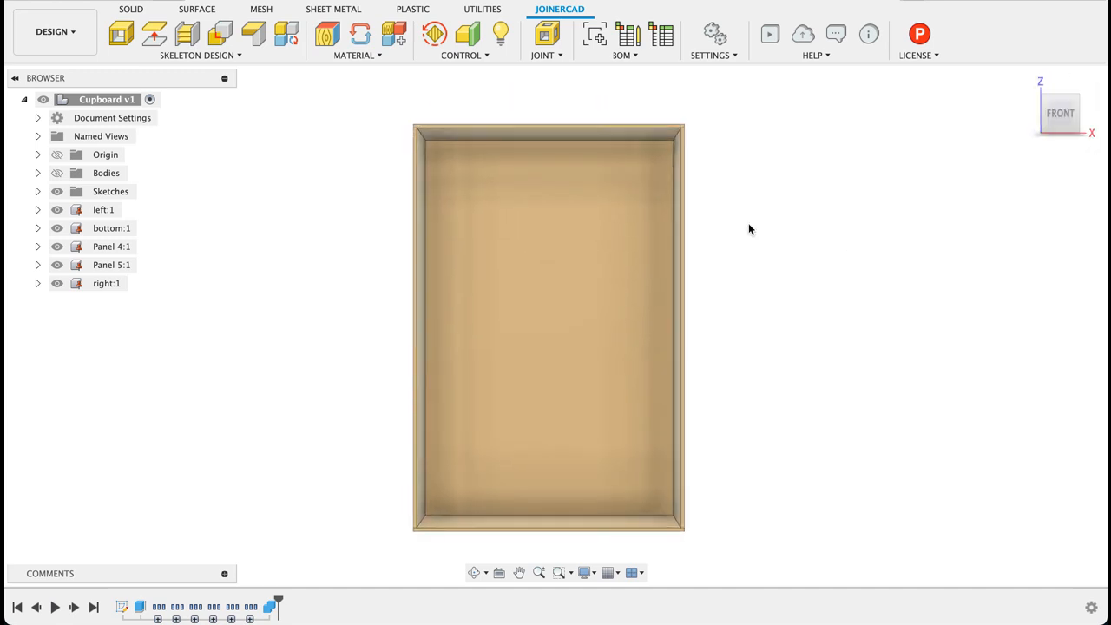
pyautogui.moveTo(738, 216)
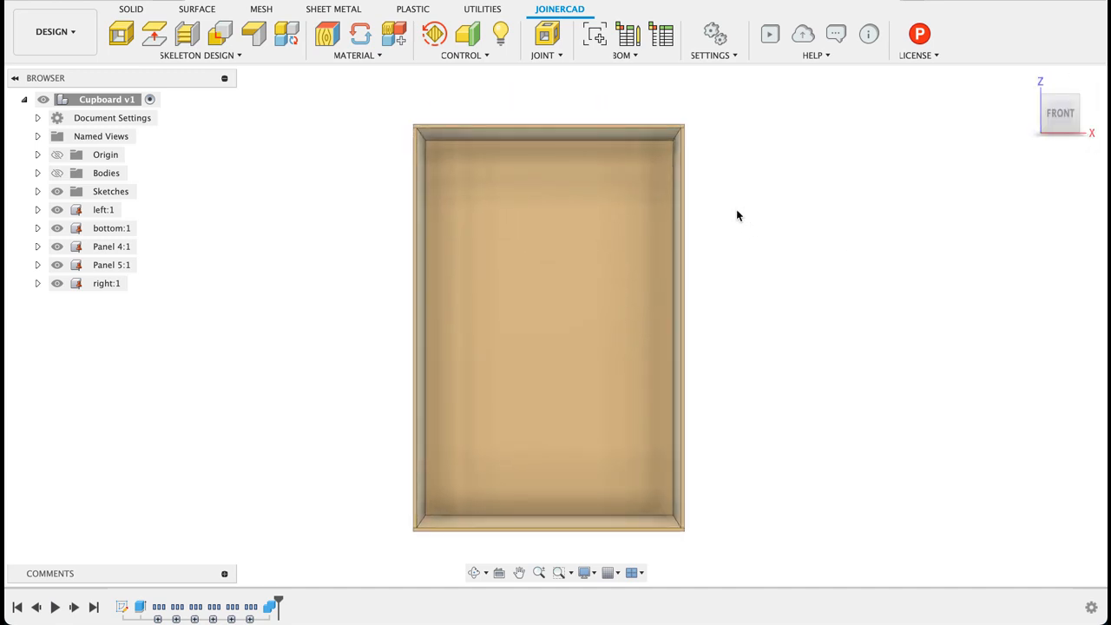
pyautogui.moveTo(186, 35)
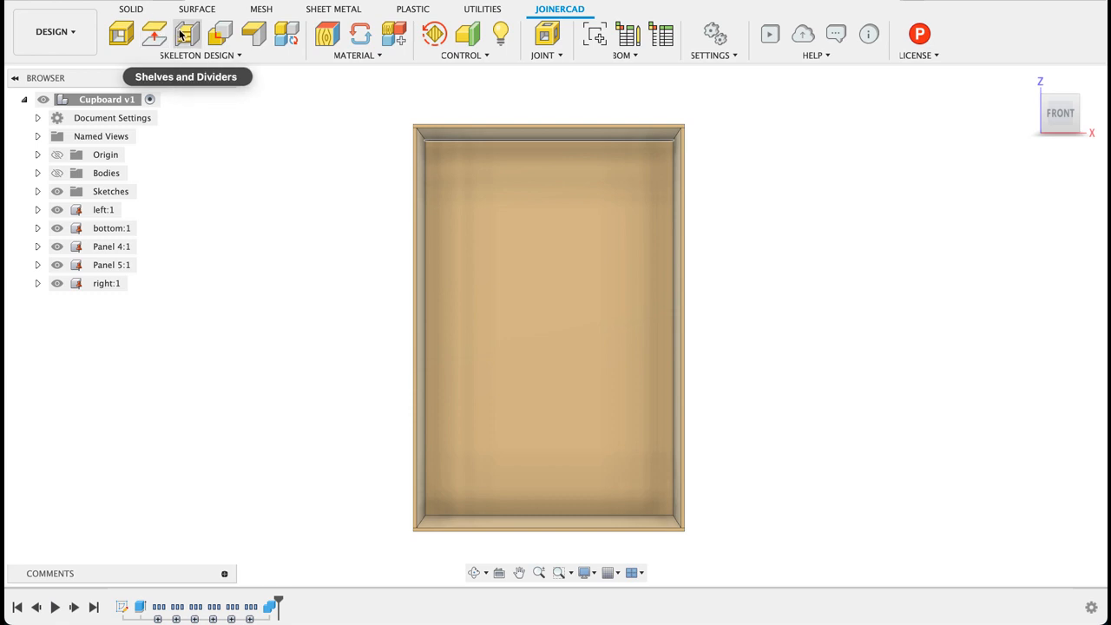
pyautogui.moveTo(186, 33)
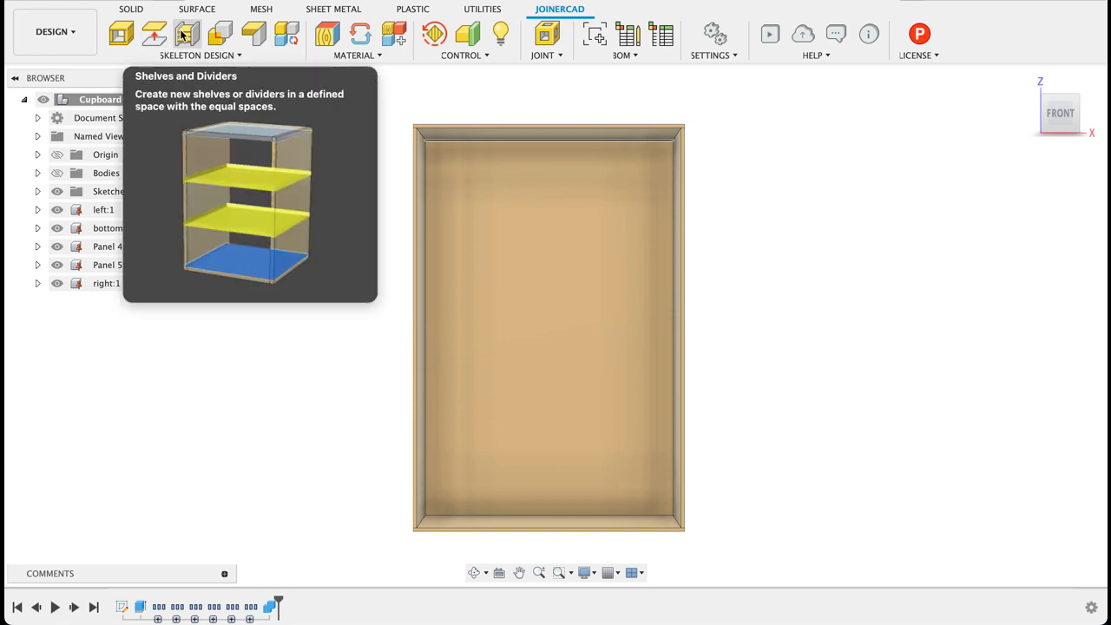
# Add three evenly spaced shelves (Panel 6:1 to 6:3) between top and bottom panels.
pyautogui.click(187, 33)
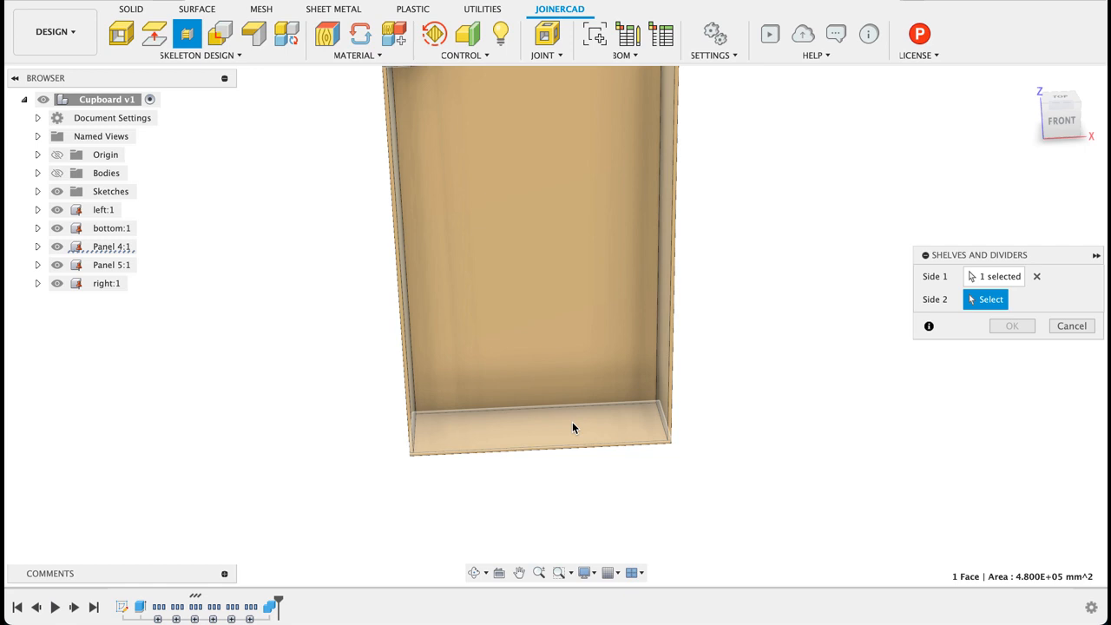
pyautogui.click(991, 299)
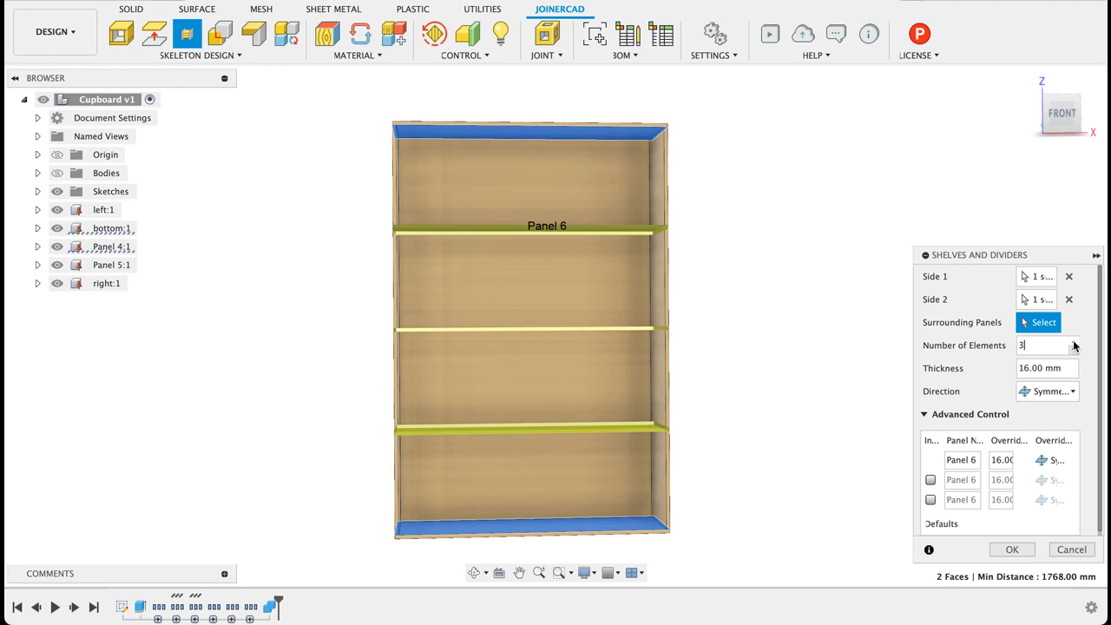
pyautogui.moveTo(634, 435)
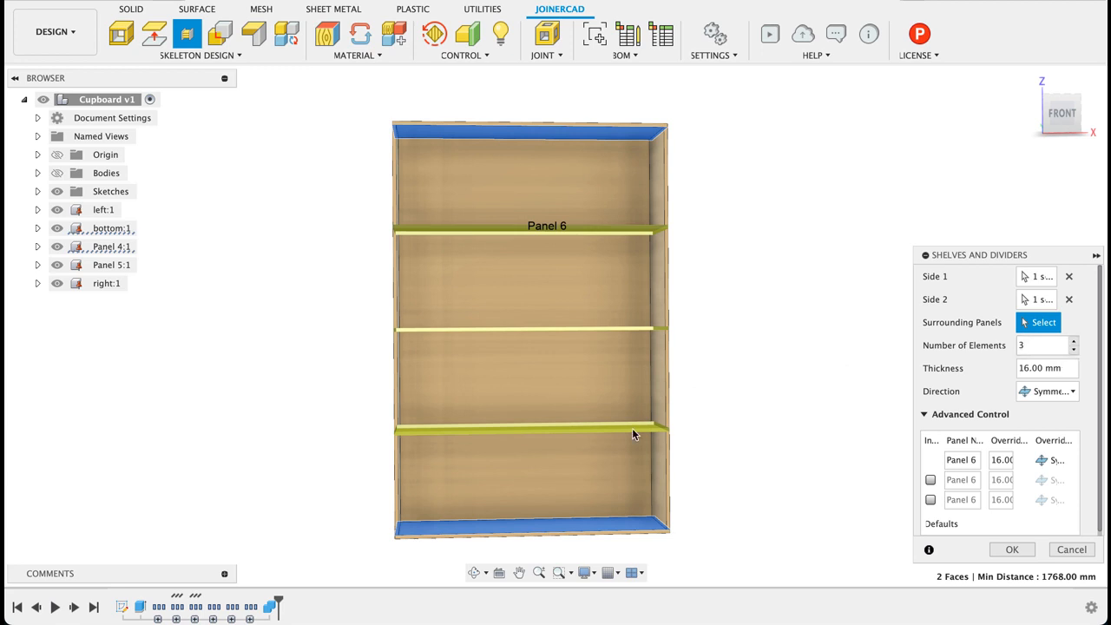
pyautogui.click(111, 265)
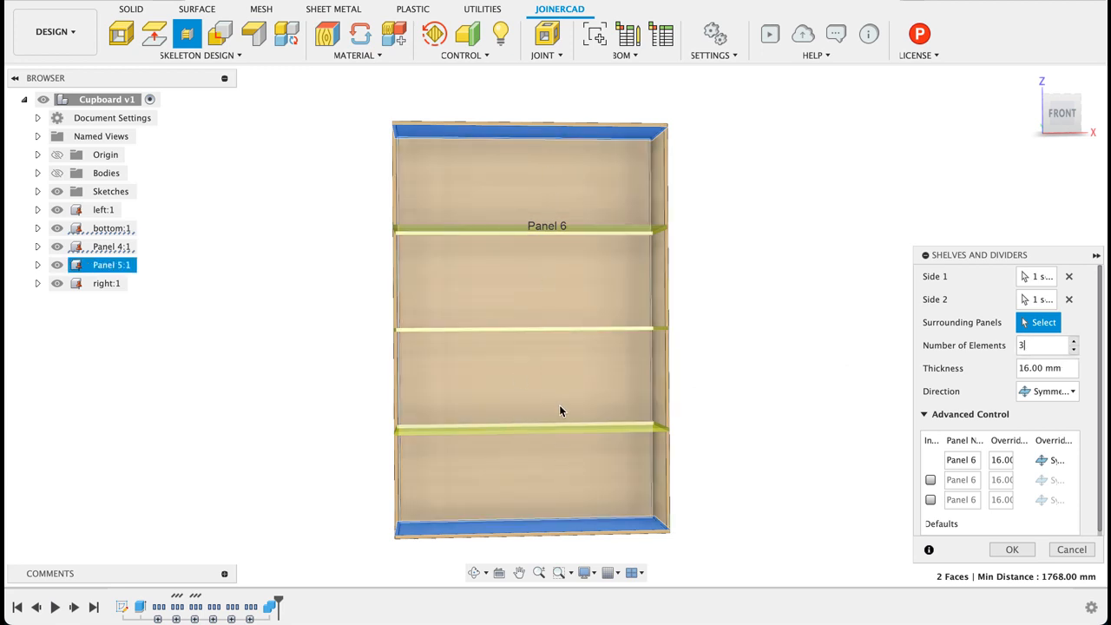
pyautogui.click(1013, 549)
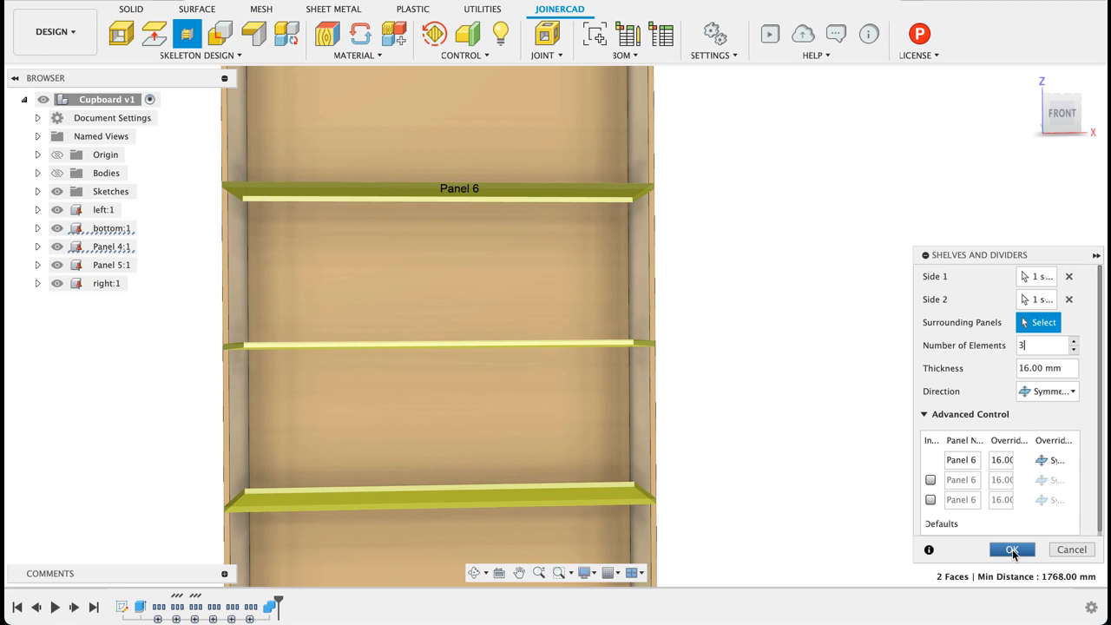
pyautogui.click(1013, 548)
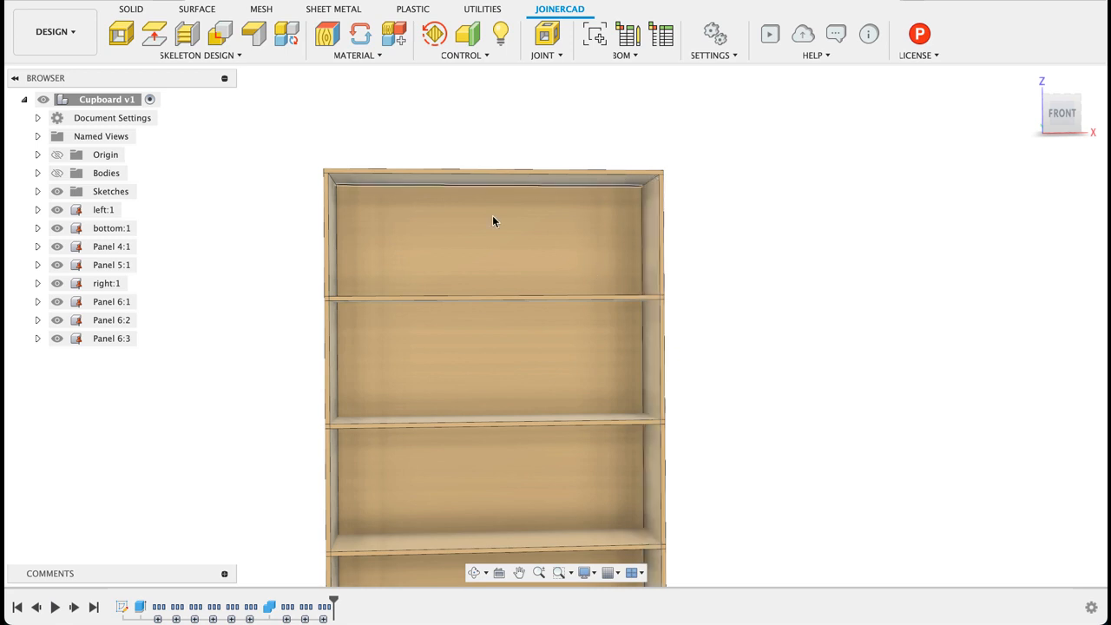
pyautogui.moveTo(153, 35)
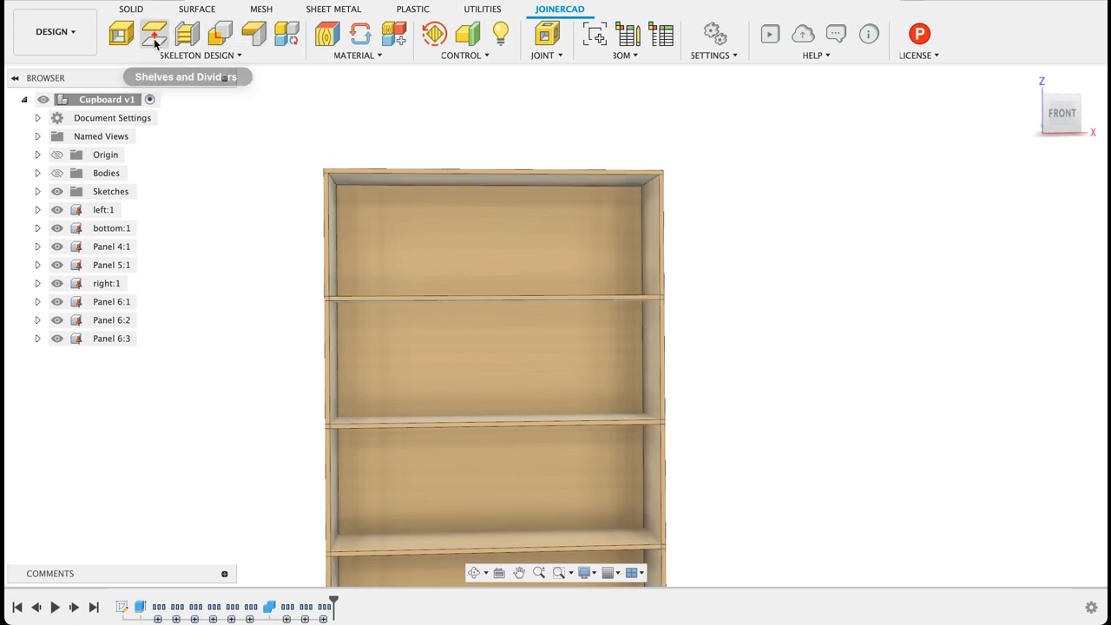
# Trim shelves Panel 6:1 to 6:3 against the left and right side panels.
pyautogui.click(220, 35)
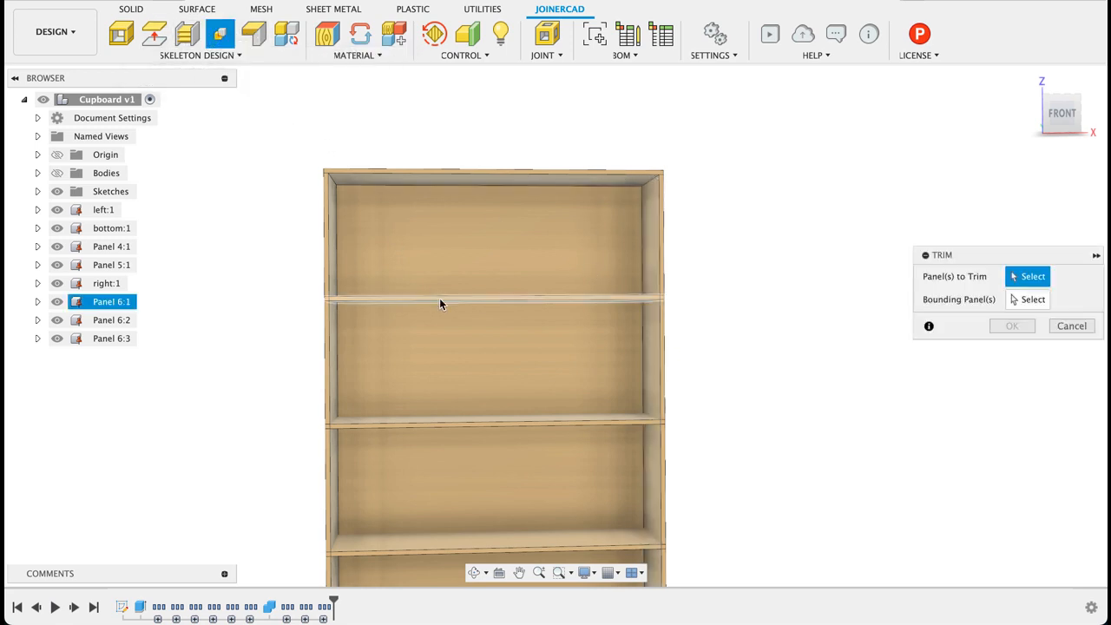
pyautogui.click(493, 300)
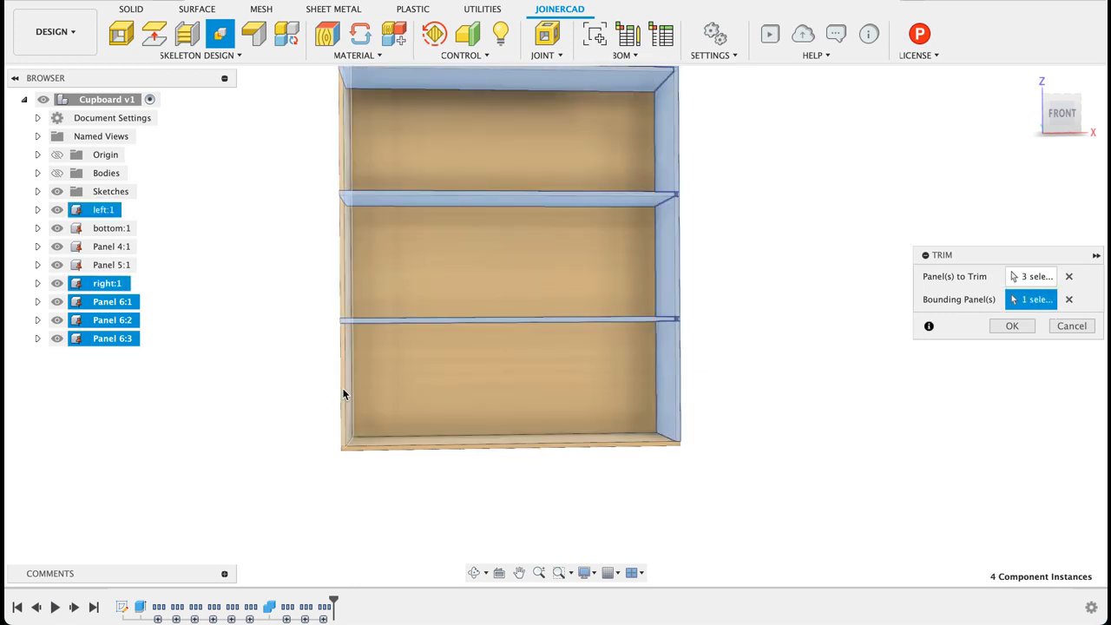
pyautogui.click(1012, 326)
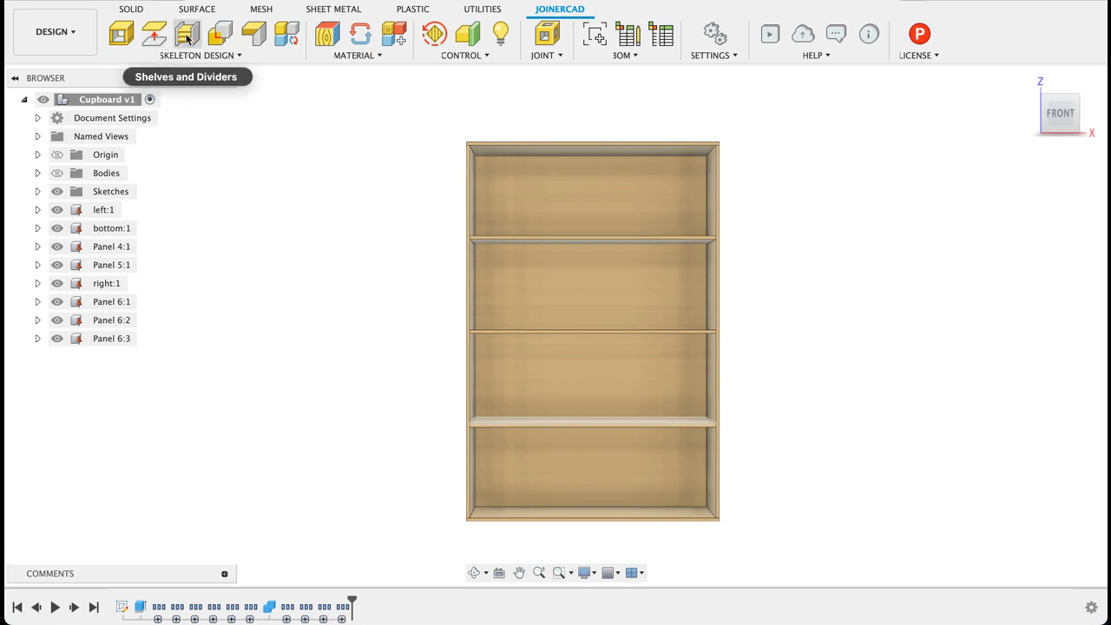
# Add a 16 mm vertical divider, Panel 7:1, symmetrically between both side faces.
pyautogui.click(187, 34)
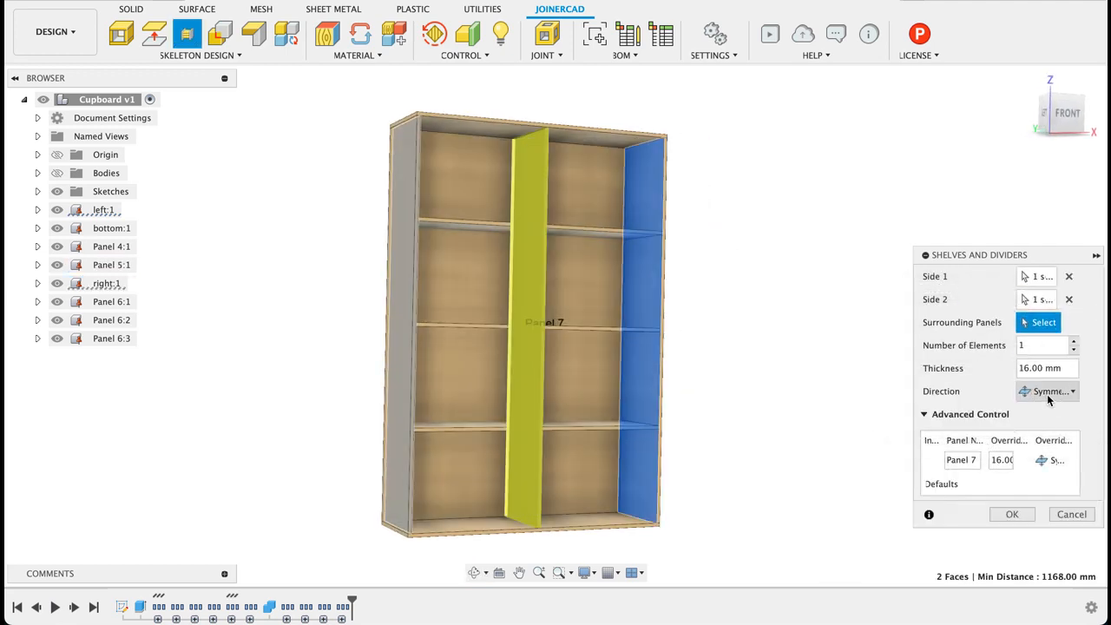
pyautogui.click(1048, 391)
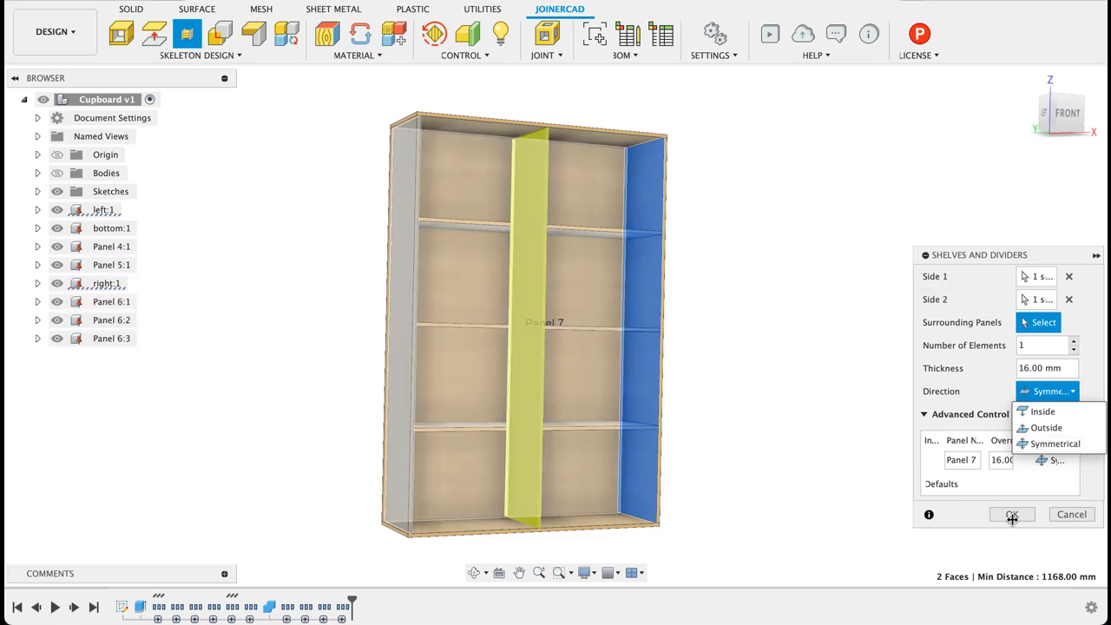
pyautogui.click(1013, 514)
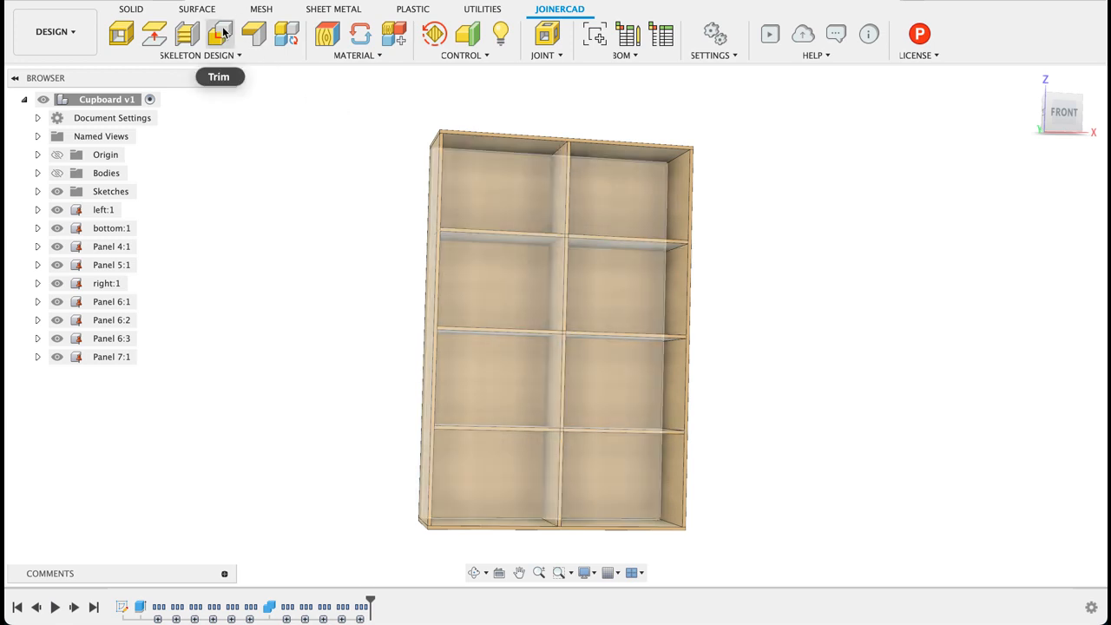
# Trim the three shelves against divider Panel 7:1, leaving shelves in the left column.
pyautogui.click(220, 33)
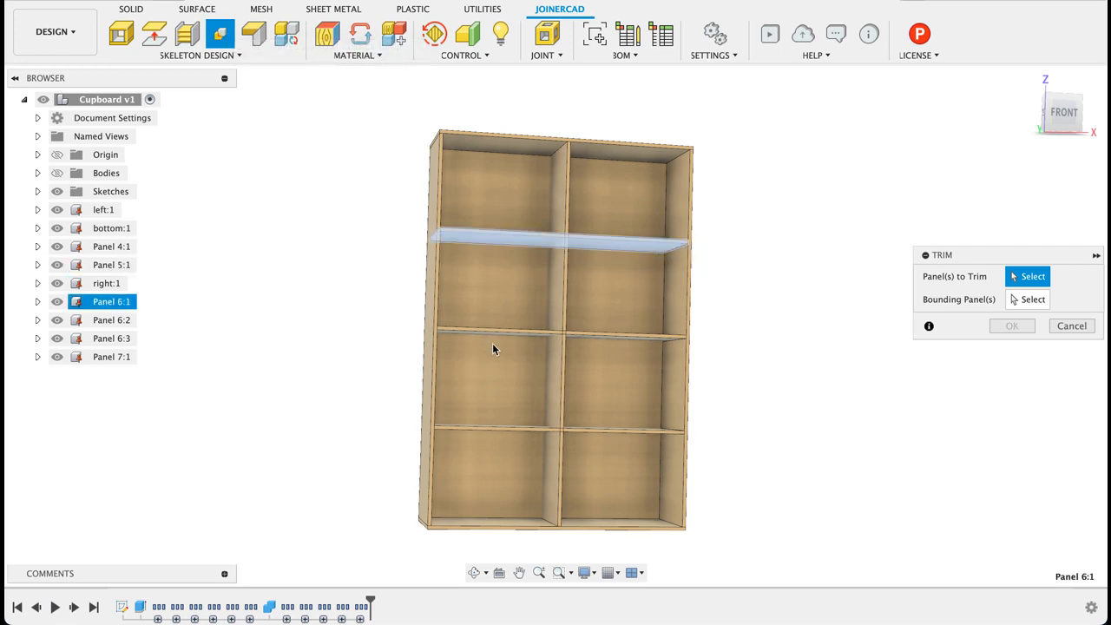
pyautogui.click(556, 339)
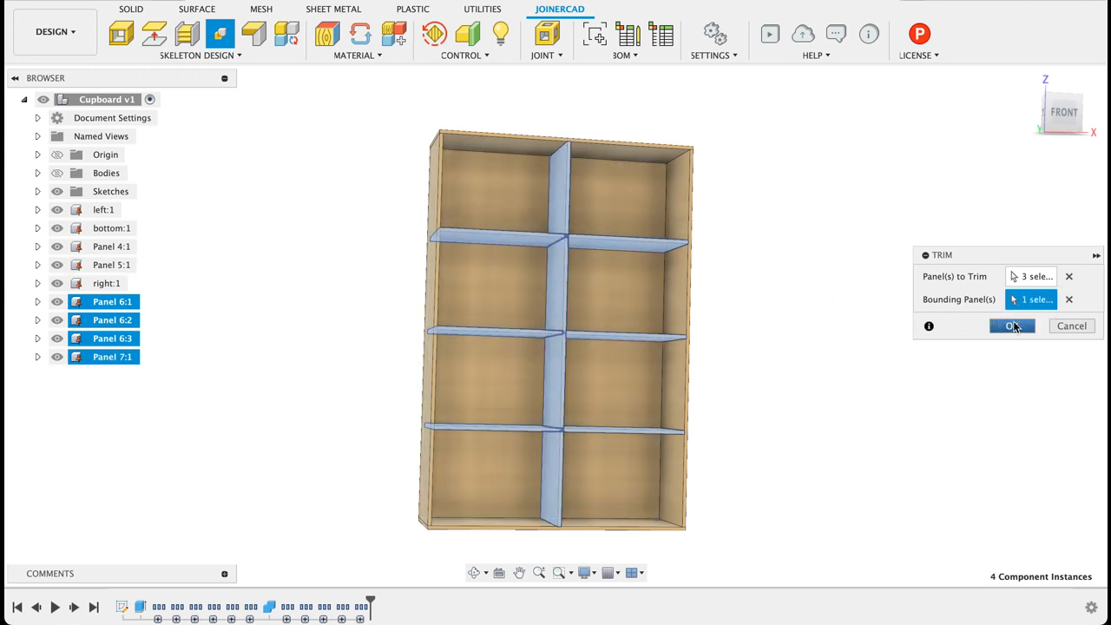
pyautogui.click(1013, 326)
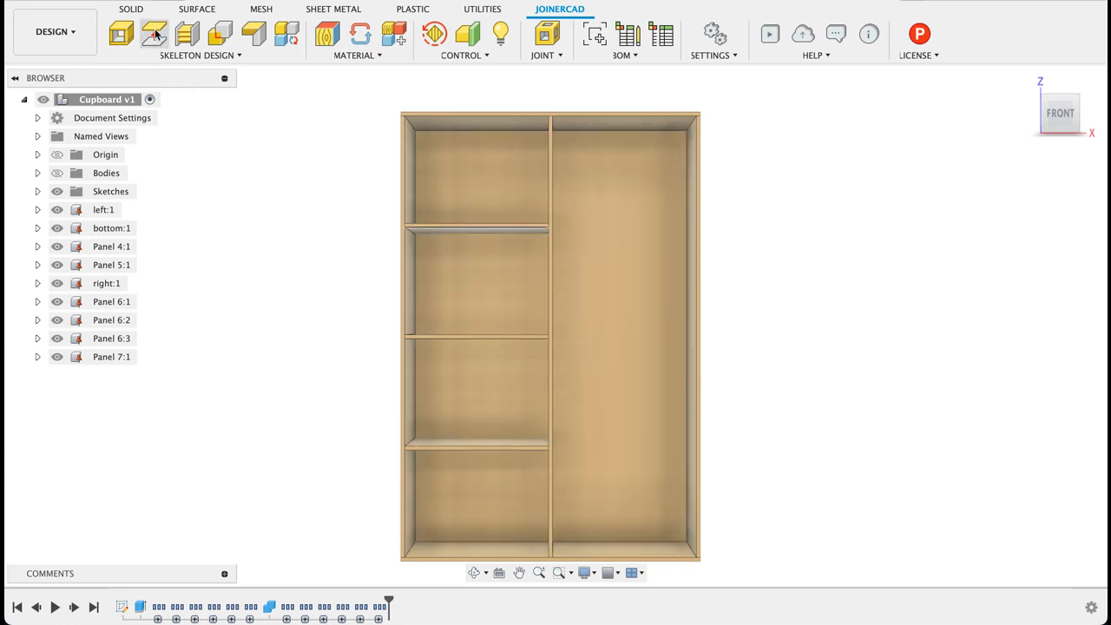
# Clone top shelf Panel 6:1 to the right side panel's inside face.
pyautogui.click(154, 33)
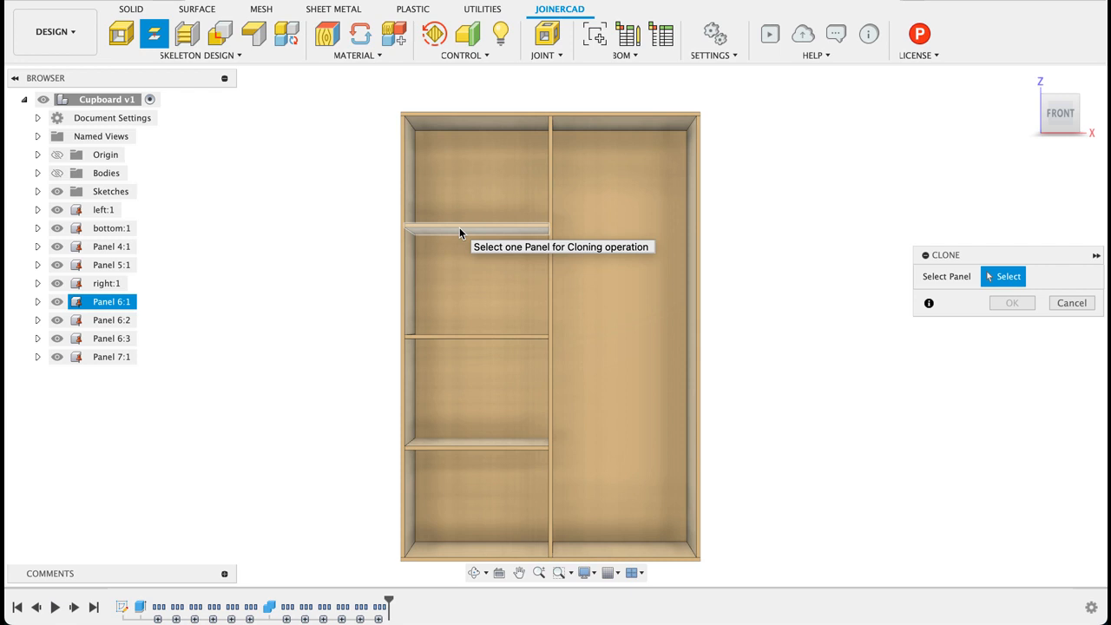
pyautogui.click(475, 227)
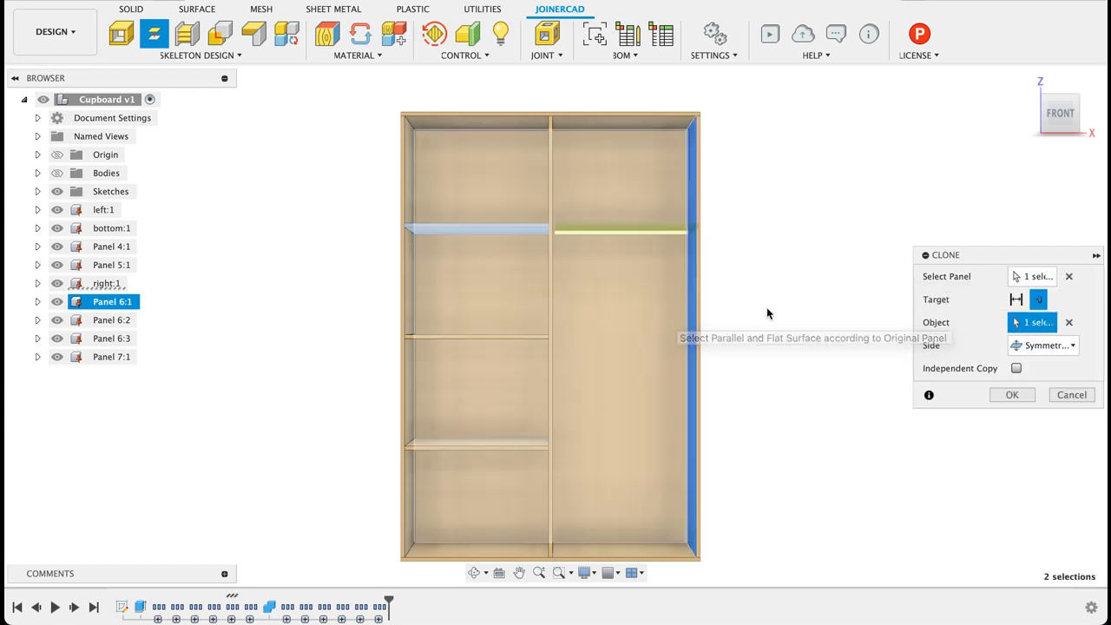
pyautogui.scroll(3)
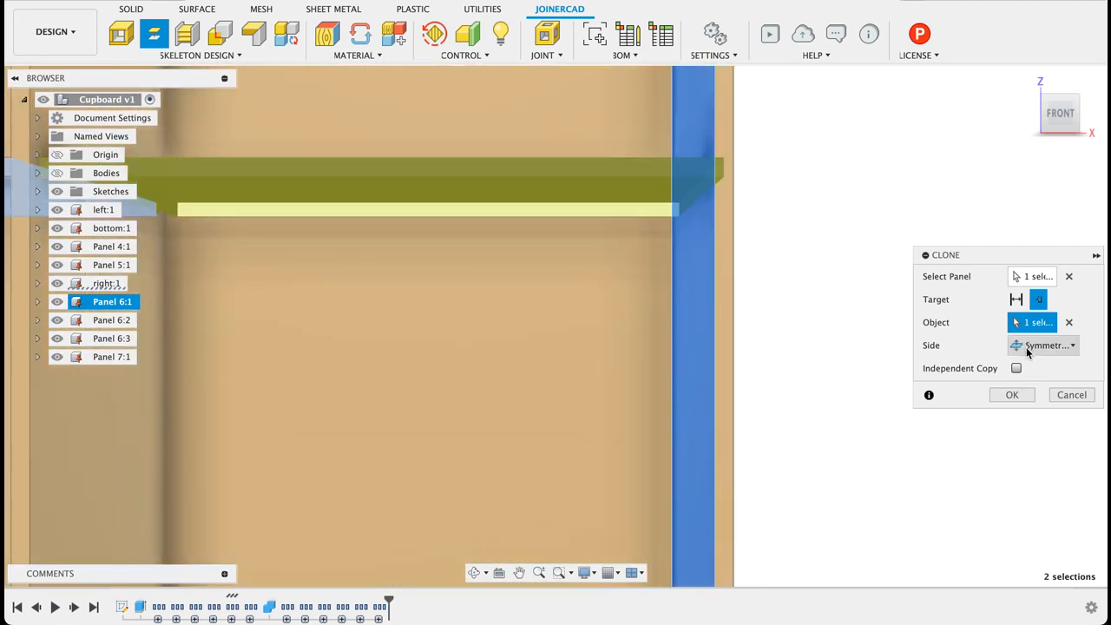
pyautogui.click(1042, 345)
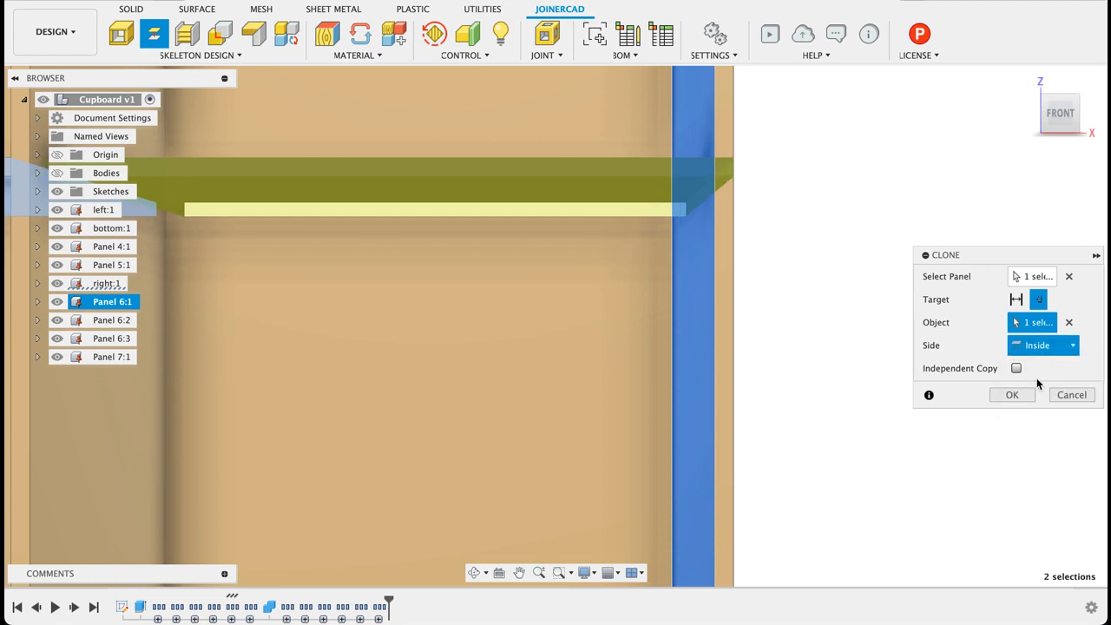
pyautogui.click(1012, 394)
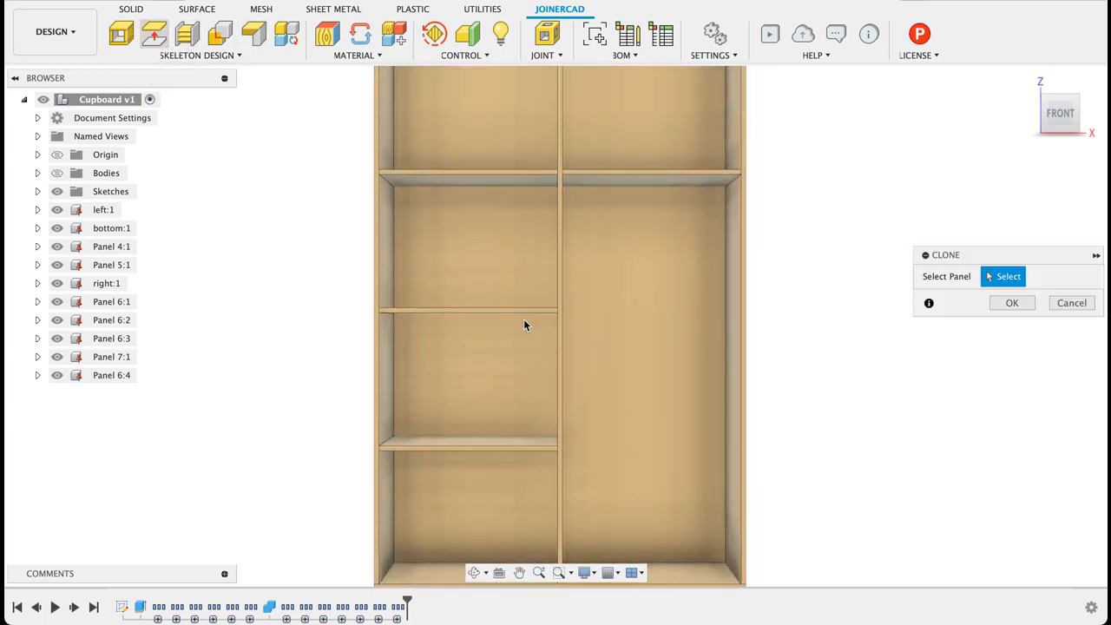
# Clone middle and lower shelves Panel 6:2 and 6:3 into the right column.
pyautogui.click(467, 311)
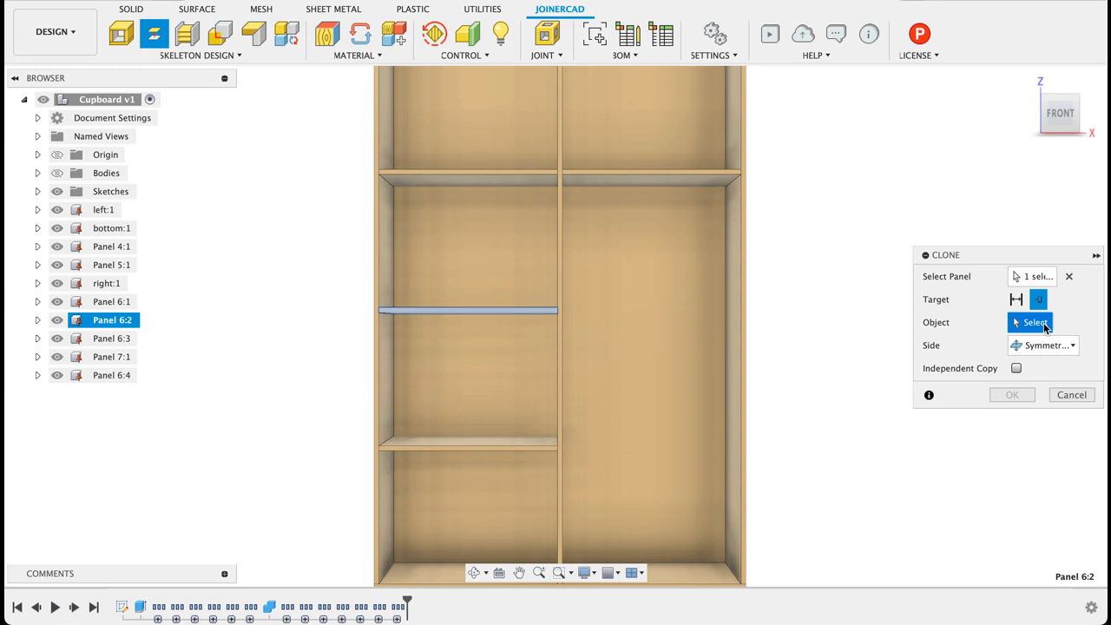
pyautogui.moveTo(732, 336)
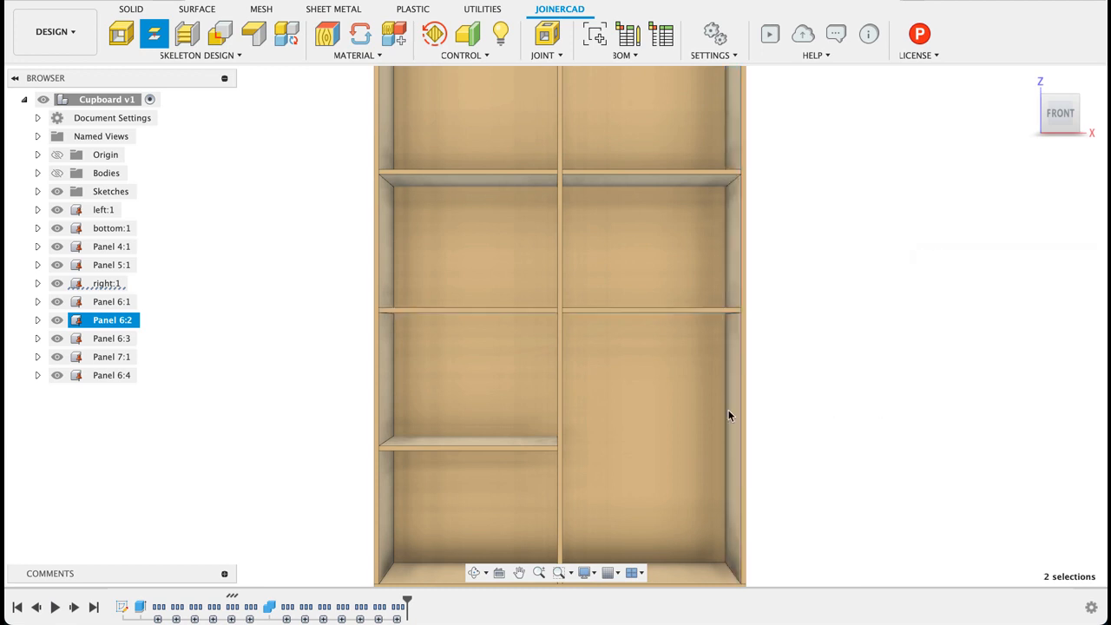
pyautogui.click(154, 34)
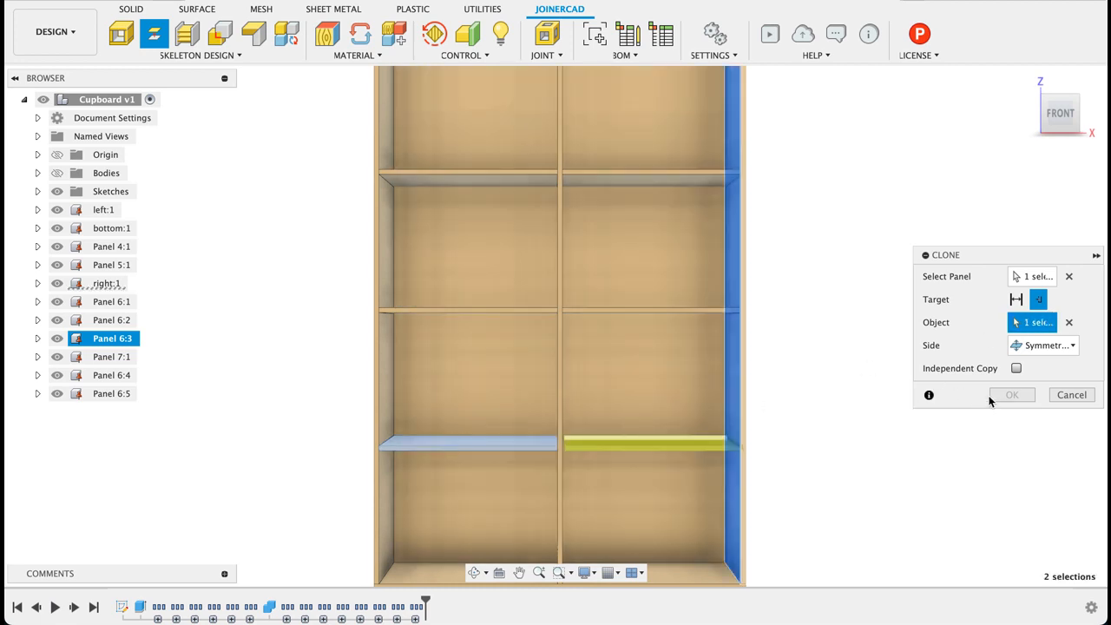
pyautogui.click(1042, 345)
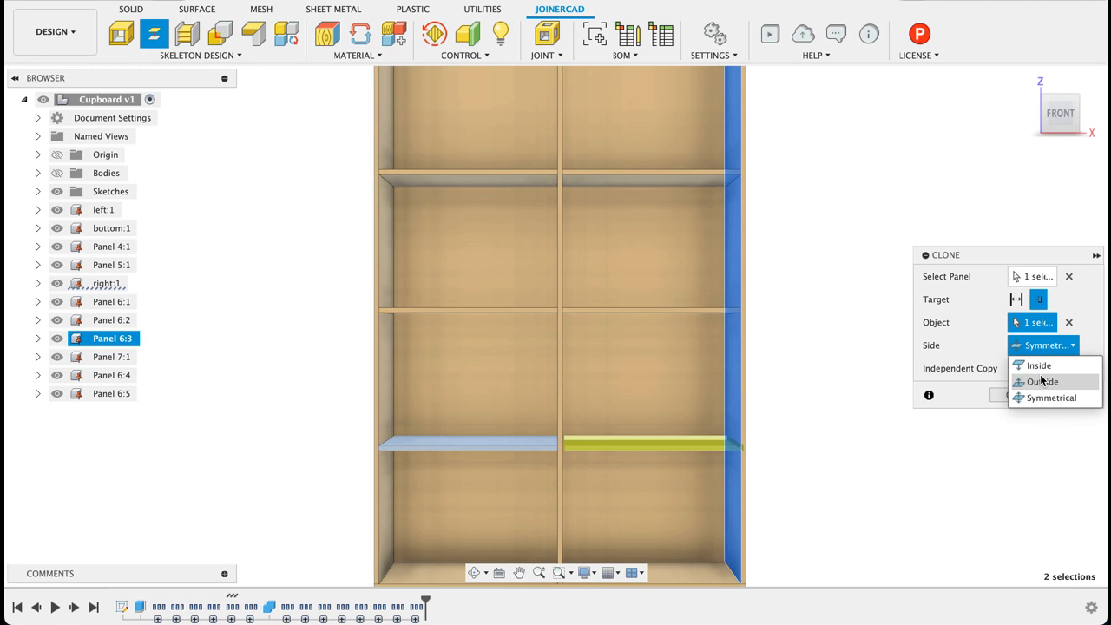
pyautogui.click(1044, 382)
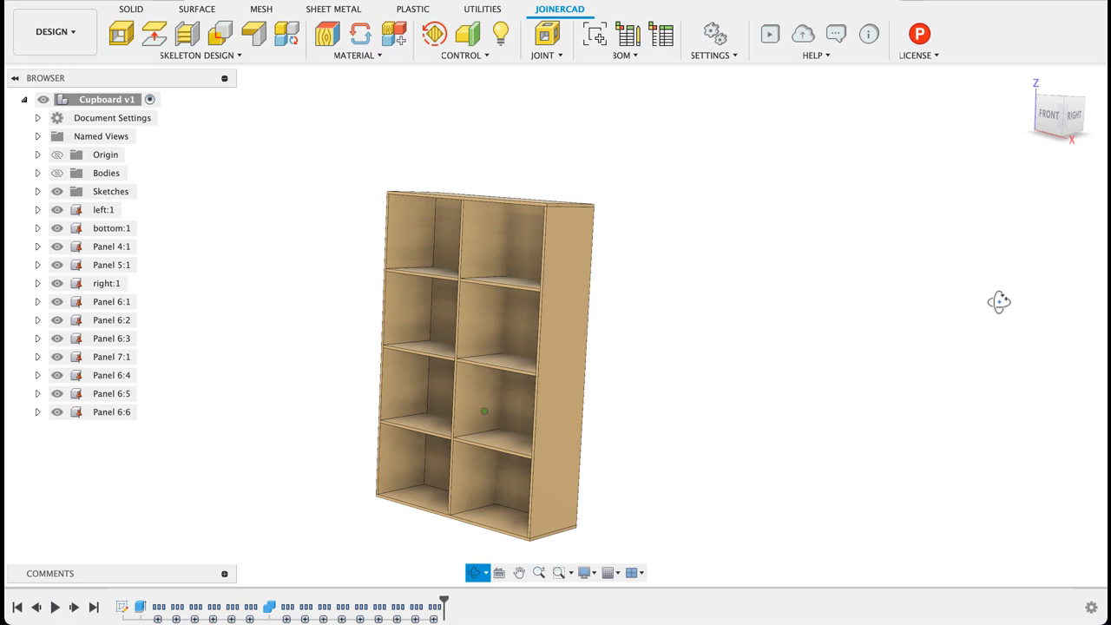
# Trim shelves Panels 6:1–6:6 and divider 7:1 against back Panel 5:1.
pyautogui.click(221, 34)
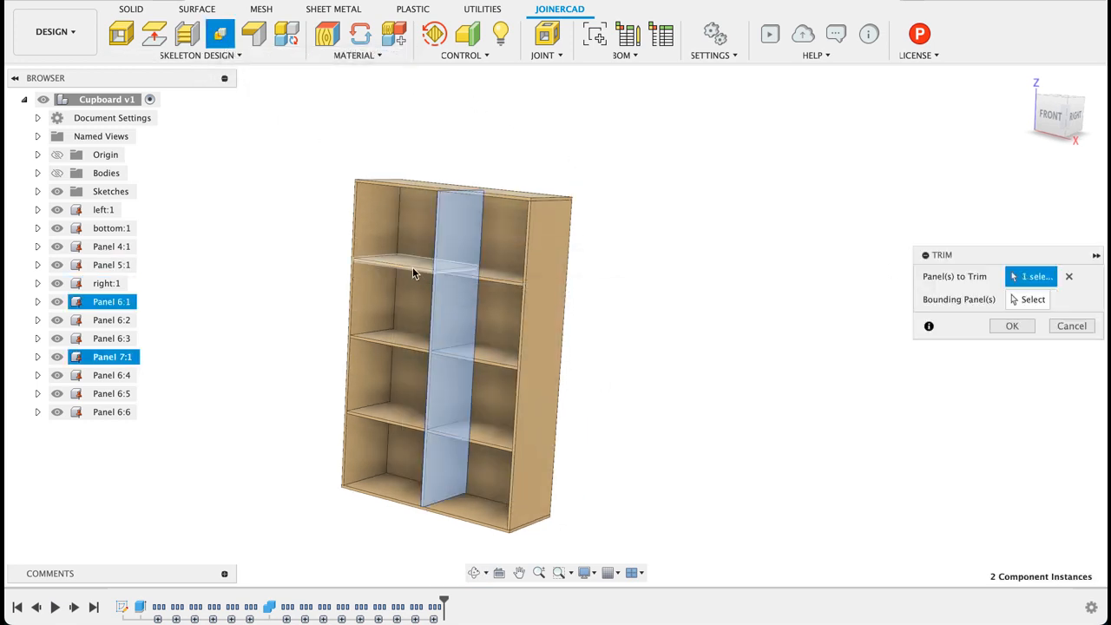
pyautogui.click(451, 265)
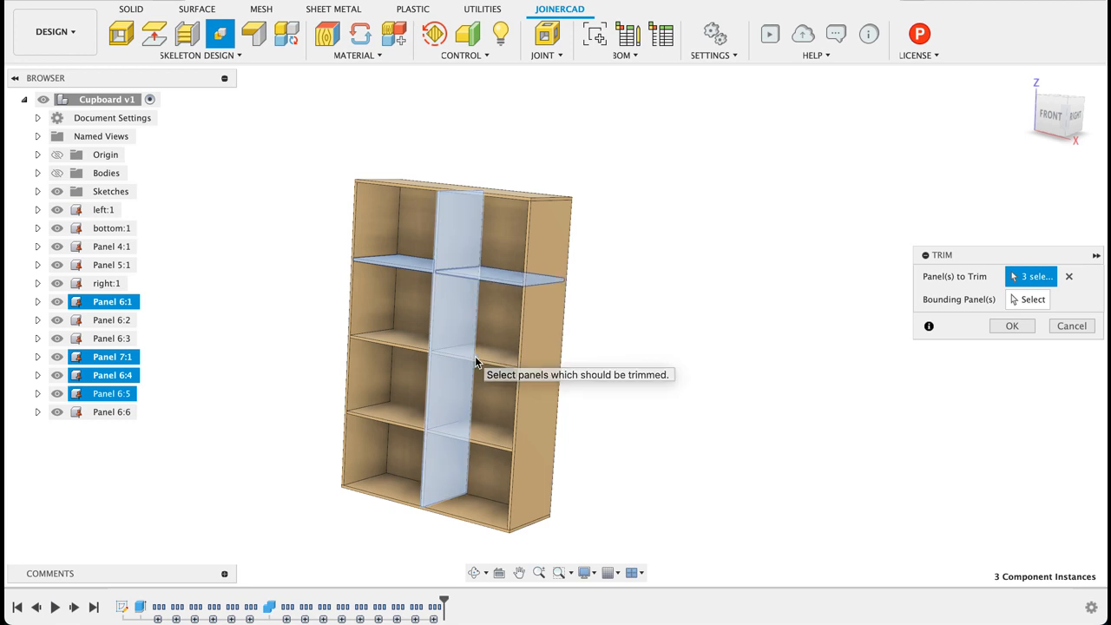
pyautogui.click(486, 365)
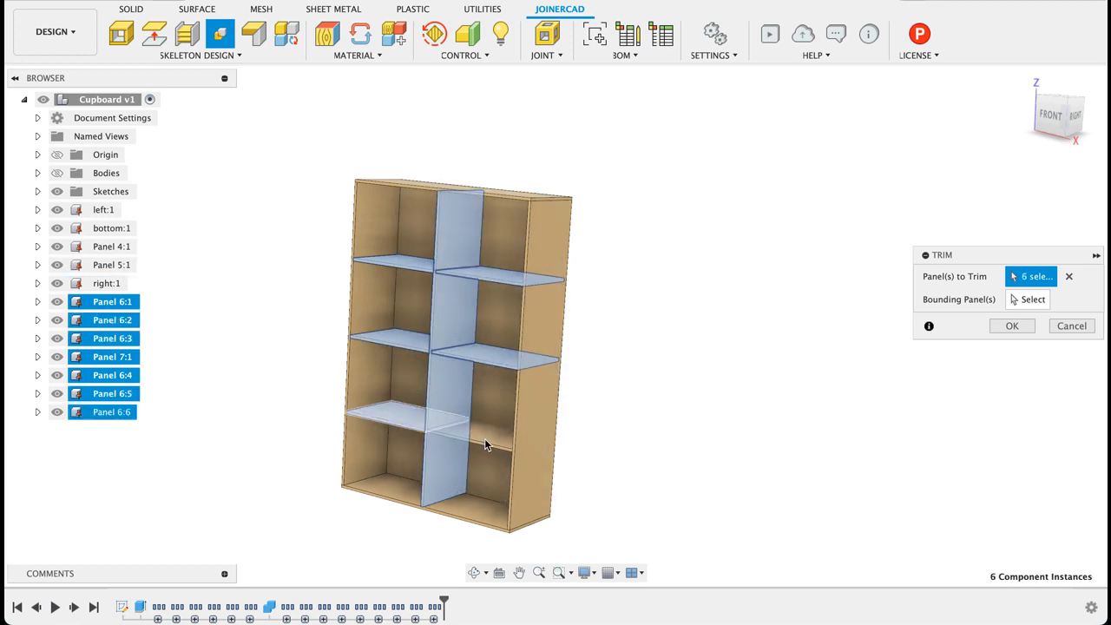
pyautogui.click(499, 439)
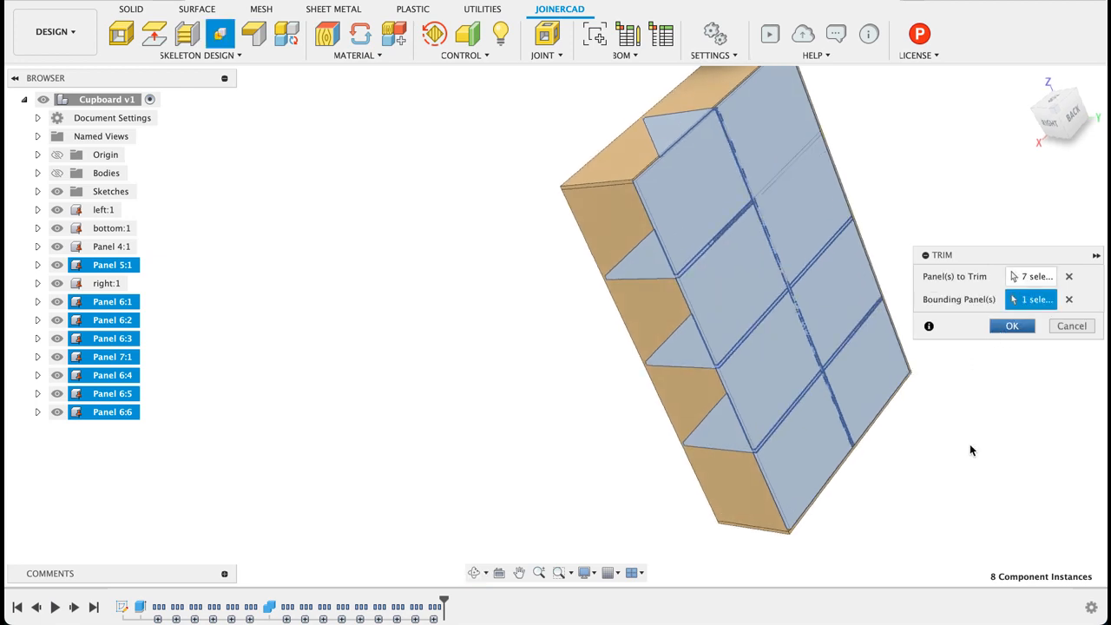
pyautogui.click(1013, 326)
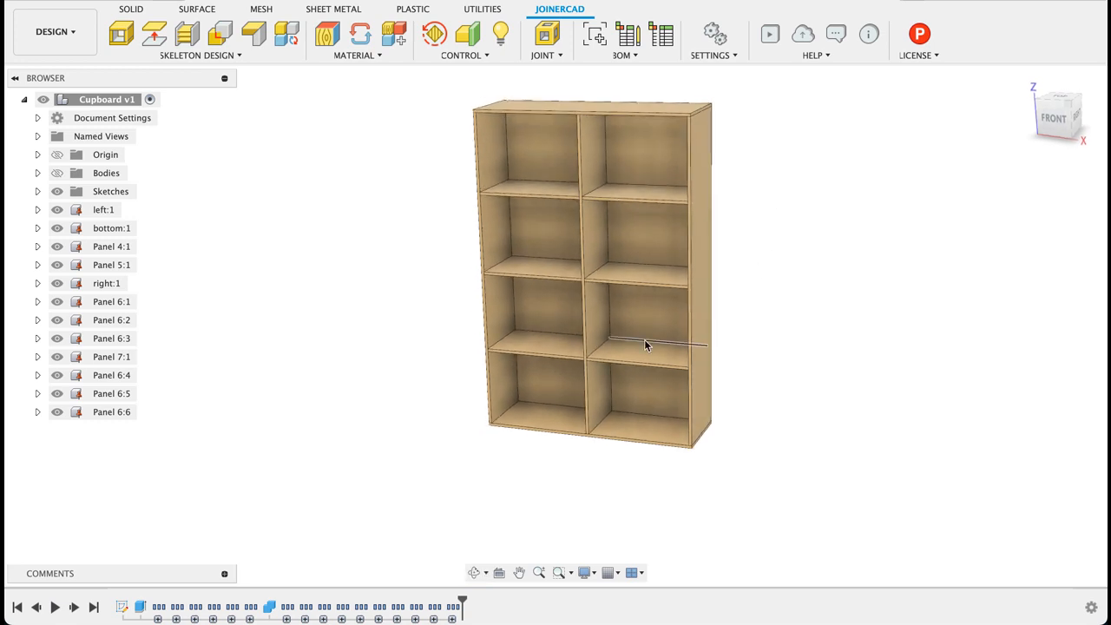
# Sketch a rectangle on the front face over the left column and extrude it as a door.
pyautogui.click(131, 8)
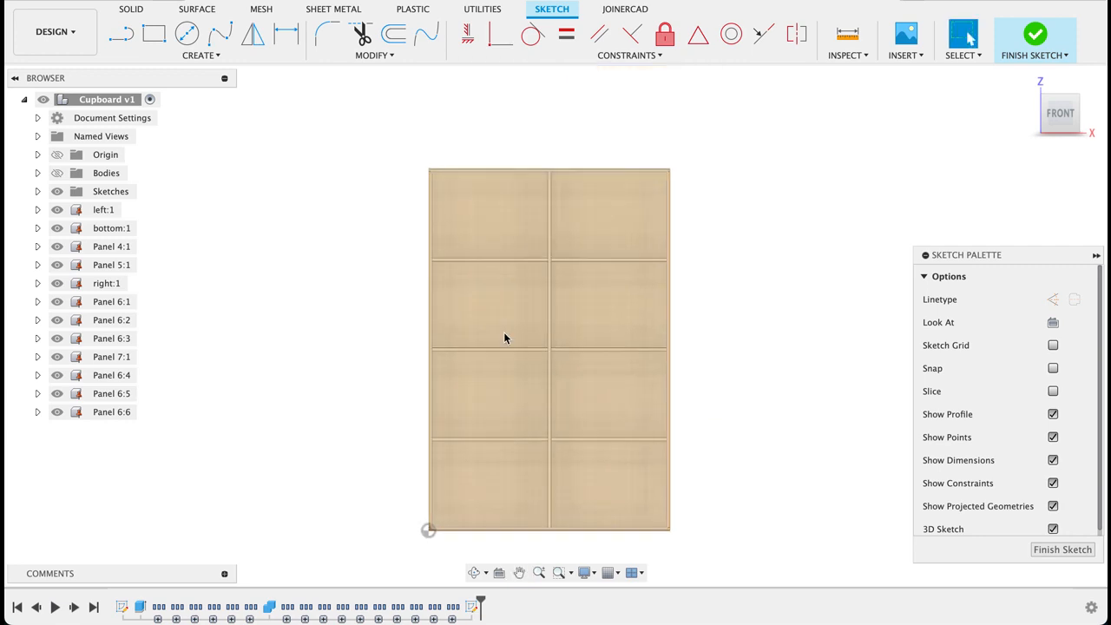
pyautogui.click(154, 33)
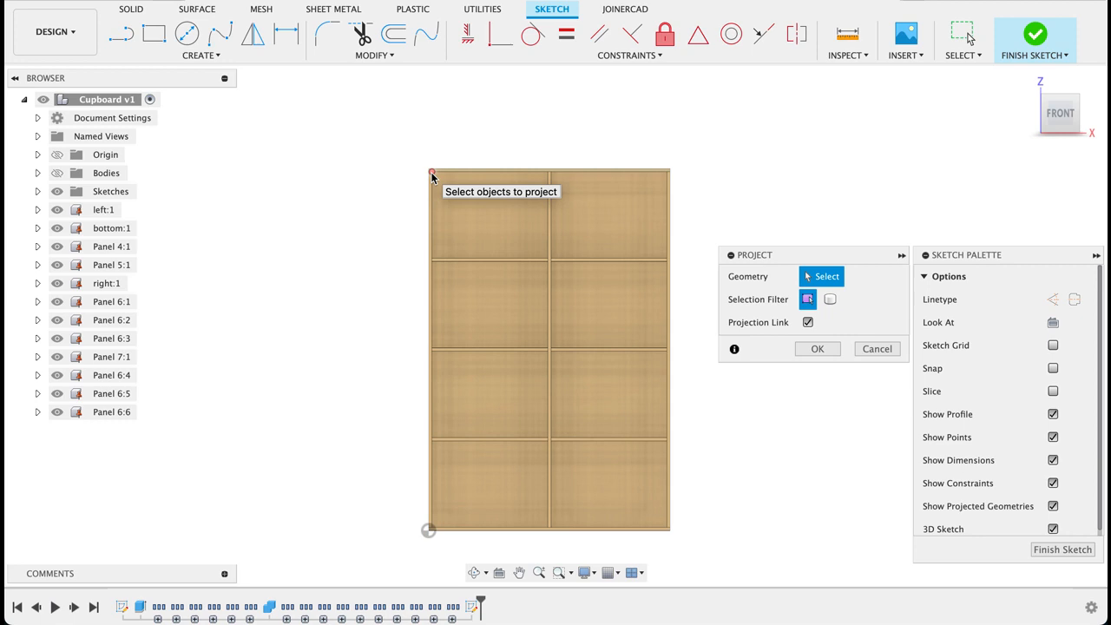
pyautogui.click(431, 171)
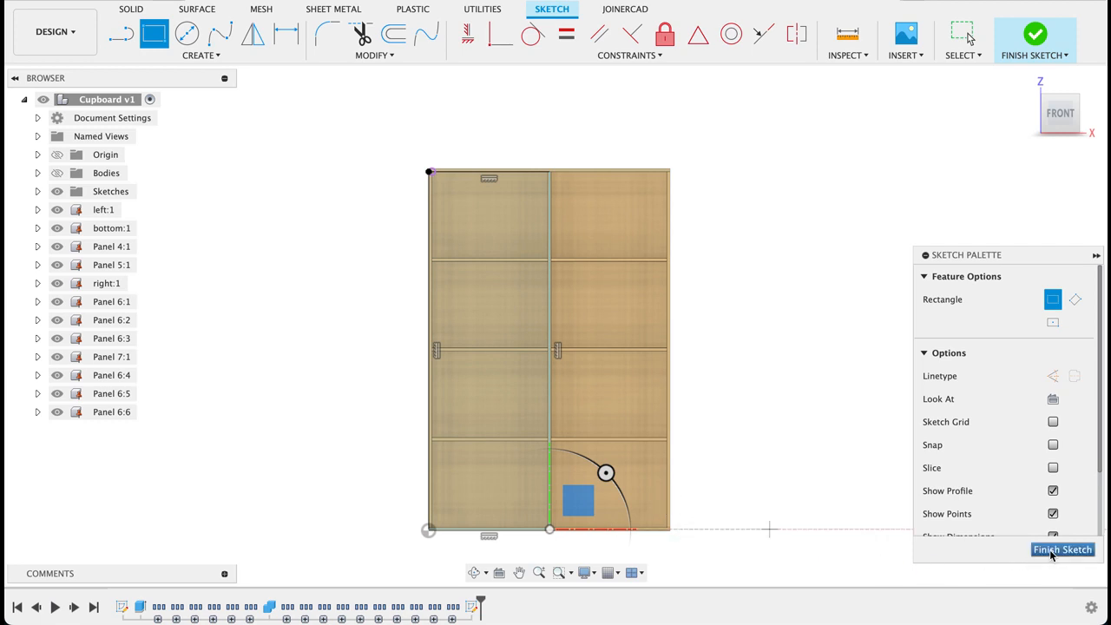
pyautogui.click(1063, 549)
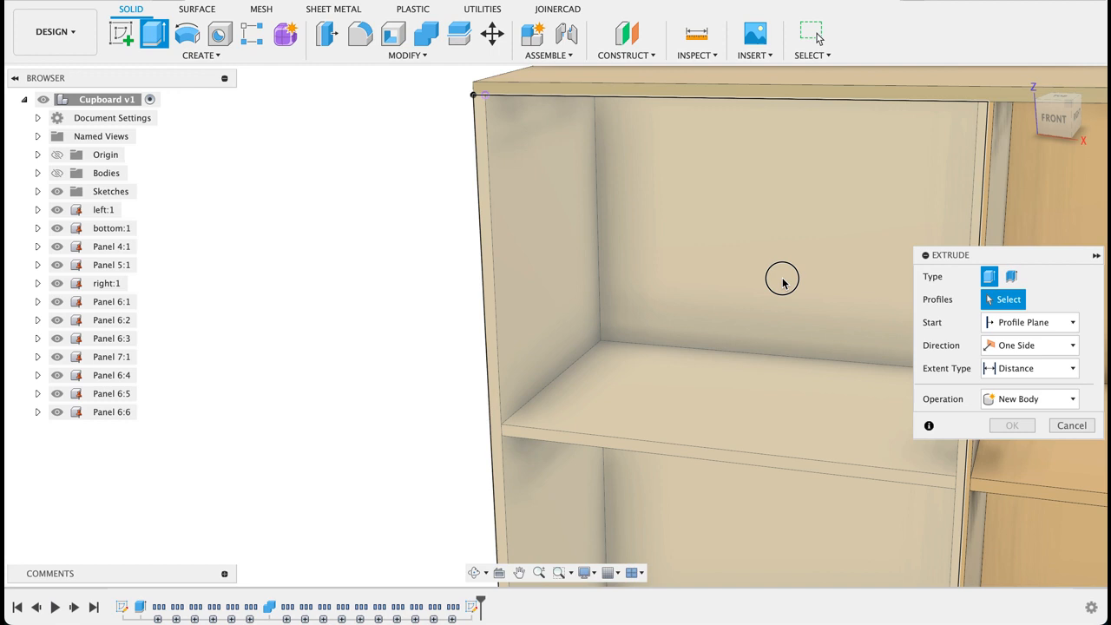
pyautogui.click(782, 280)
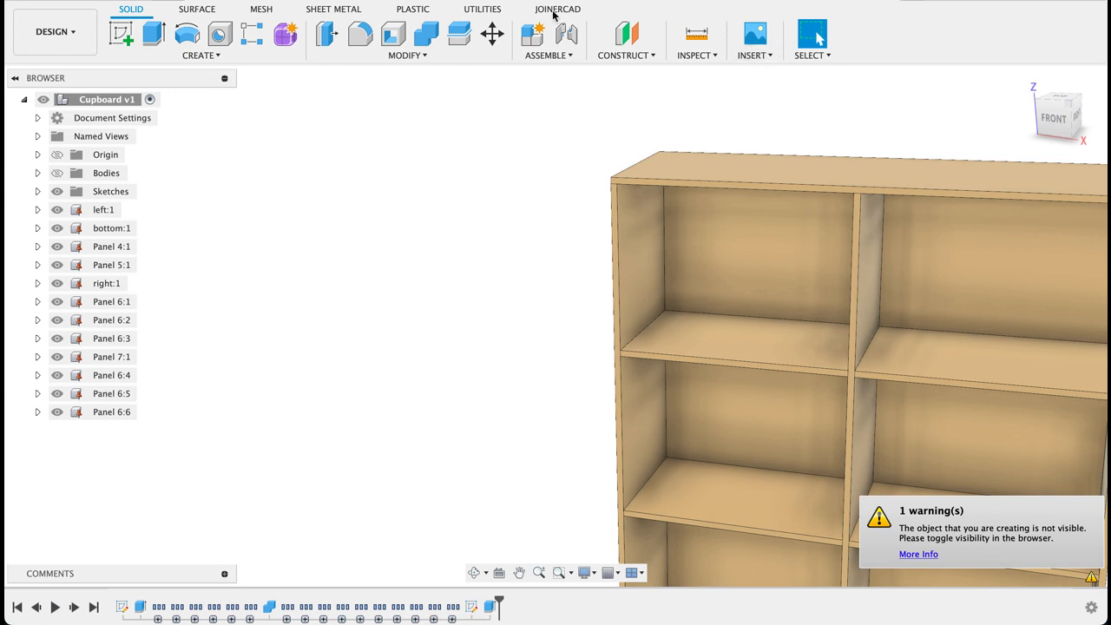
pyautogui.click(558, 9)
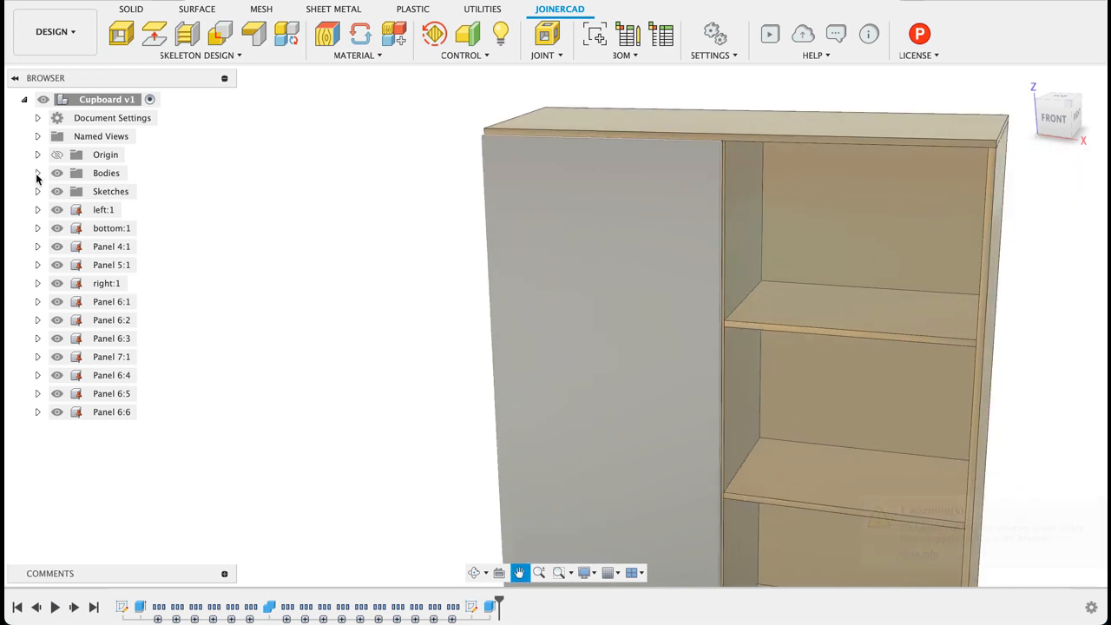
# Convert door body Body2 into a JoinerCAD panel component.
pyautogui.click(38, 173)
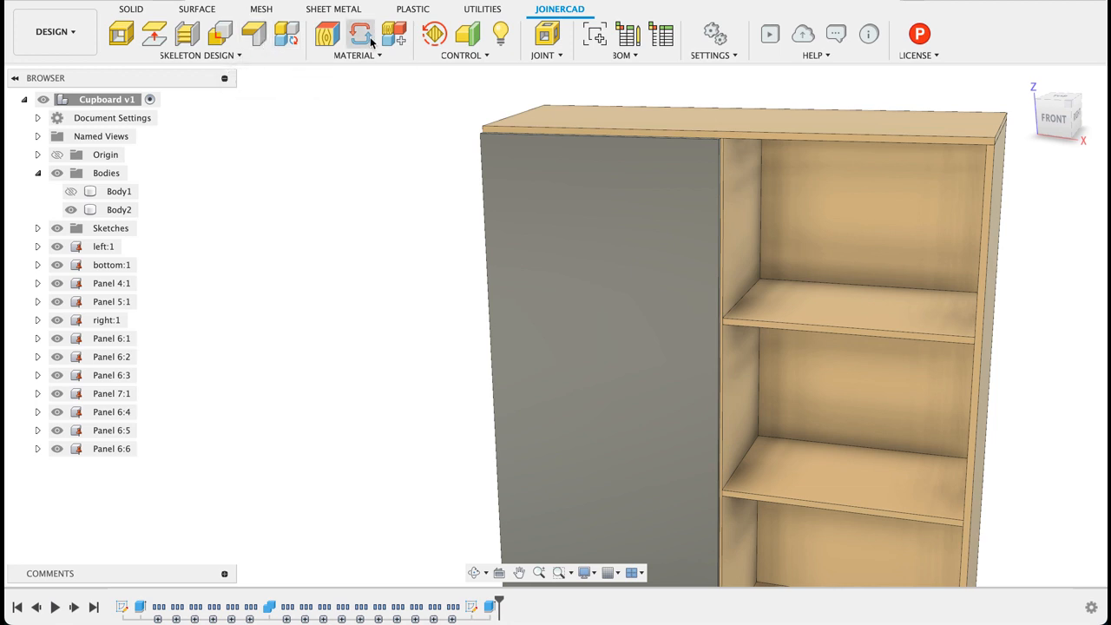
pyautogui.moveTo(326, 33)
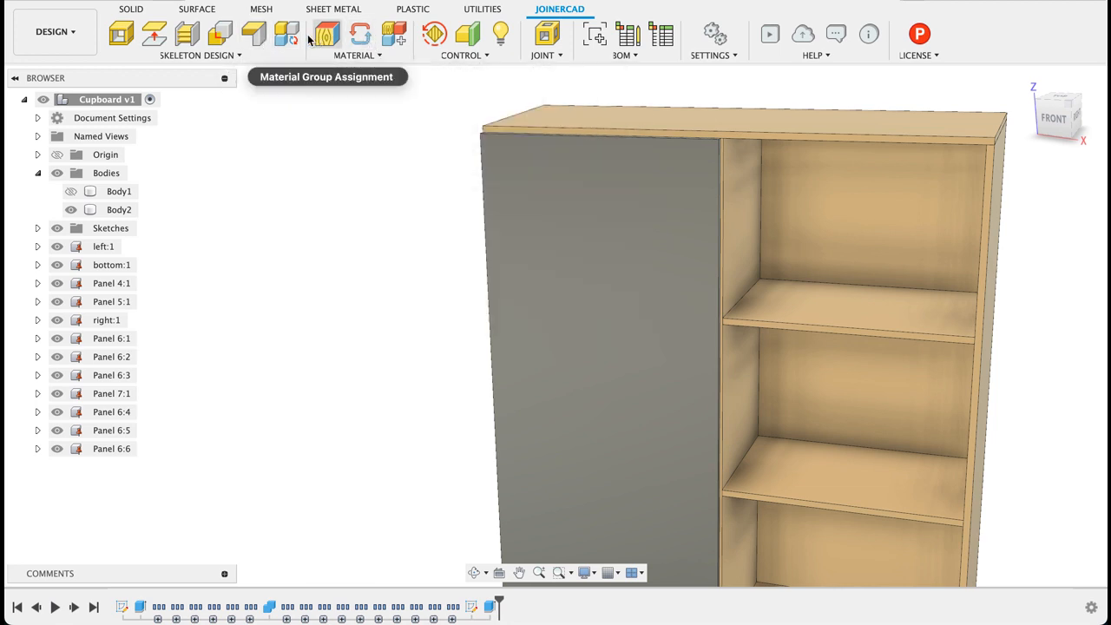
pyautogui.click(286, 33)
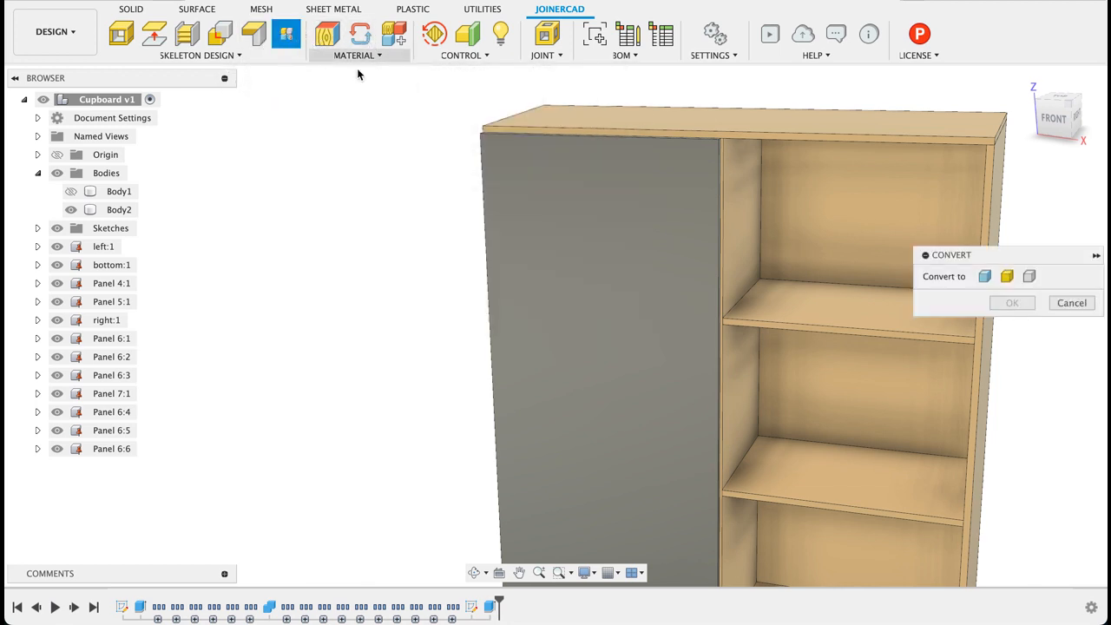
pyautogui.click(1032, 276)
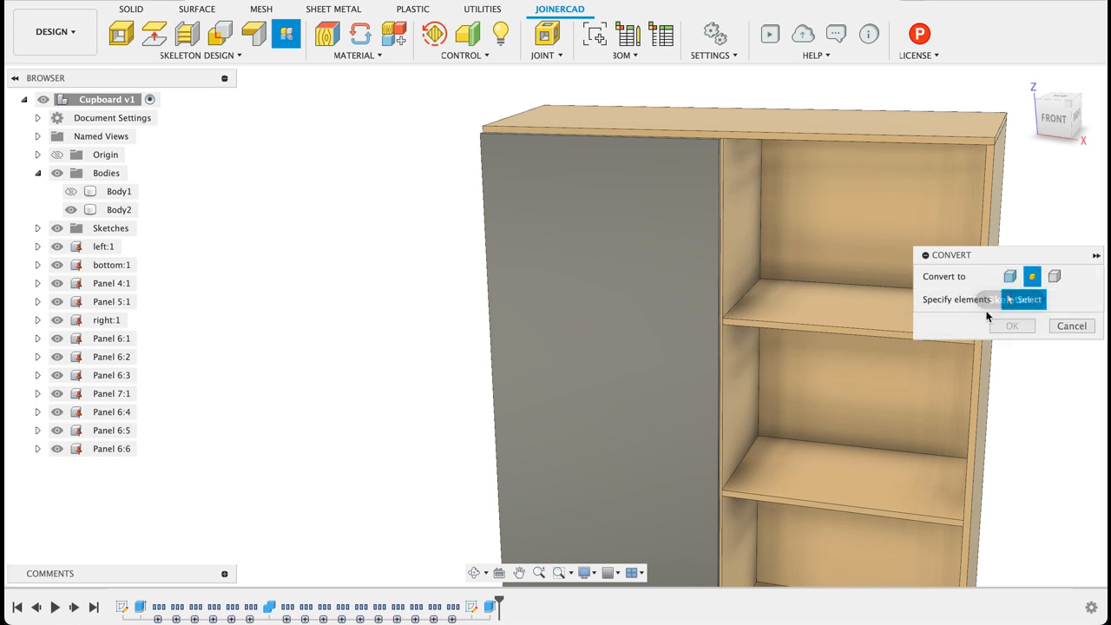
pyautogui.click(599, 347)
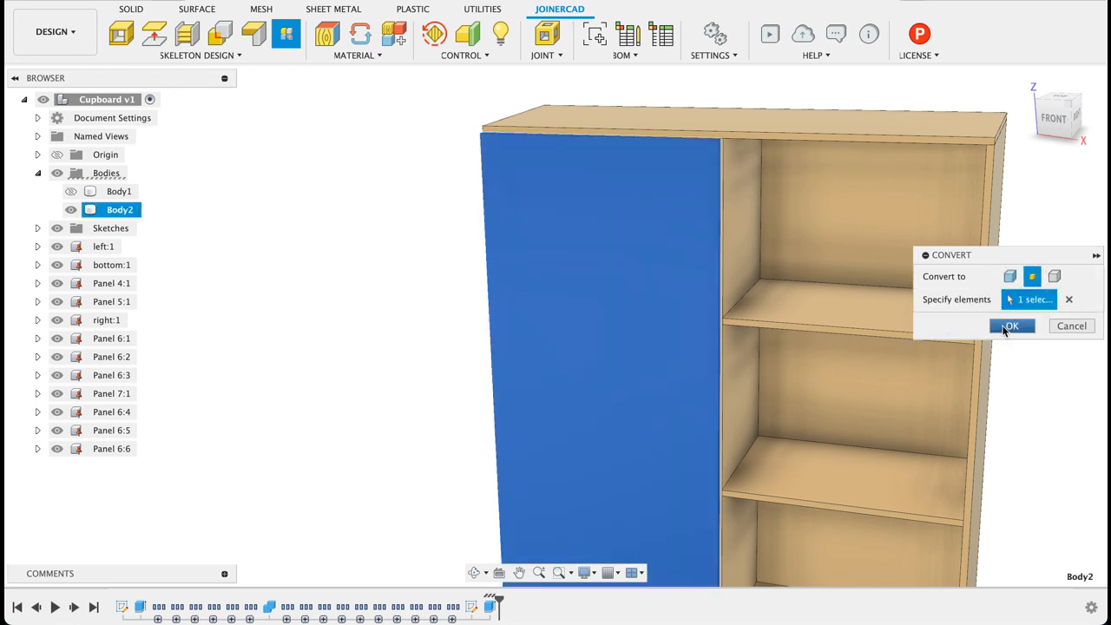
pyautogui.click(1010, 326)
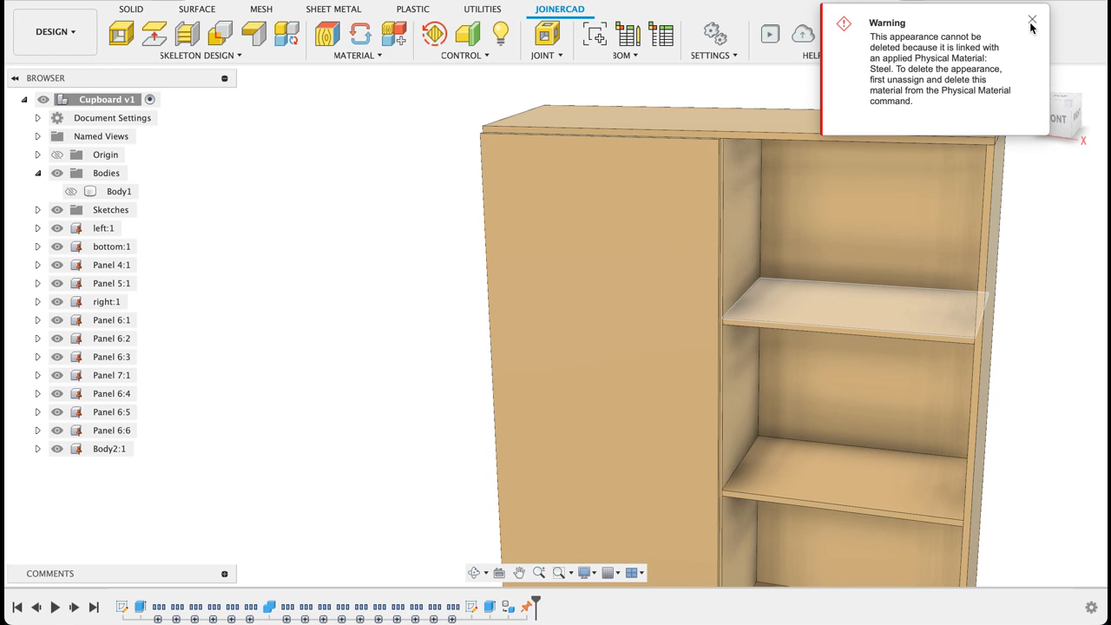
# Dismiss the appearance warning and toggle Body2:1 visibility off and back on.
pyautogui.click(1032, 20)
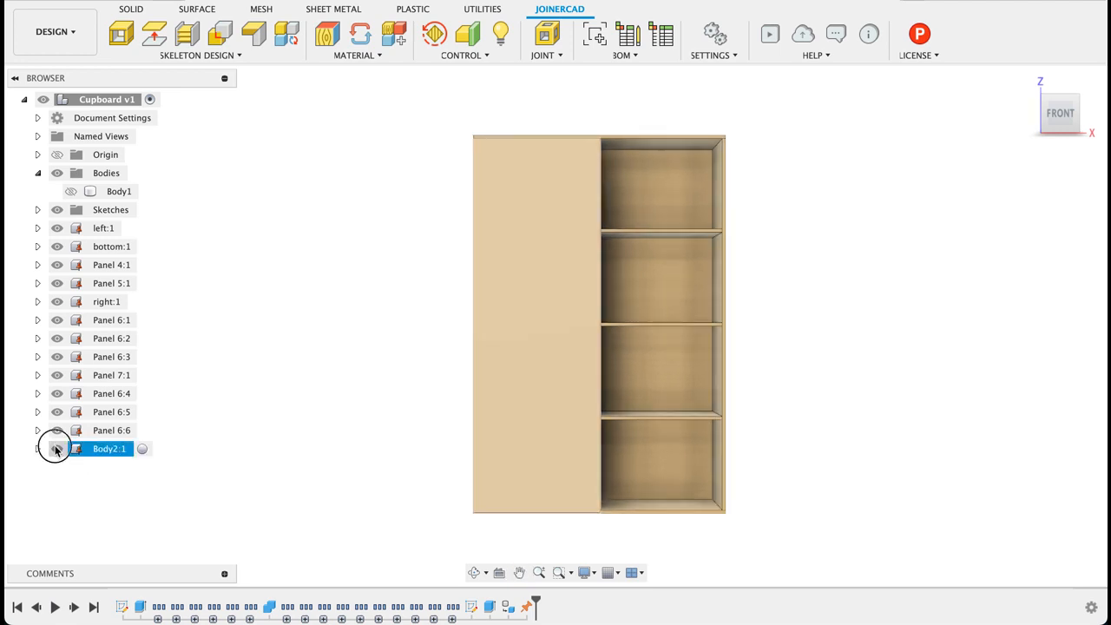
pyautogui.click(57, 449)
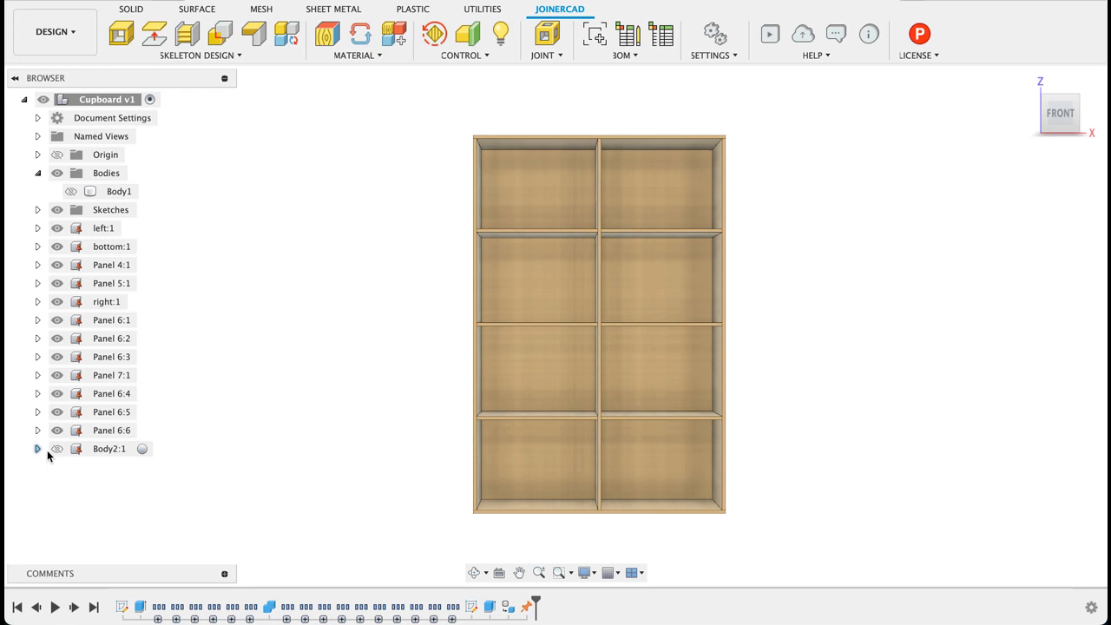
pyautogui.click(58, 448)
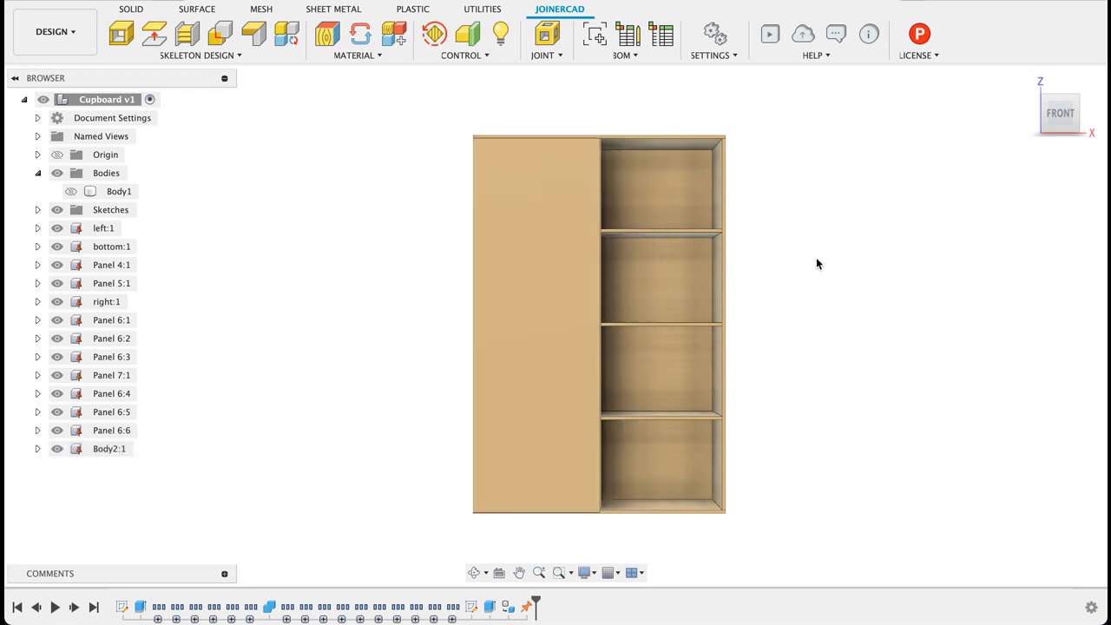
pyautogui.moveTo(628, 35)
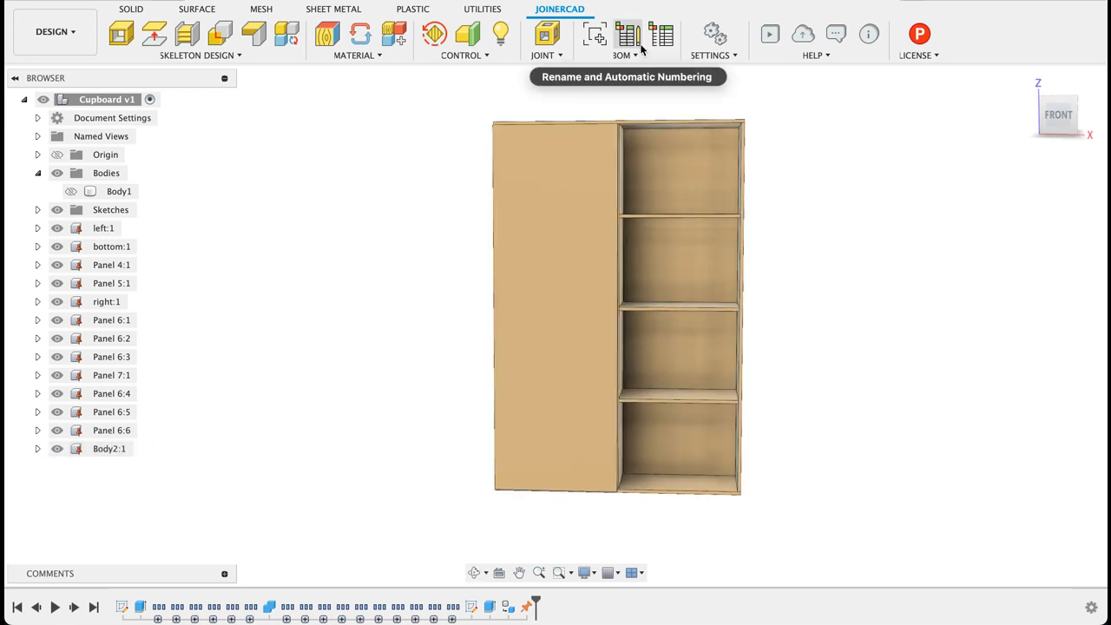
pyautogui.moveTo(660, 33)
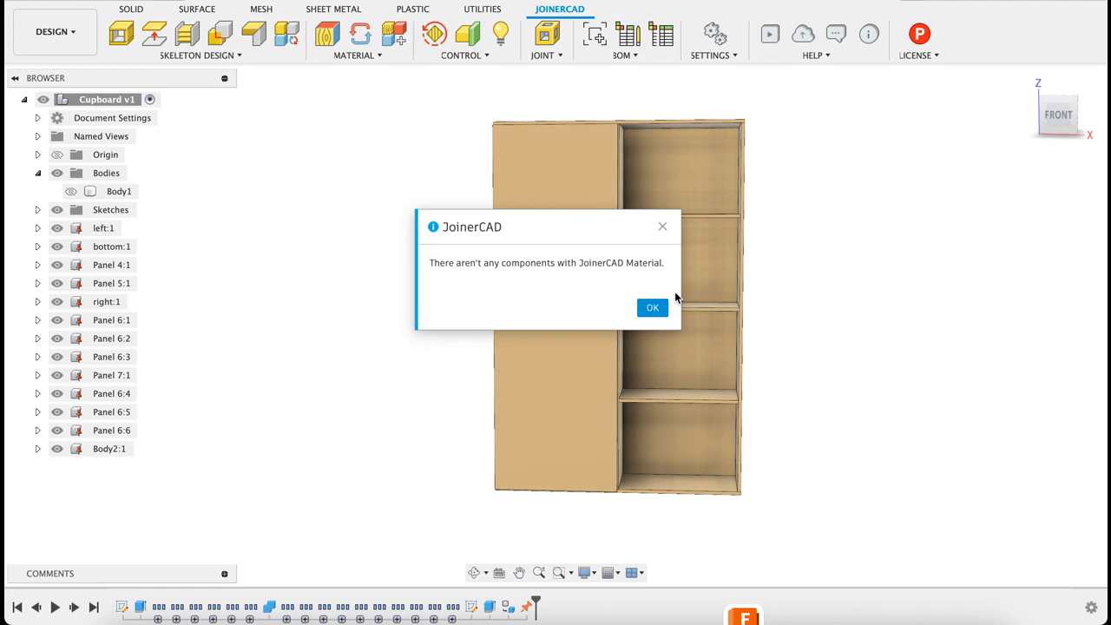
# Acknowledge the JoinerCAD notice that no components have JoinerCAD material.
pyautogui.click(652, 308)
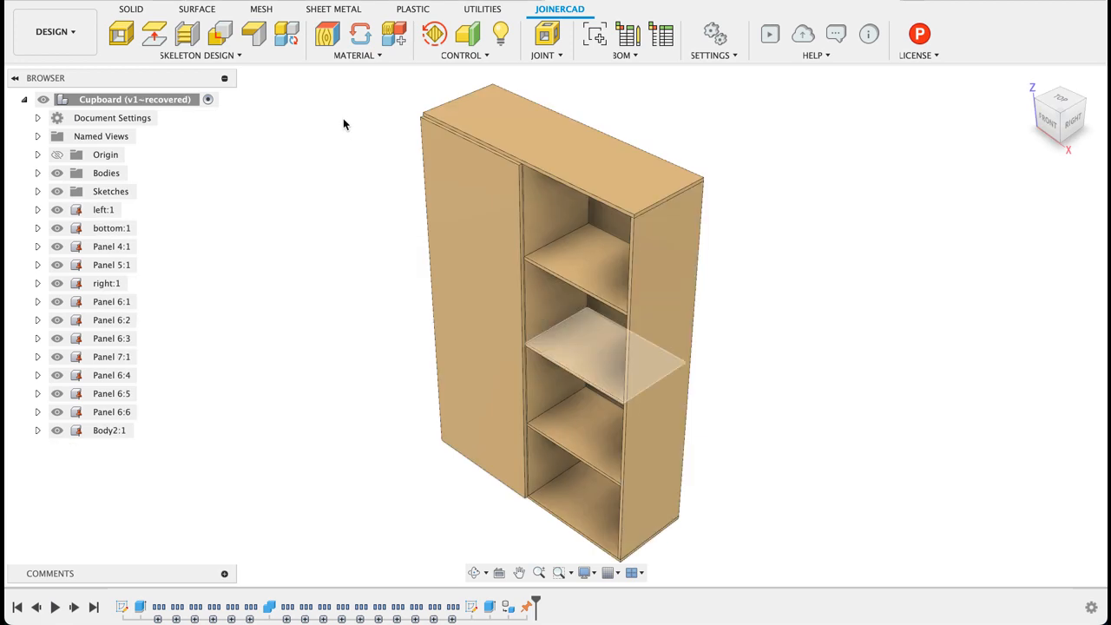
pyautogui.moveTo(327, 34)
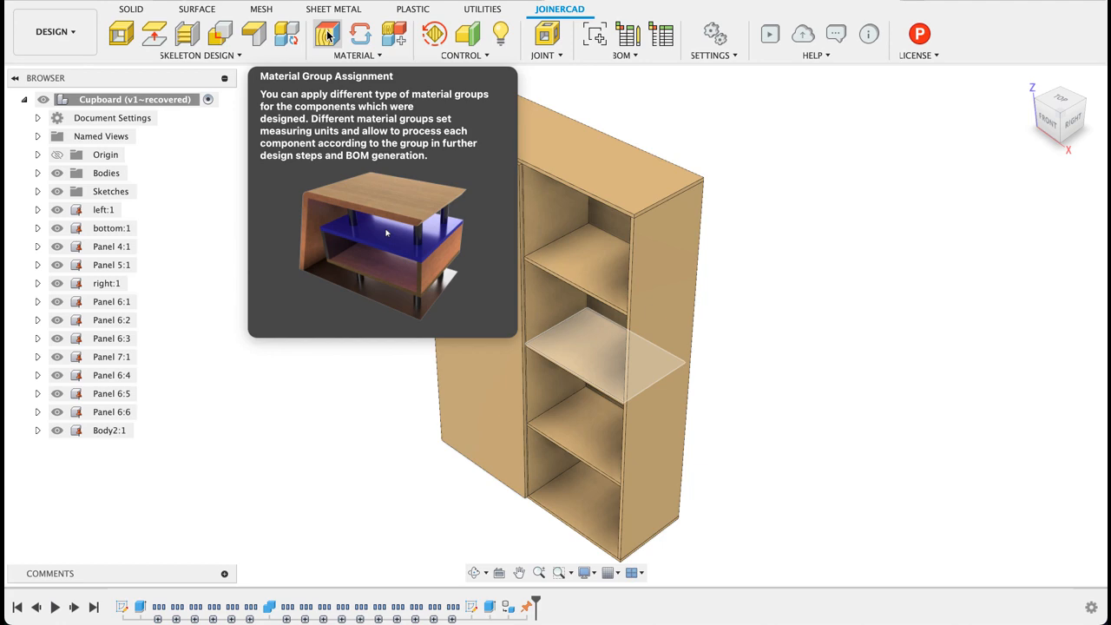
# Assign Board from Timber 01 material to all panels and door Body2:1.
pyautogui.click(328, 34)
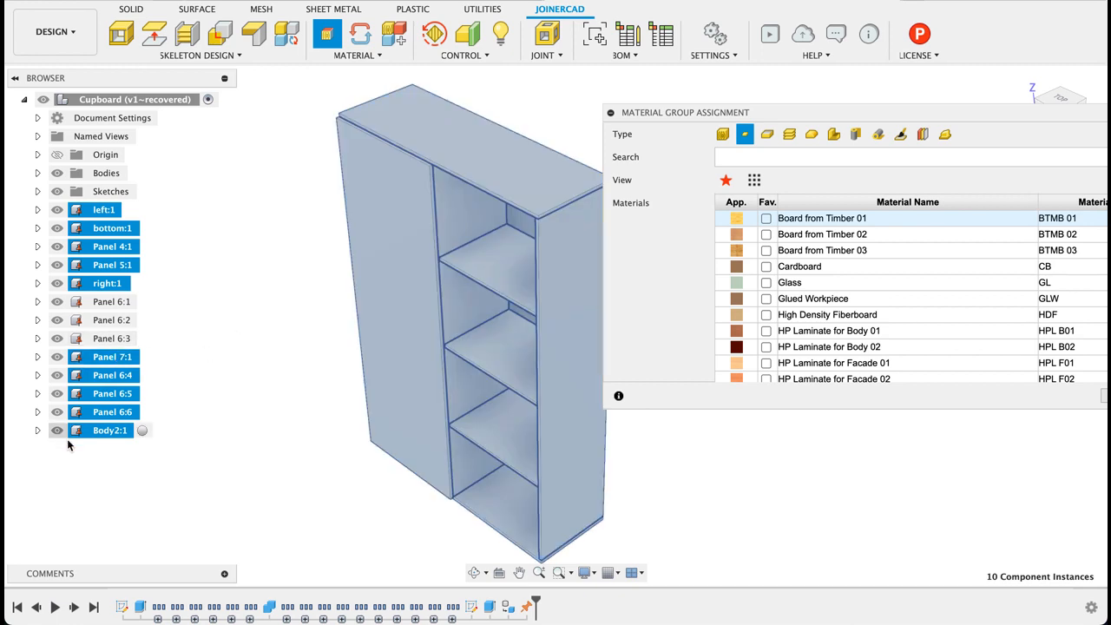
pyautogui.click(56, 431)
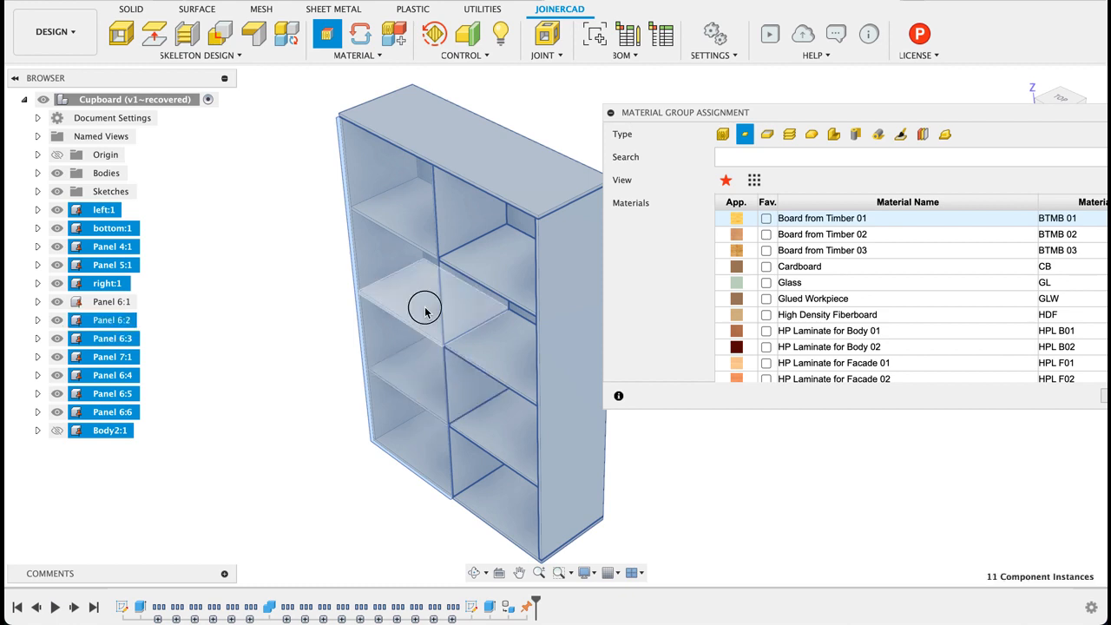
pyautogui.click(56, 431)
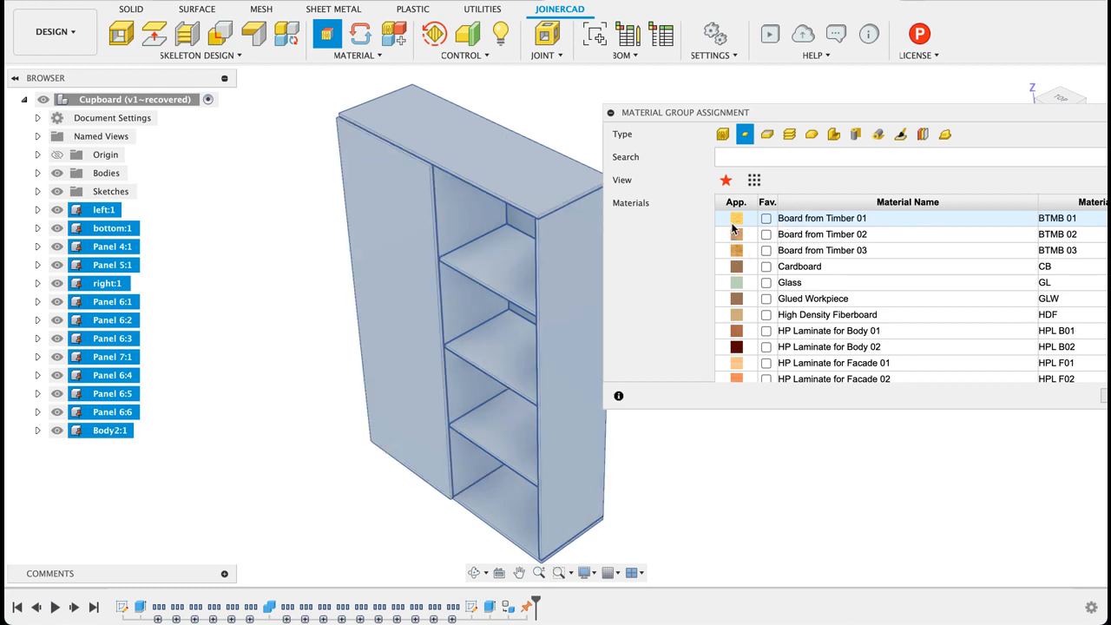
pyautogui.moveTo(923, 116)
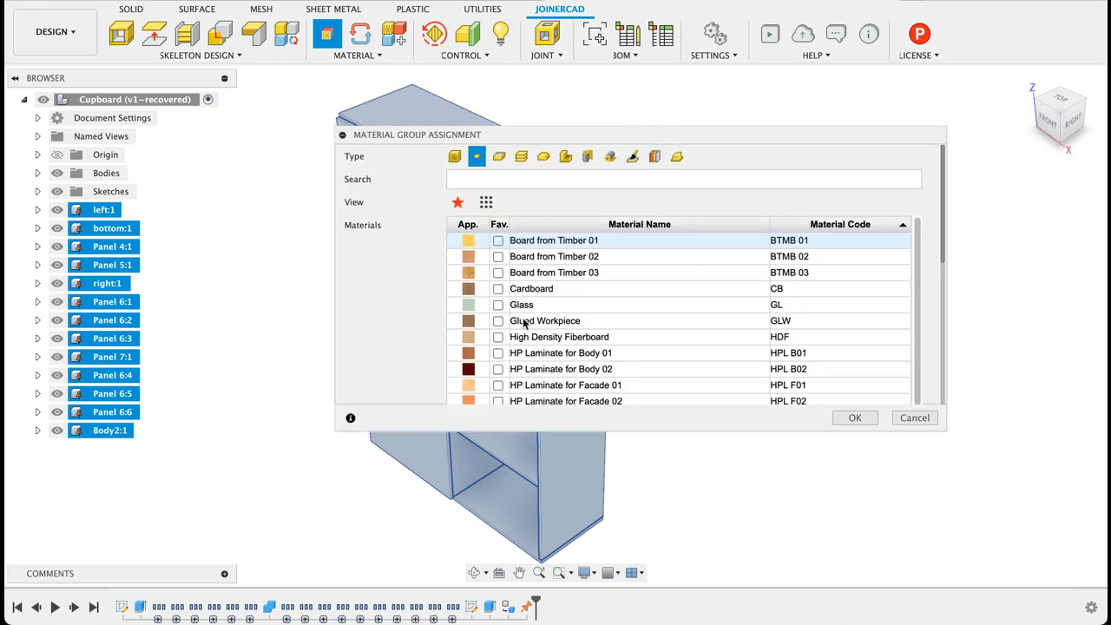
pyautogui.moveTo(530, 260)
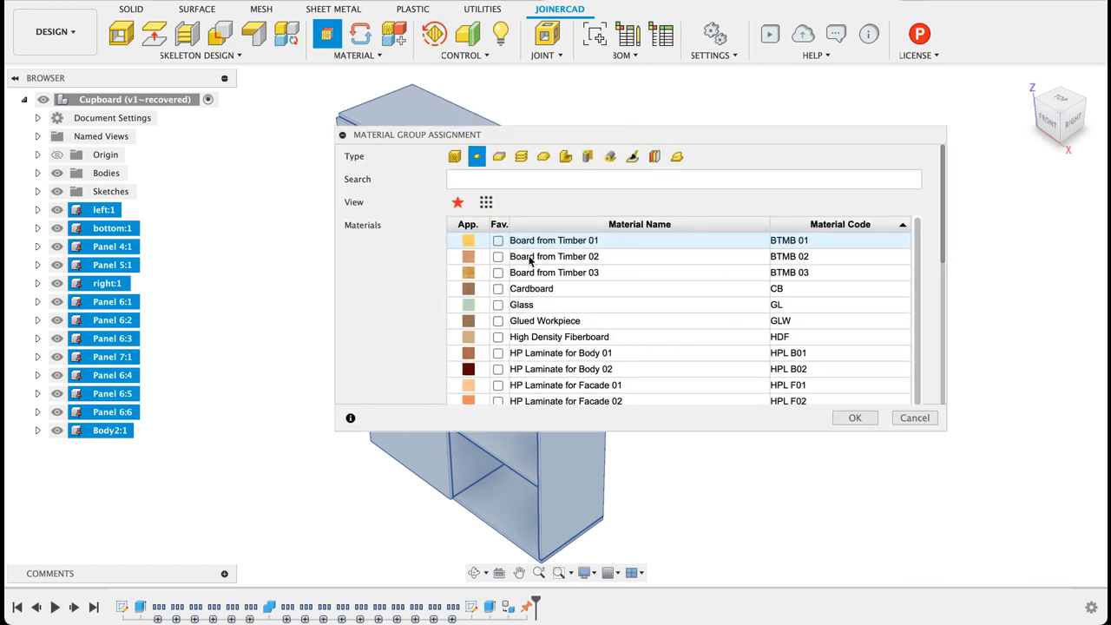
pyautogui.moveTo(855, 418)
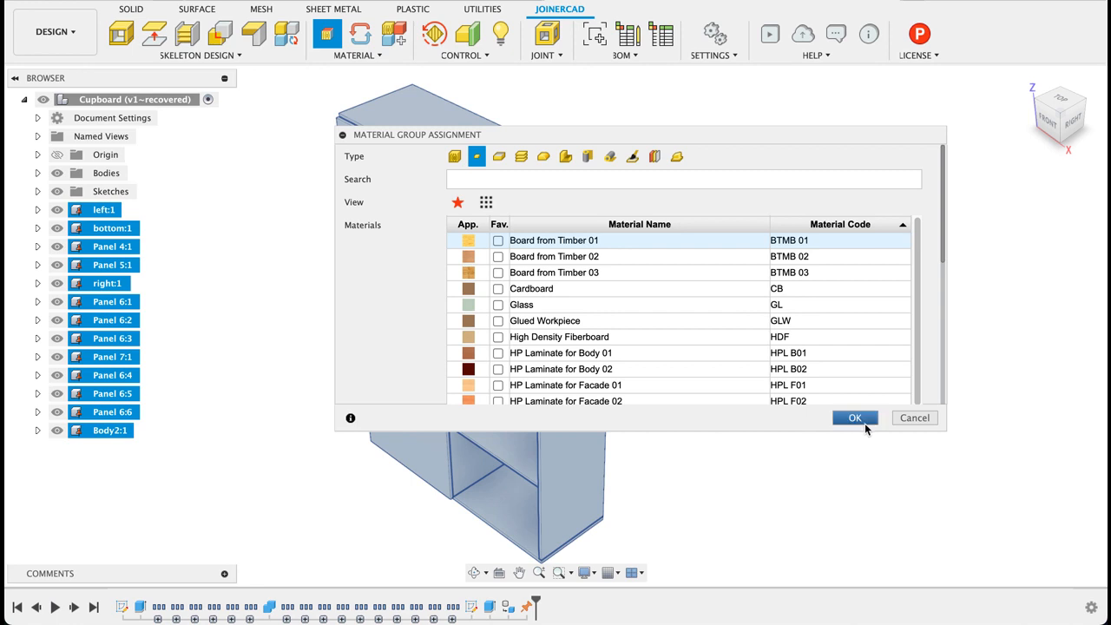
pyautogui.click(854, 418)
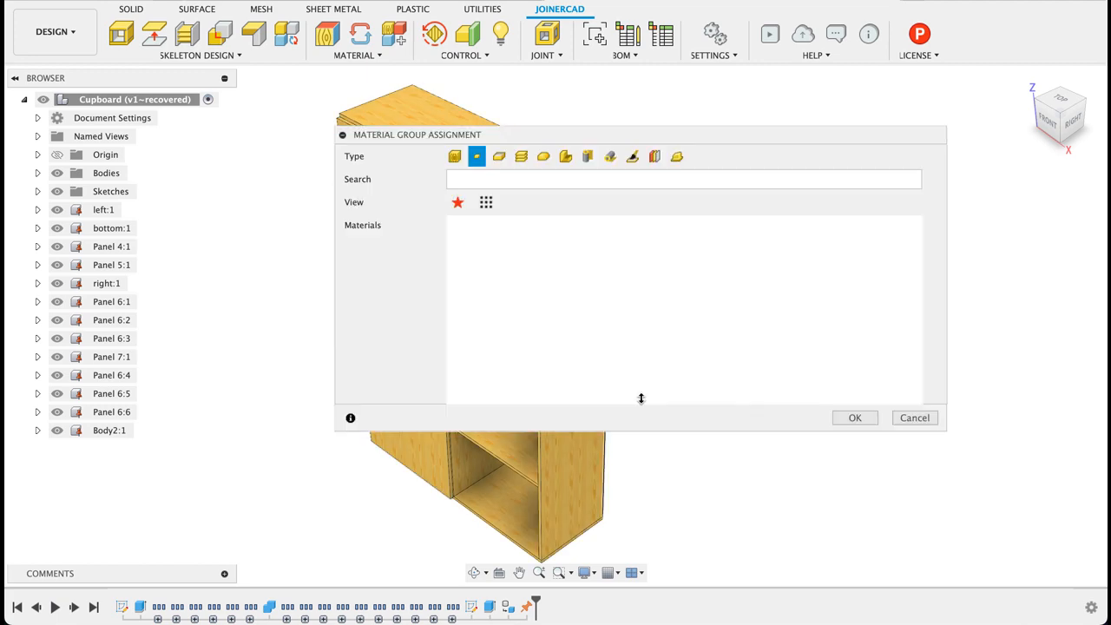
pyautogui.click(915, 418)
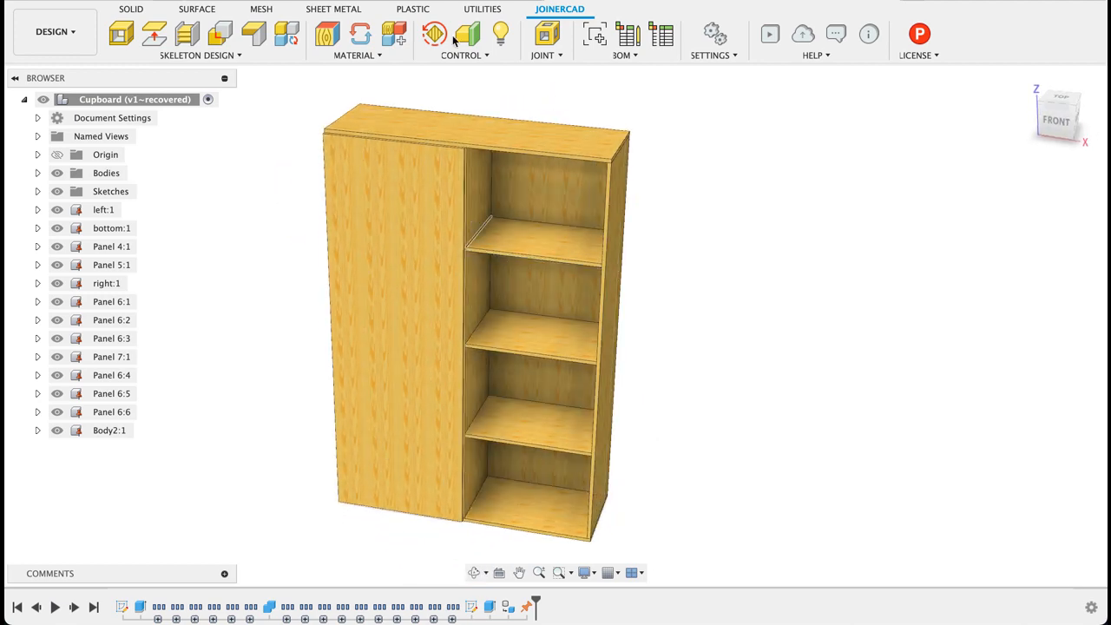
pyautogui.moveTo(434, 34)
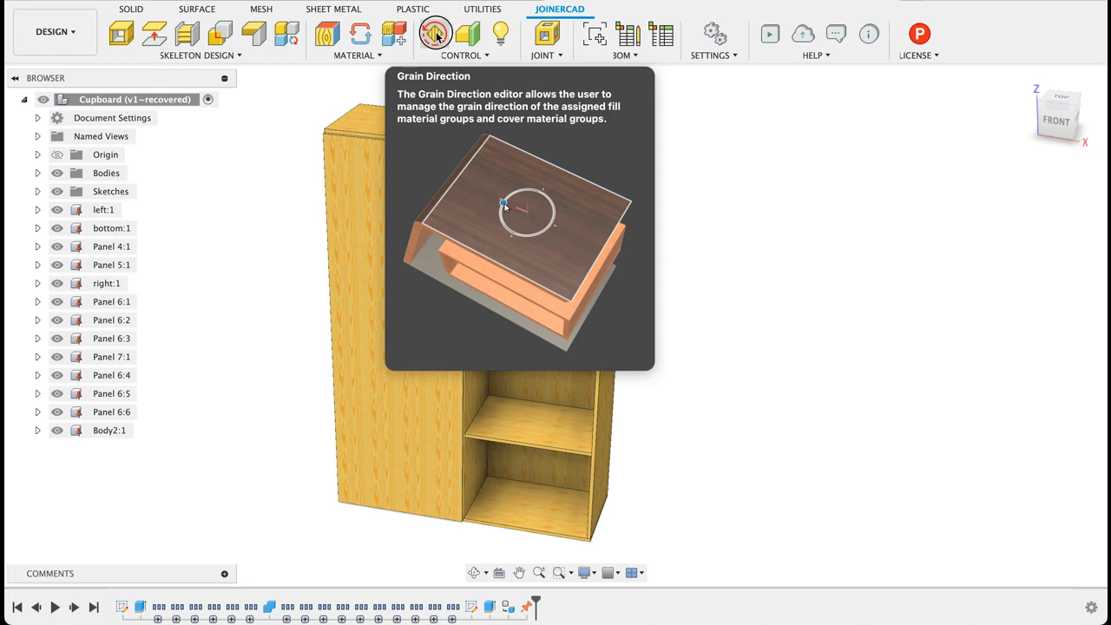
# Rotate the door's grain direction to 90 degrees, then orbit to view the cupboard back.
pyautogui.click(435, 33)
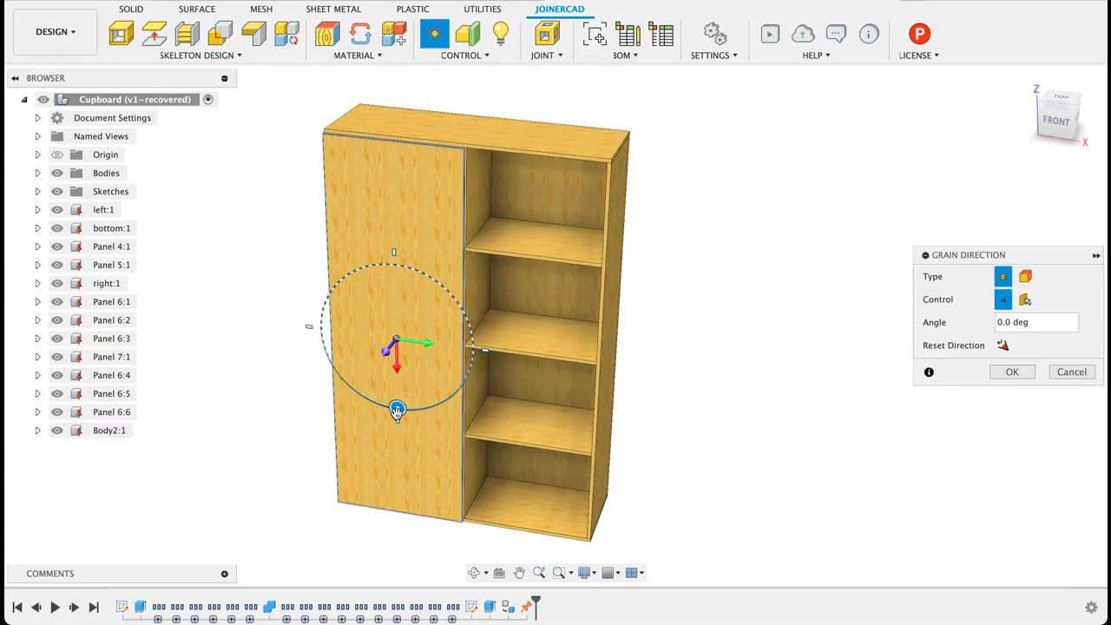
pyautogui.moveTo(397, 409); pyautogui.dragTo(475, 342)
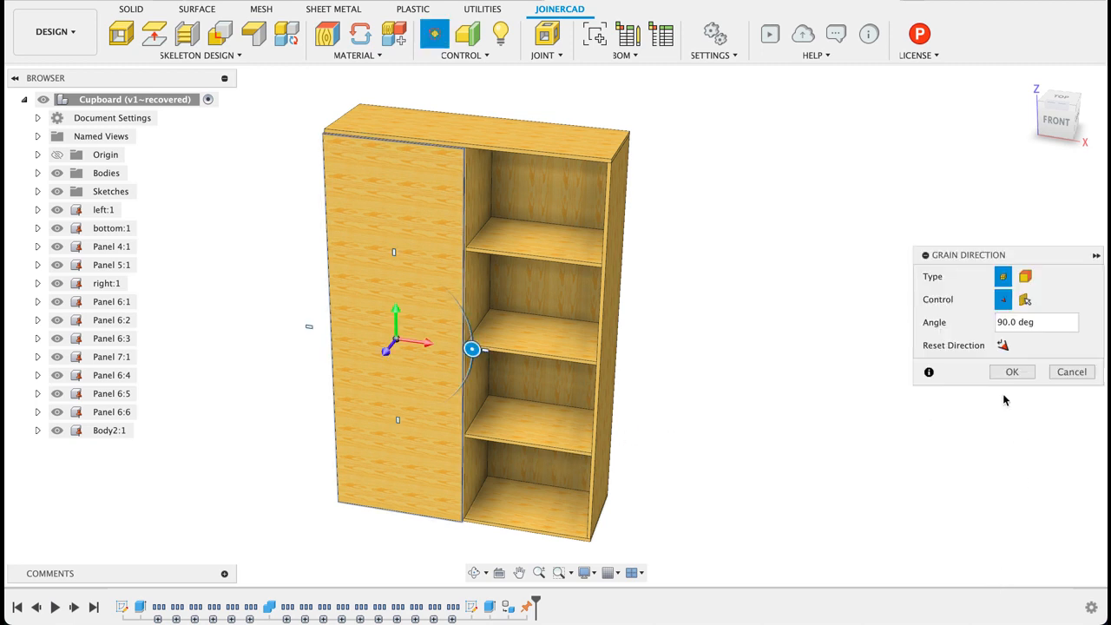
pyautogui.moveTo(1012, 372)
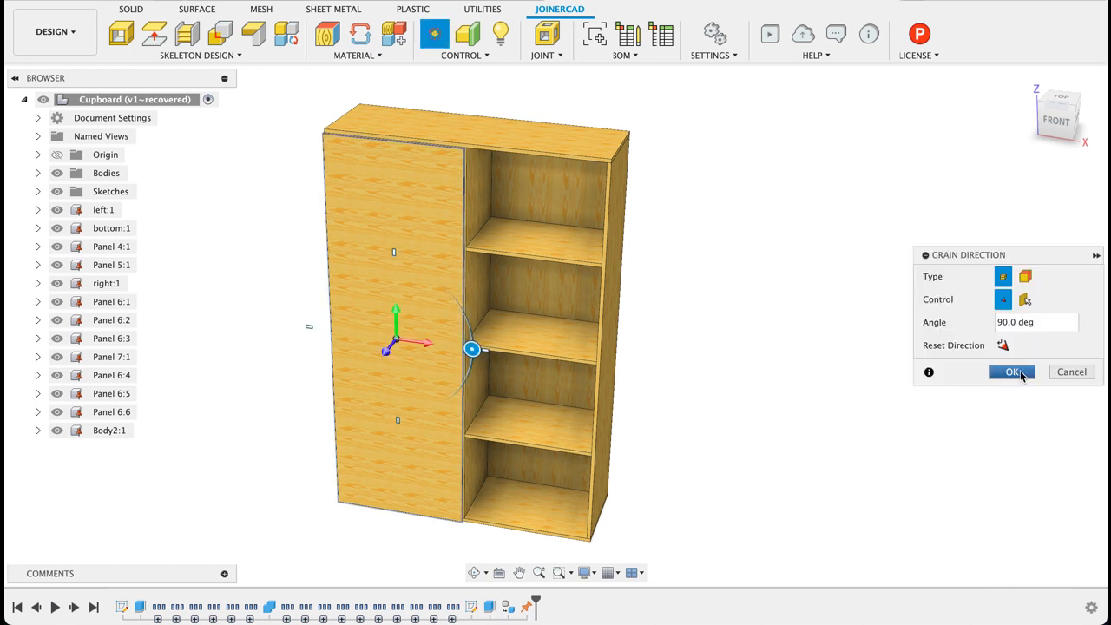
pyautogui.click(1013, 371)
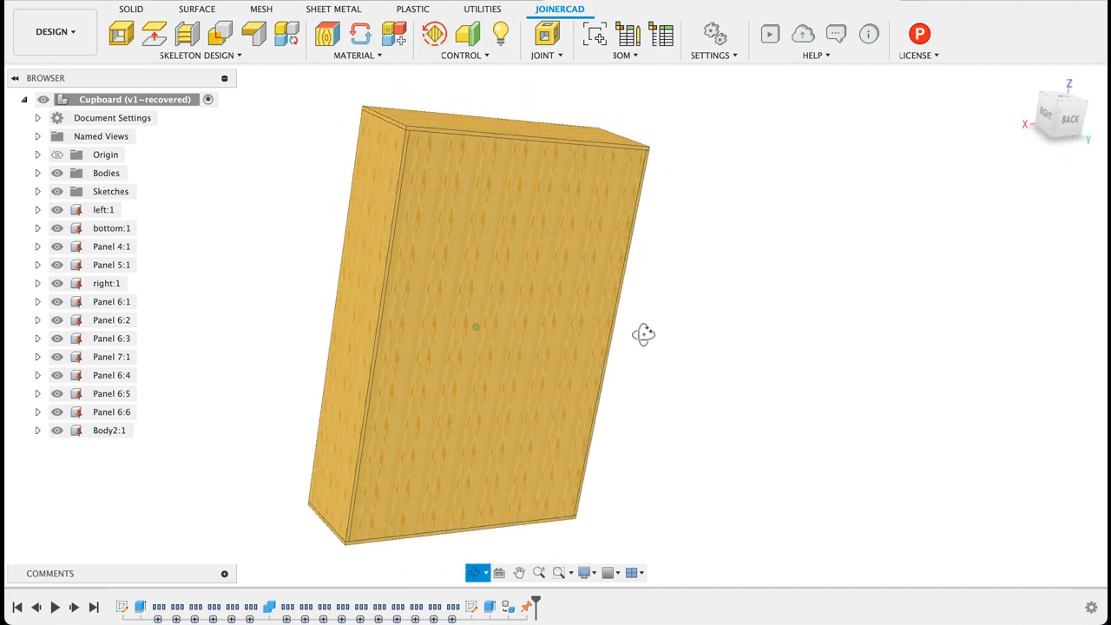
pyautogui.moveTo(644, 336); pyautogui.dragTo(836, 306)
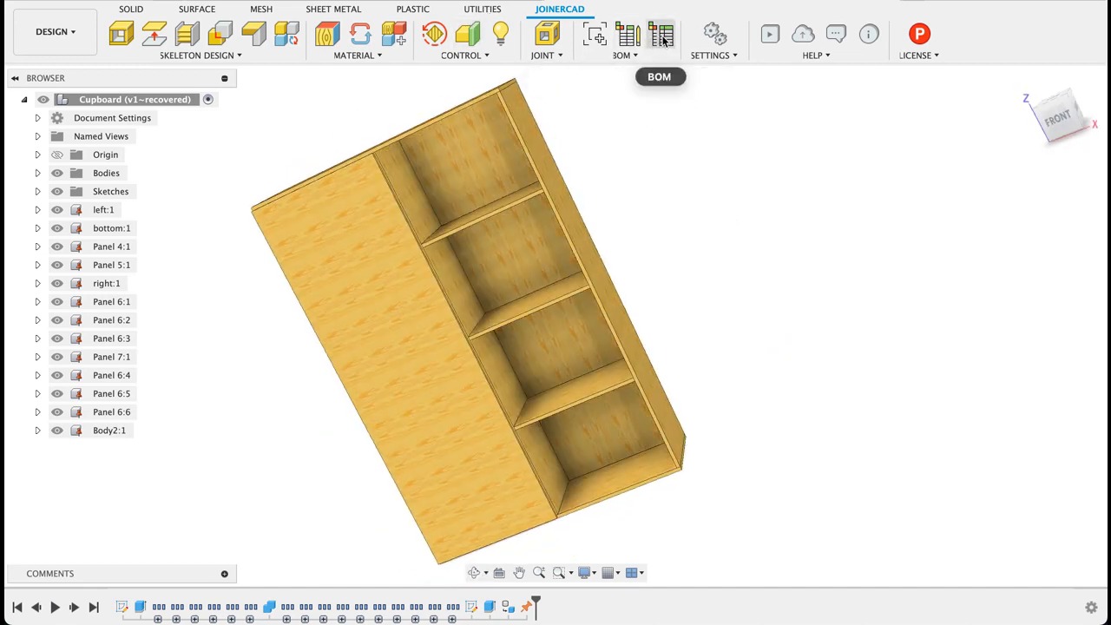
# Generate the JoinerCAD BOM and view its structured list of cupboard parts and dimensions.
pyautogui.click(662, 35)
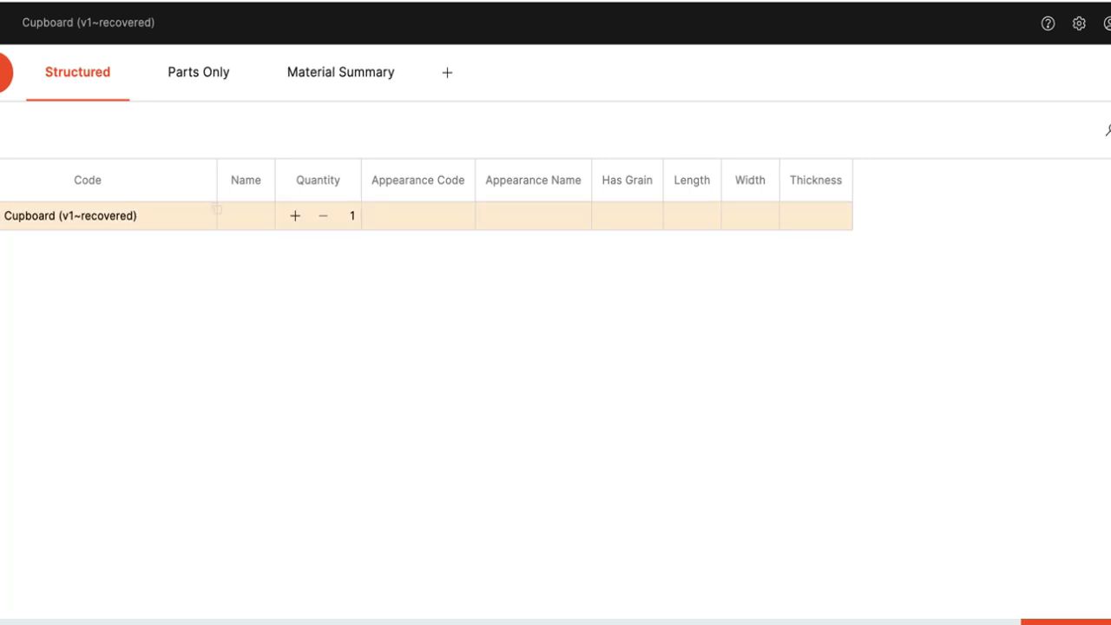
pyautogui.moveTo(216, 208)
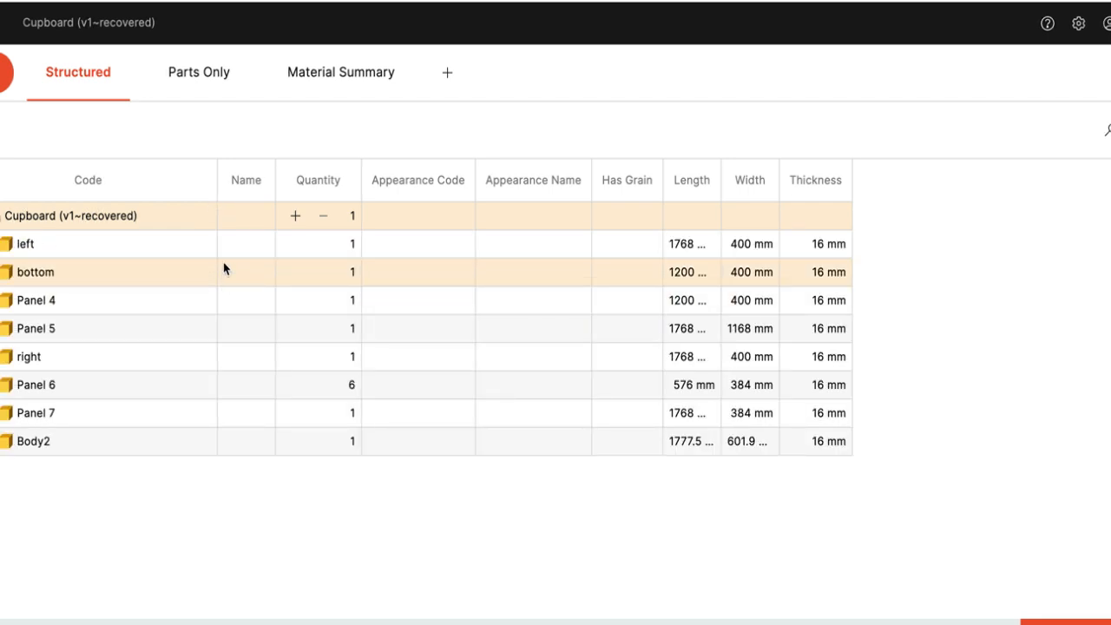
pyautogui.moveTo(391, 282)
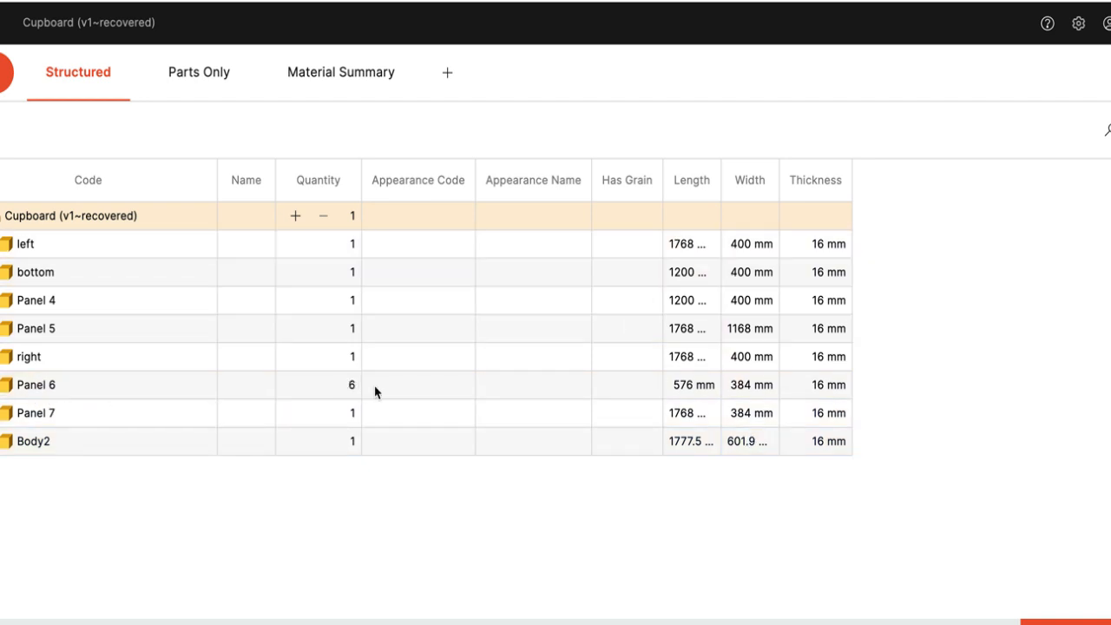
pyautogui.click(686, 385)
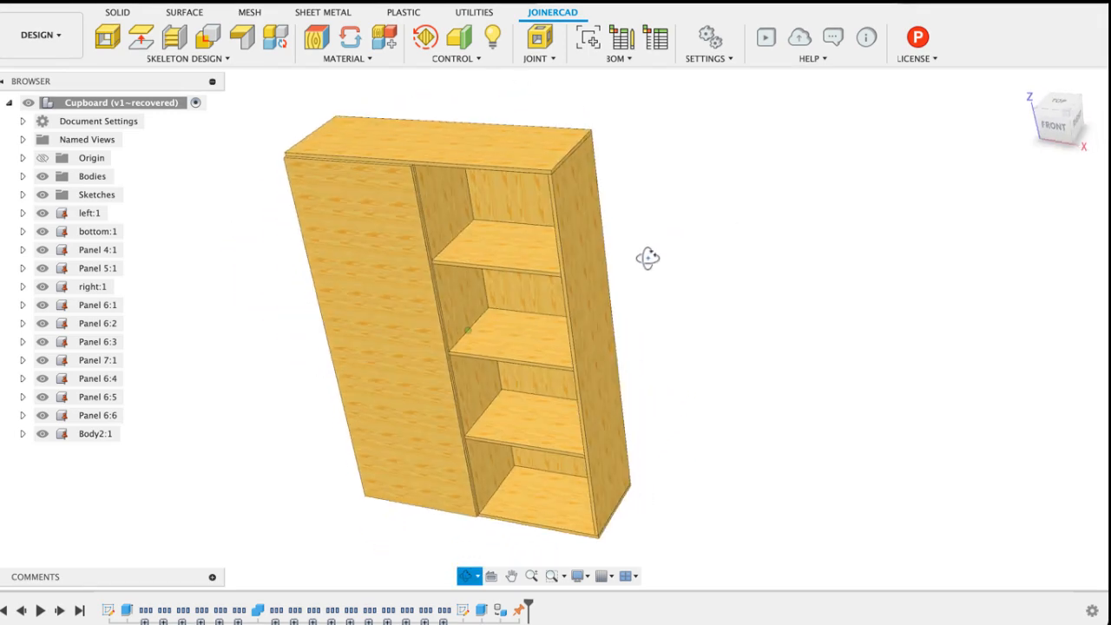
# Orbit the timber cupboard with door and six shelves to inspect the finished model.
pyautogui.moveTo(647, 258); pyautogui.dragTo(841, 365)
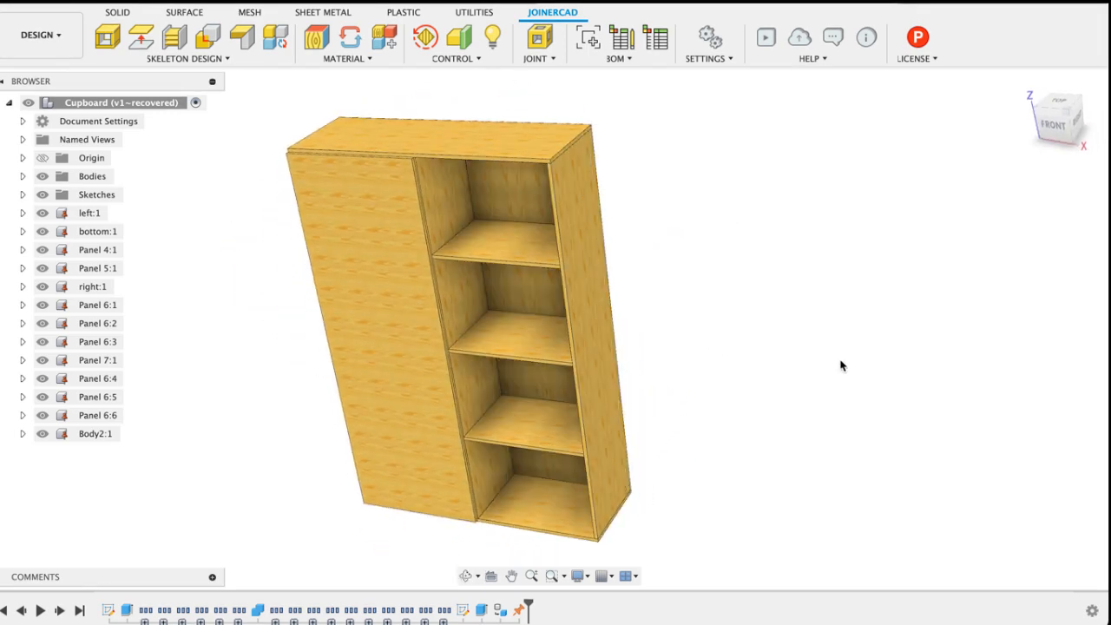